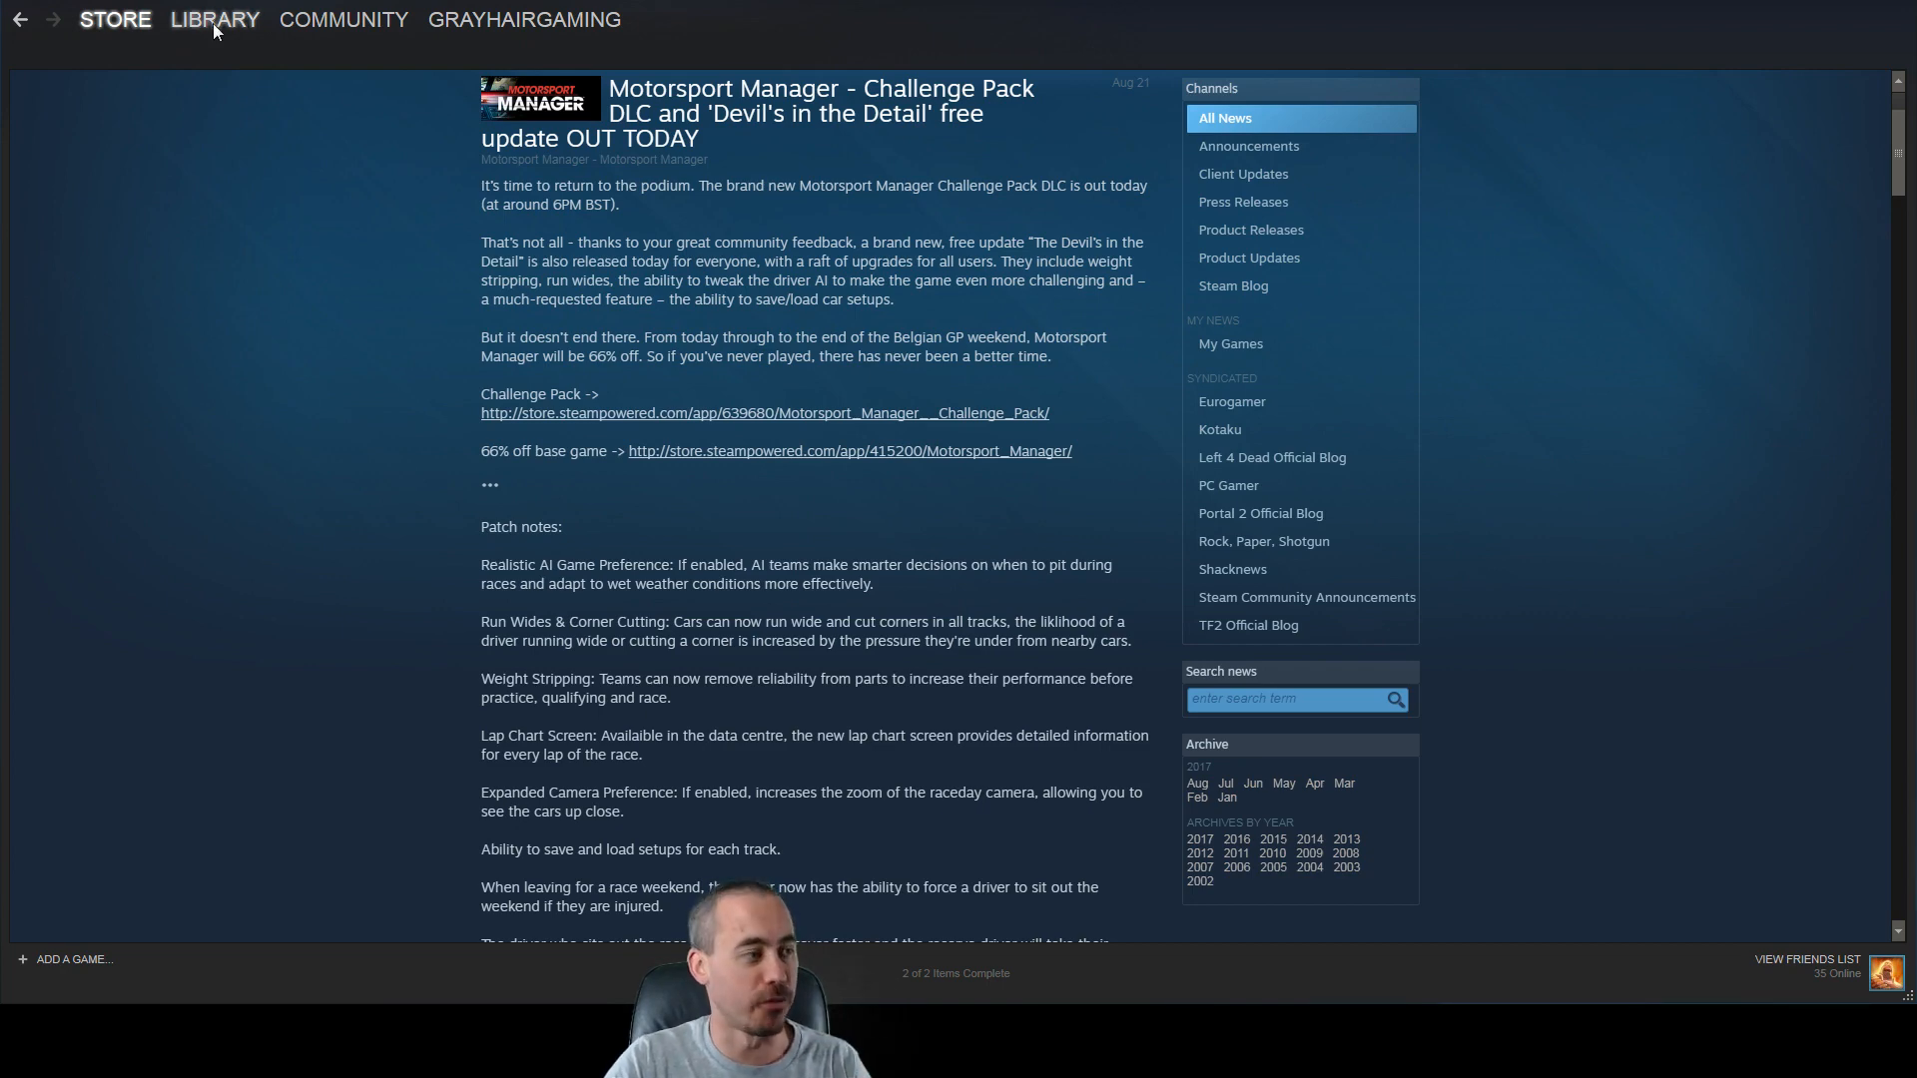
- Show the Motorsport Manager page in the Steam library with its achievements and DLC
click(213, 20)
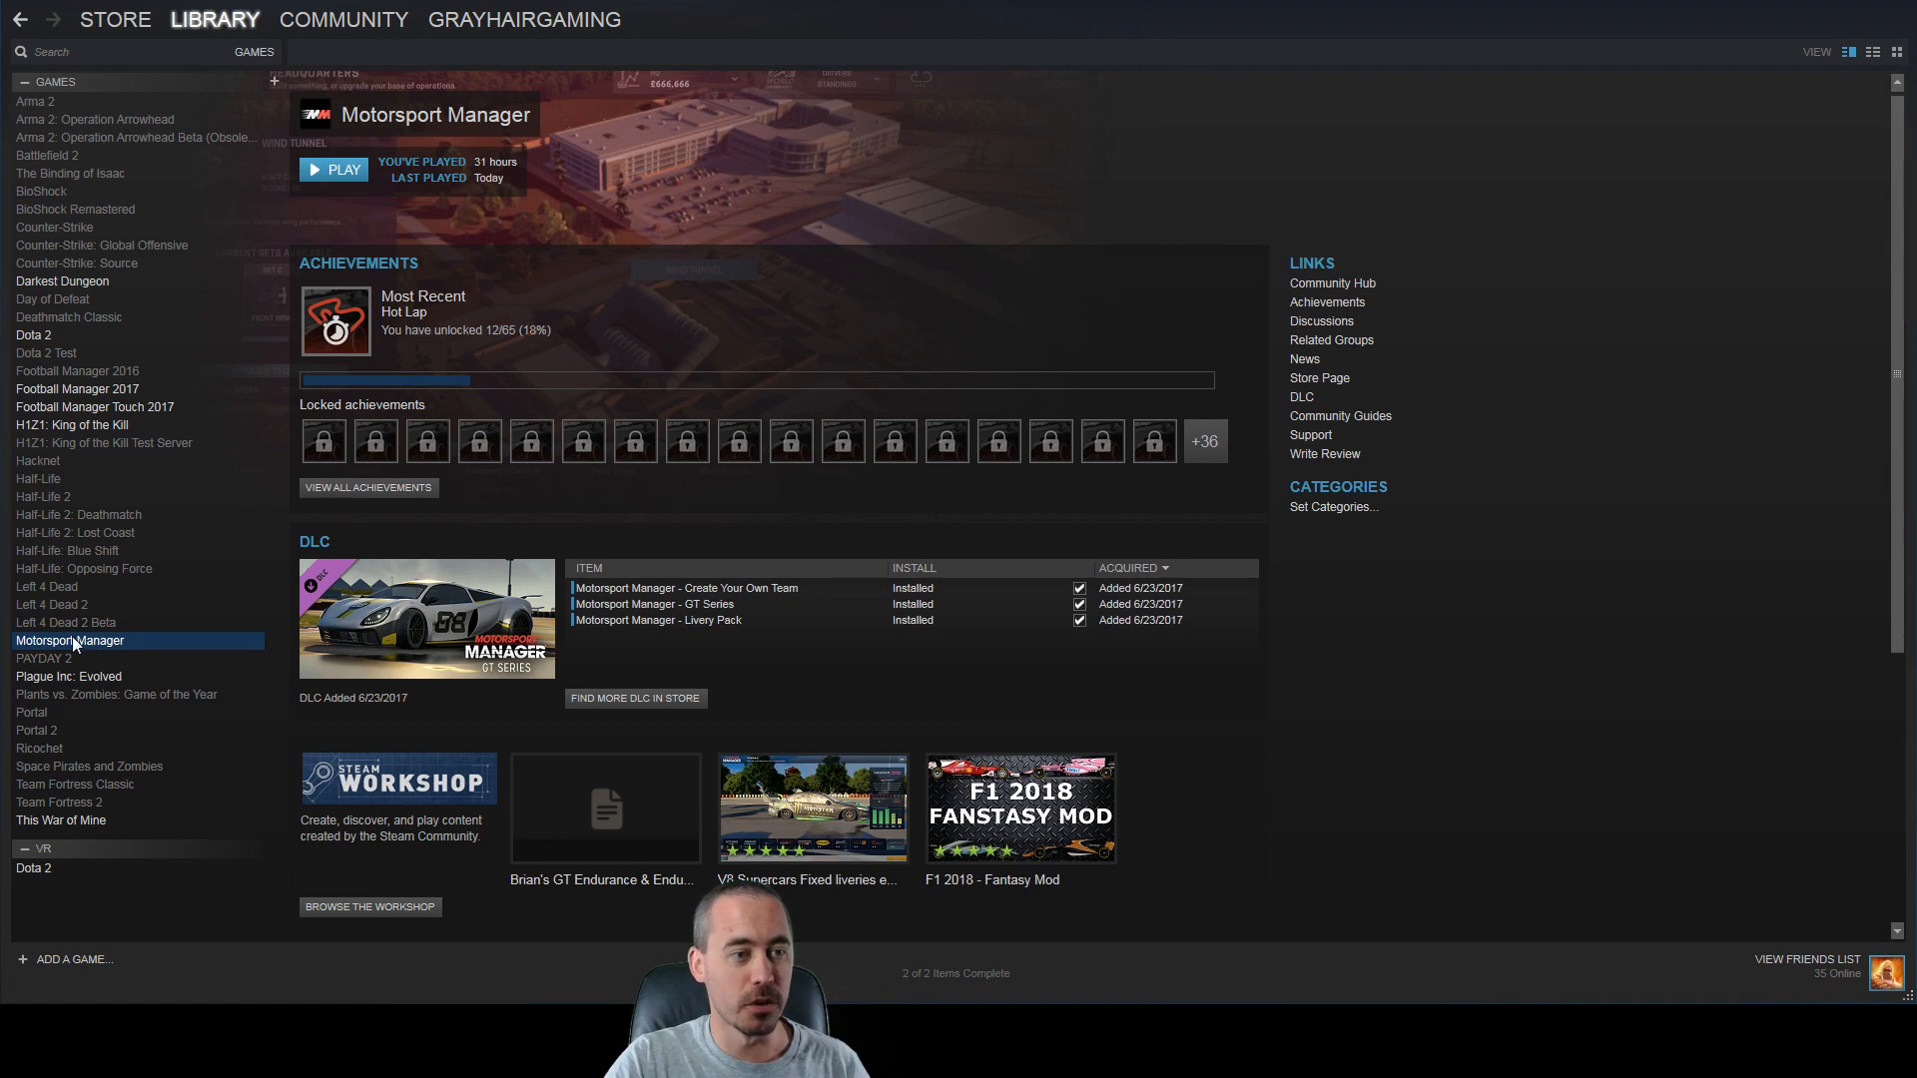
mouse_move(128, 647)
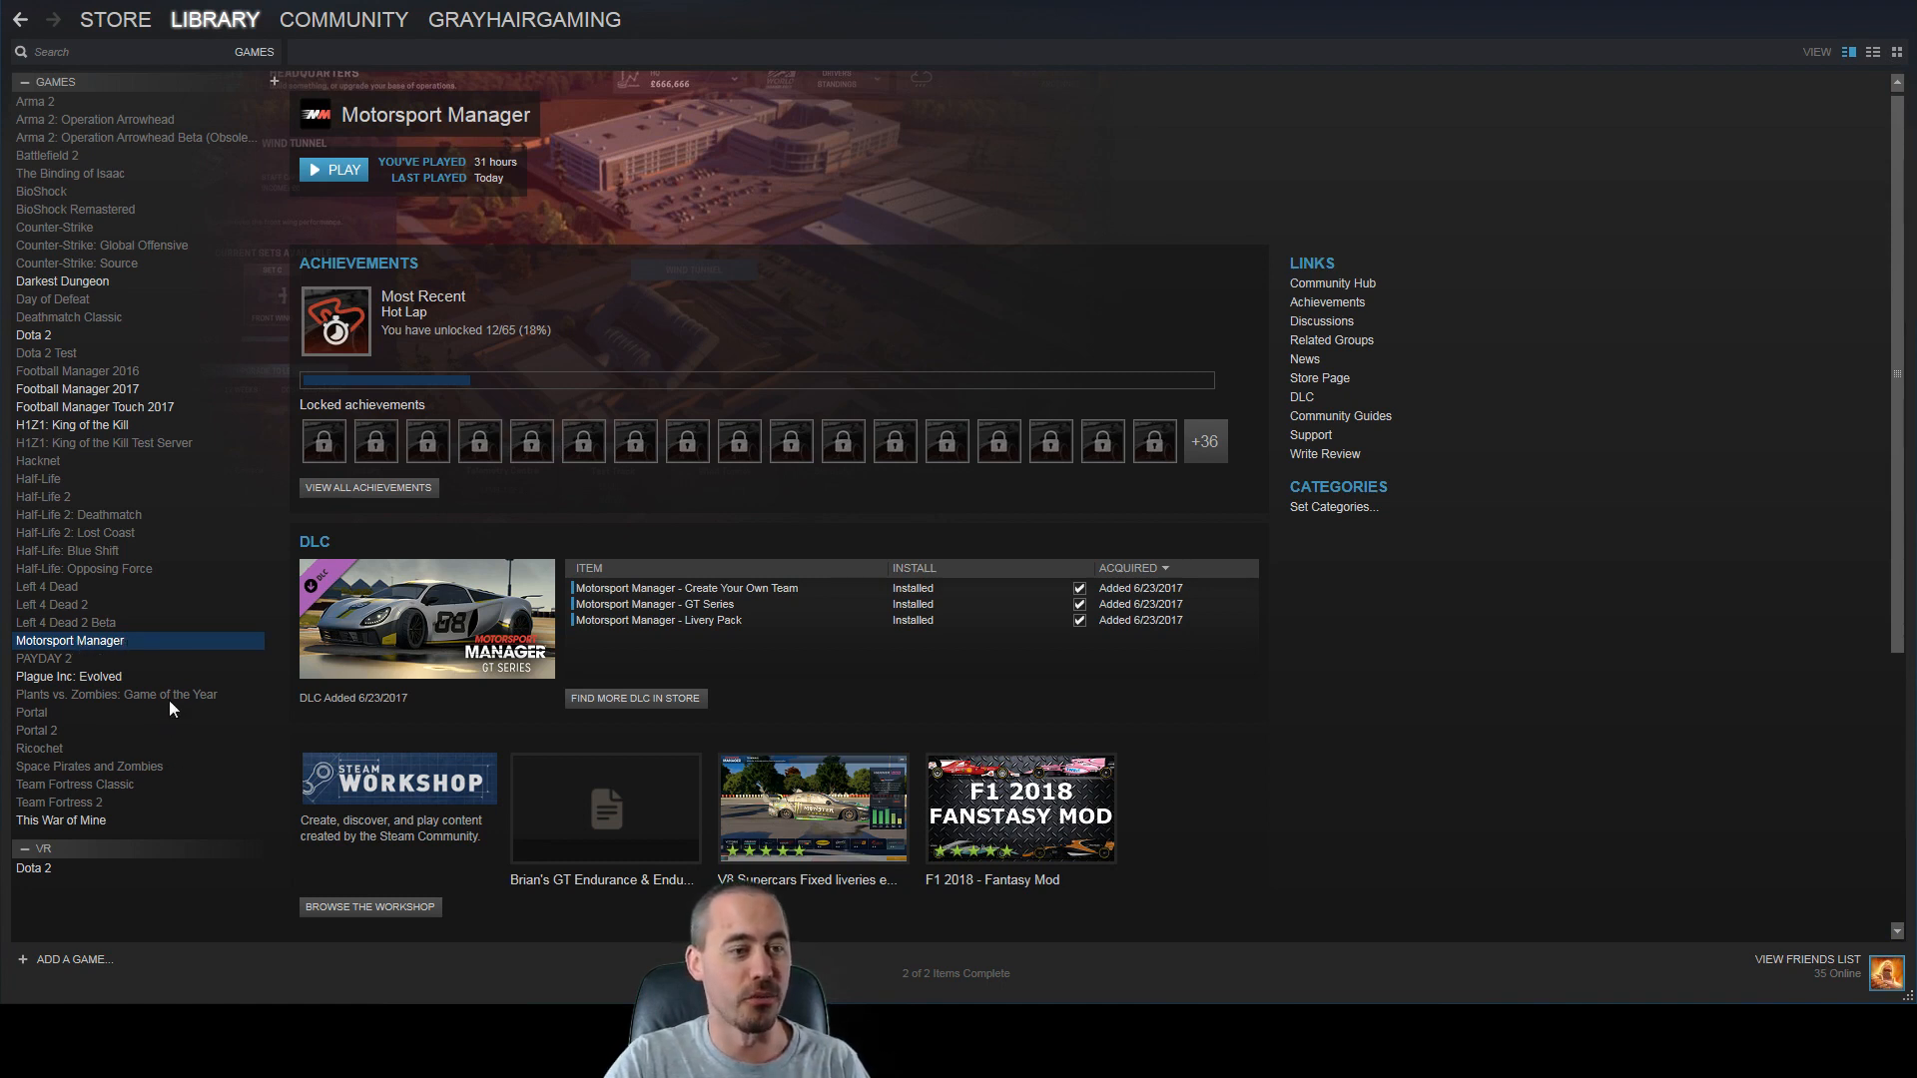
mouse_move(244, 663)
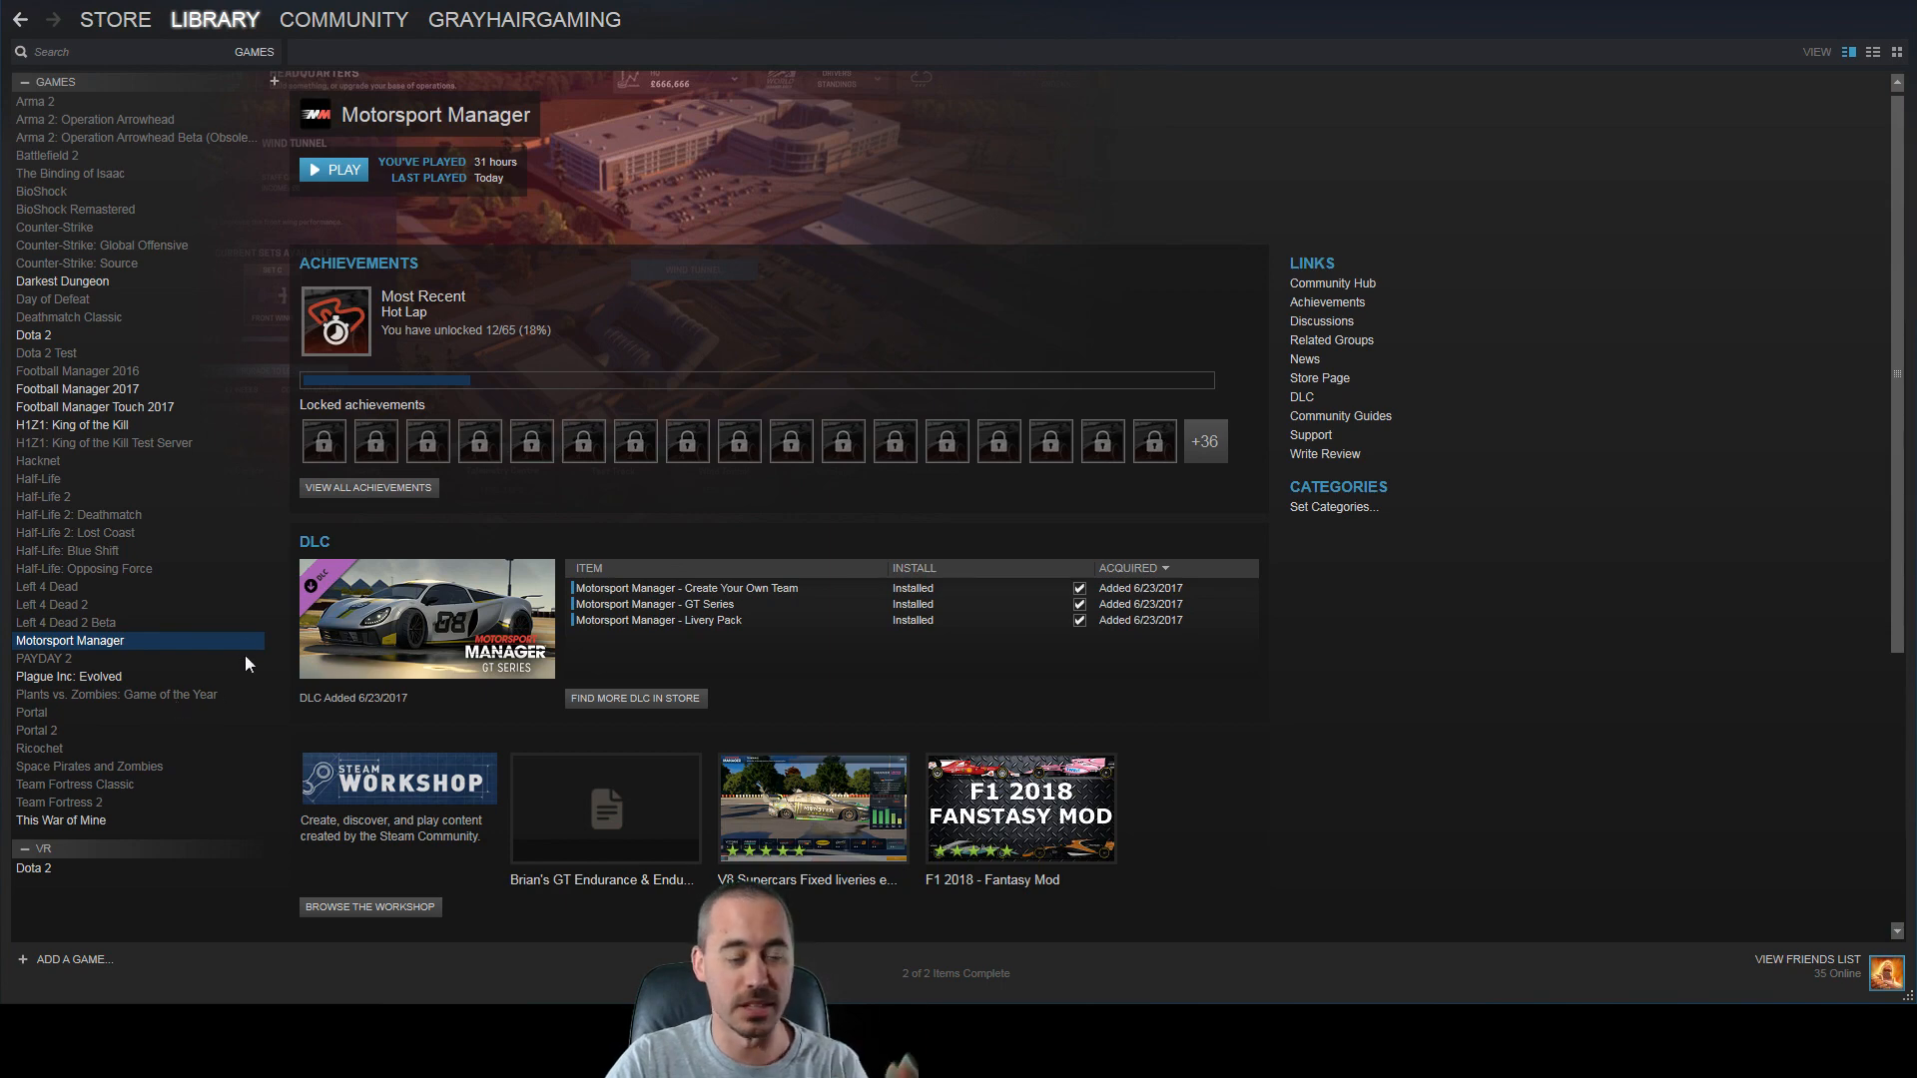
mouse_move(1308, 367)
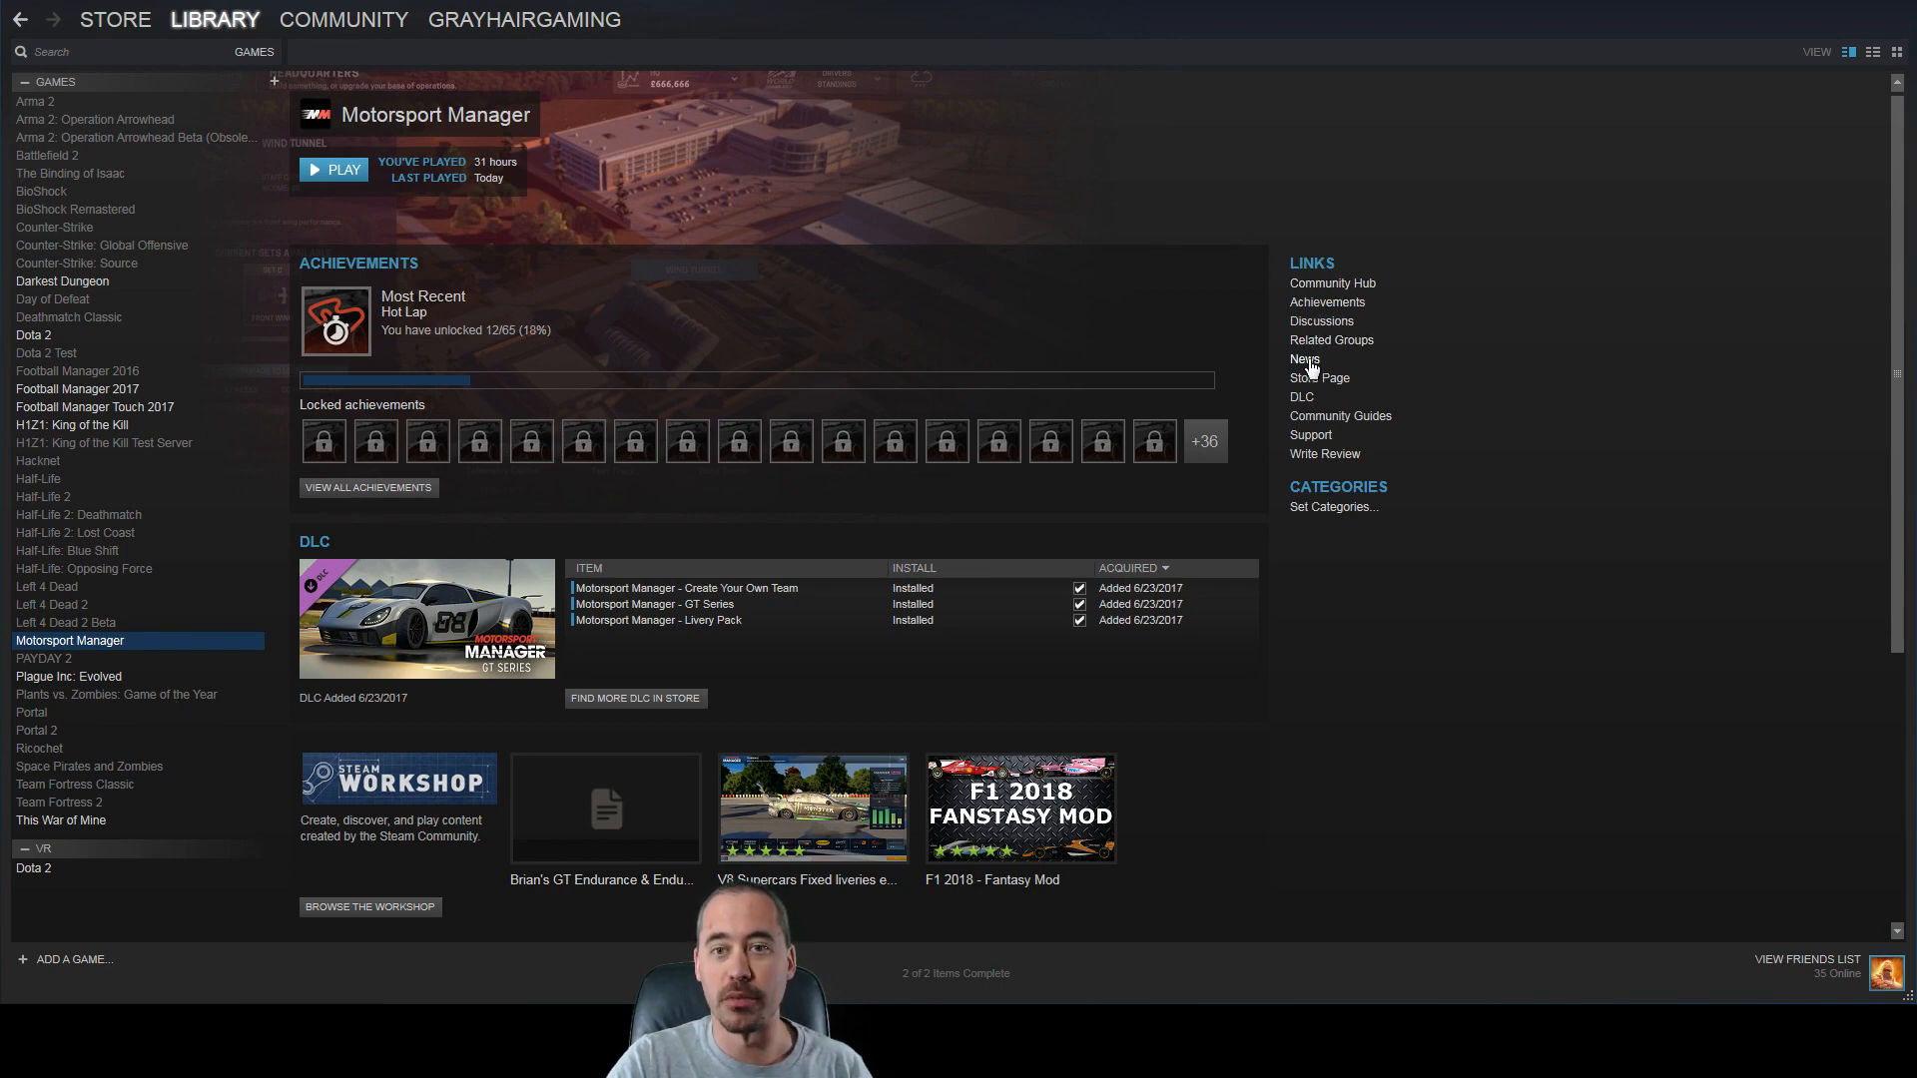
- View the news post announcing the Challenge Pack DLC and 'Devil's in the Detail' update
click(1304, 357)
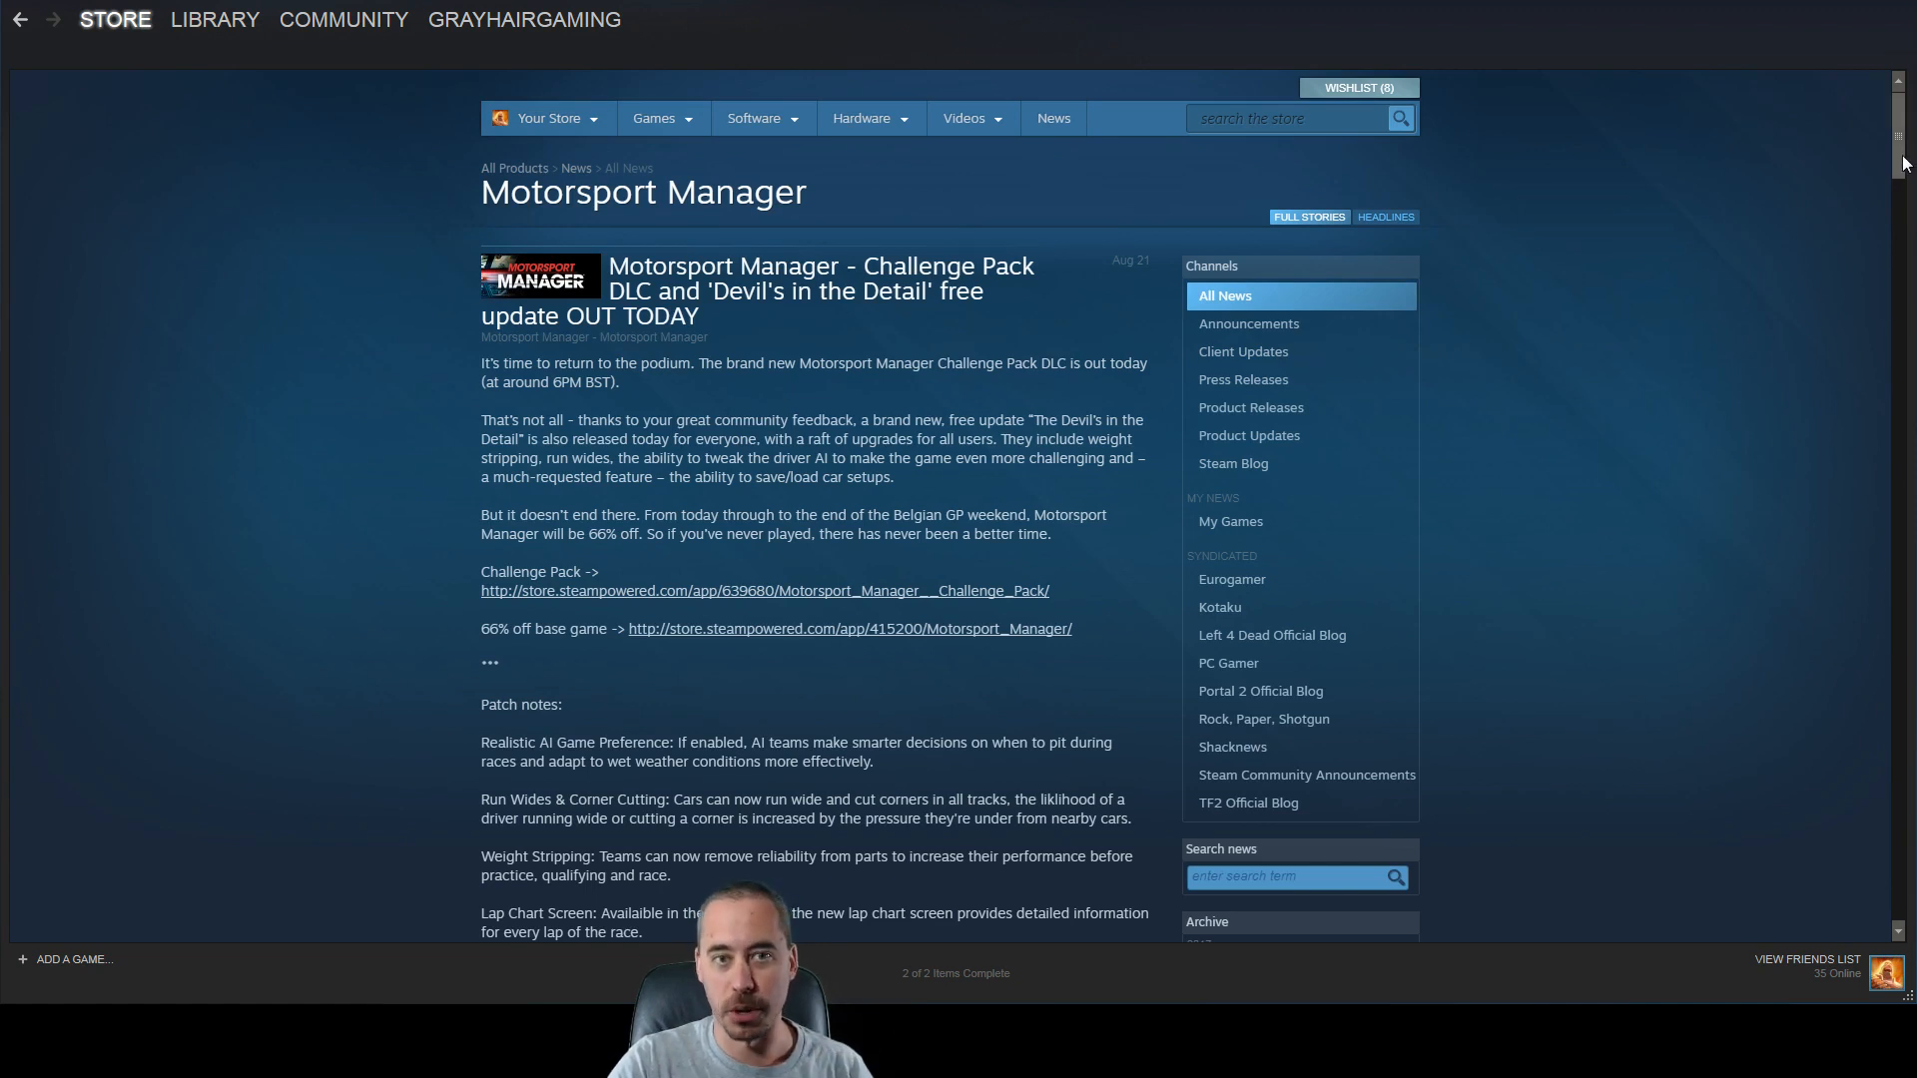
scroll(down, 3)
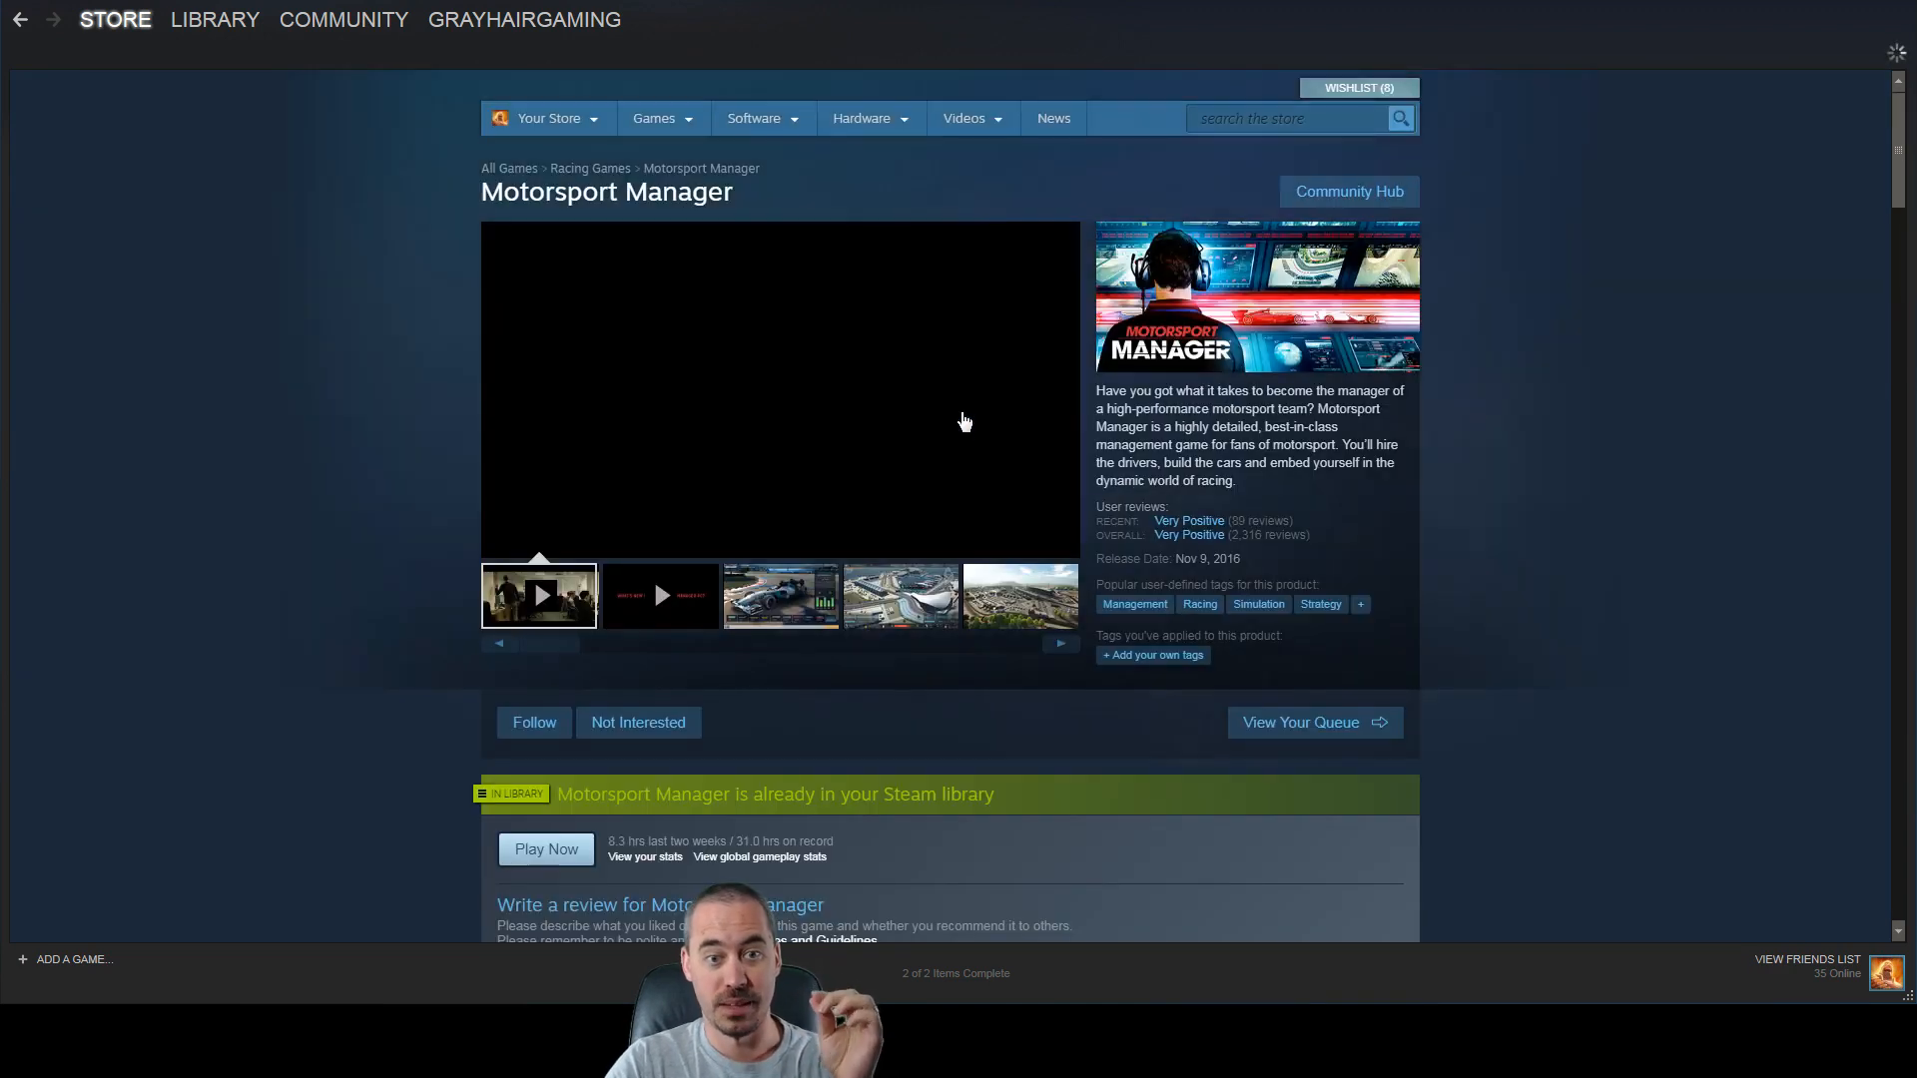
scroll(down, 3)
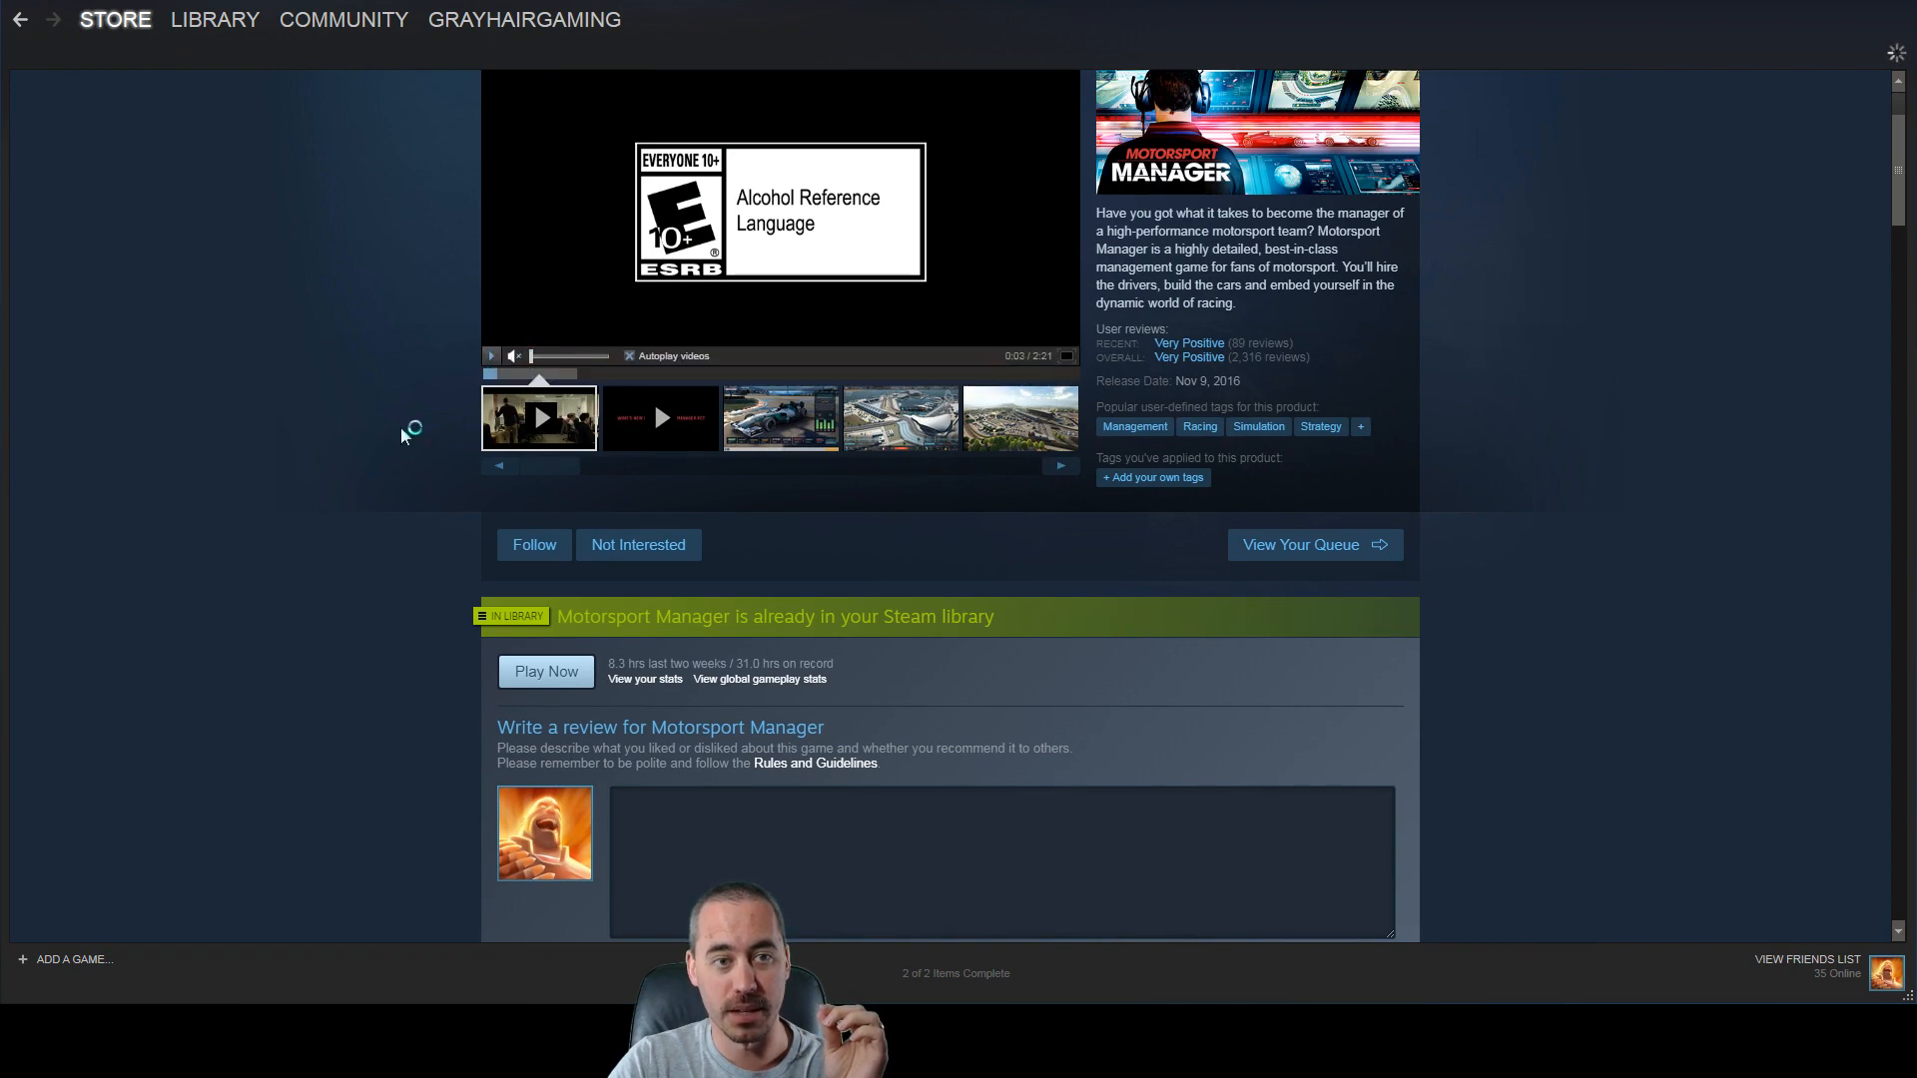
scroll(down, 3)
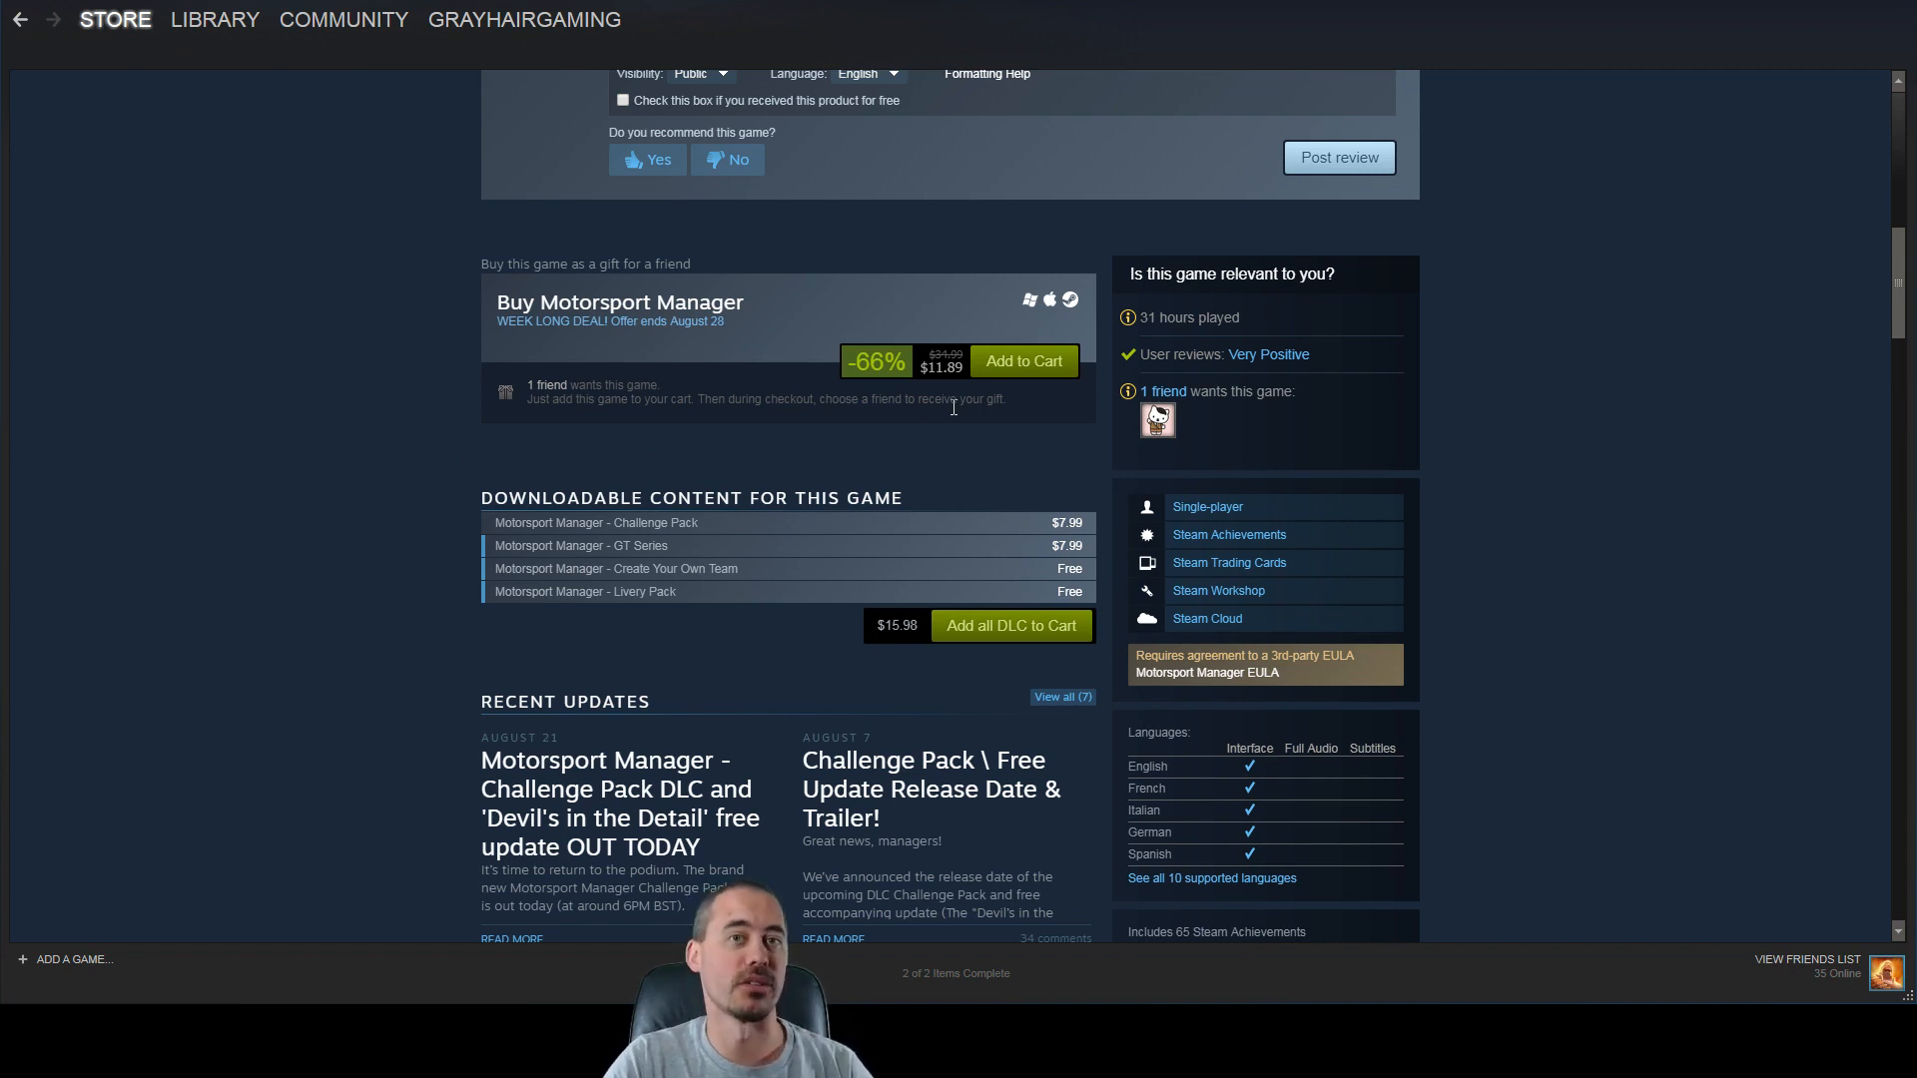
mouse_move(930, 415)
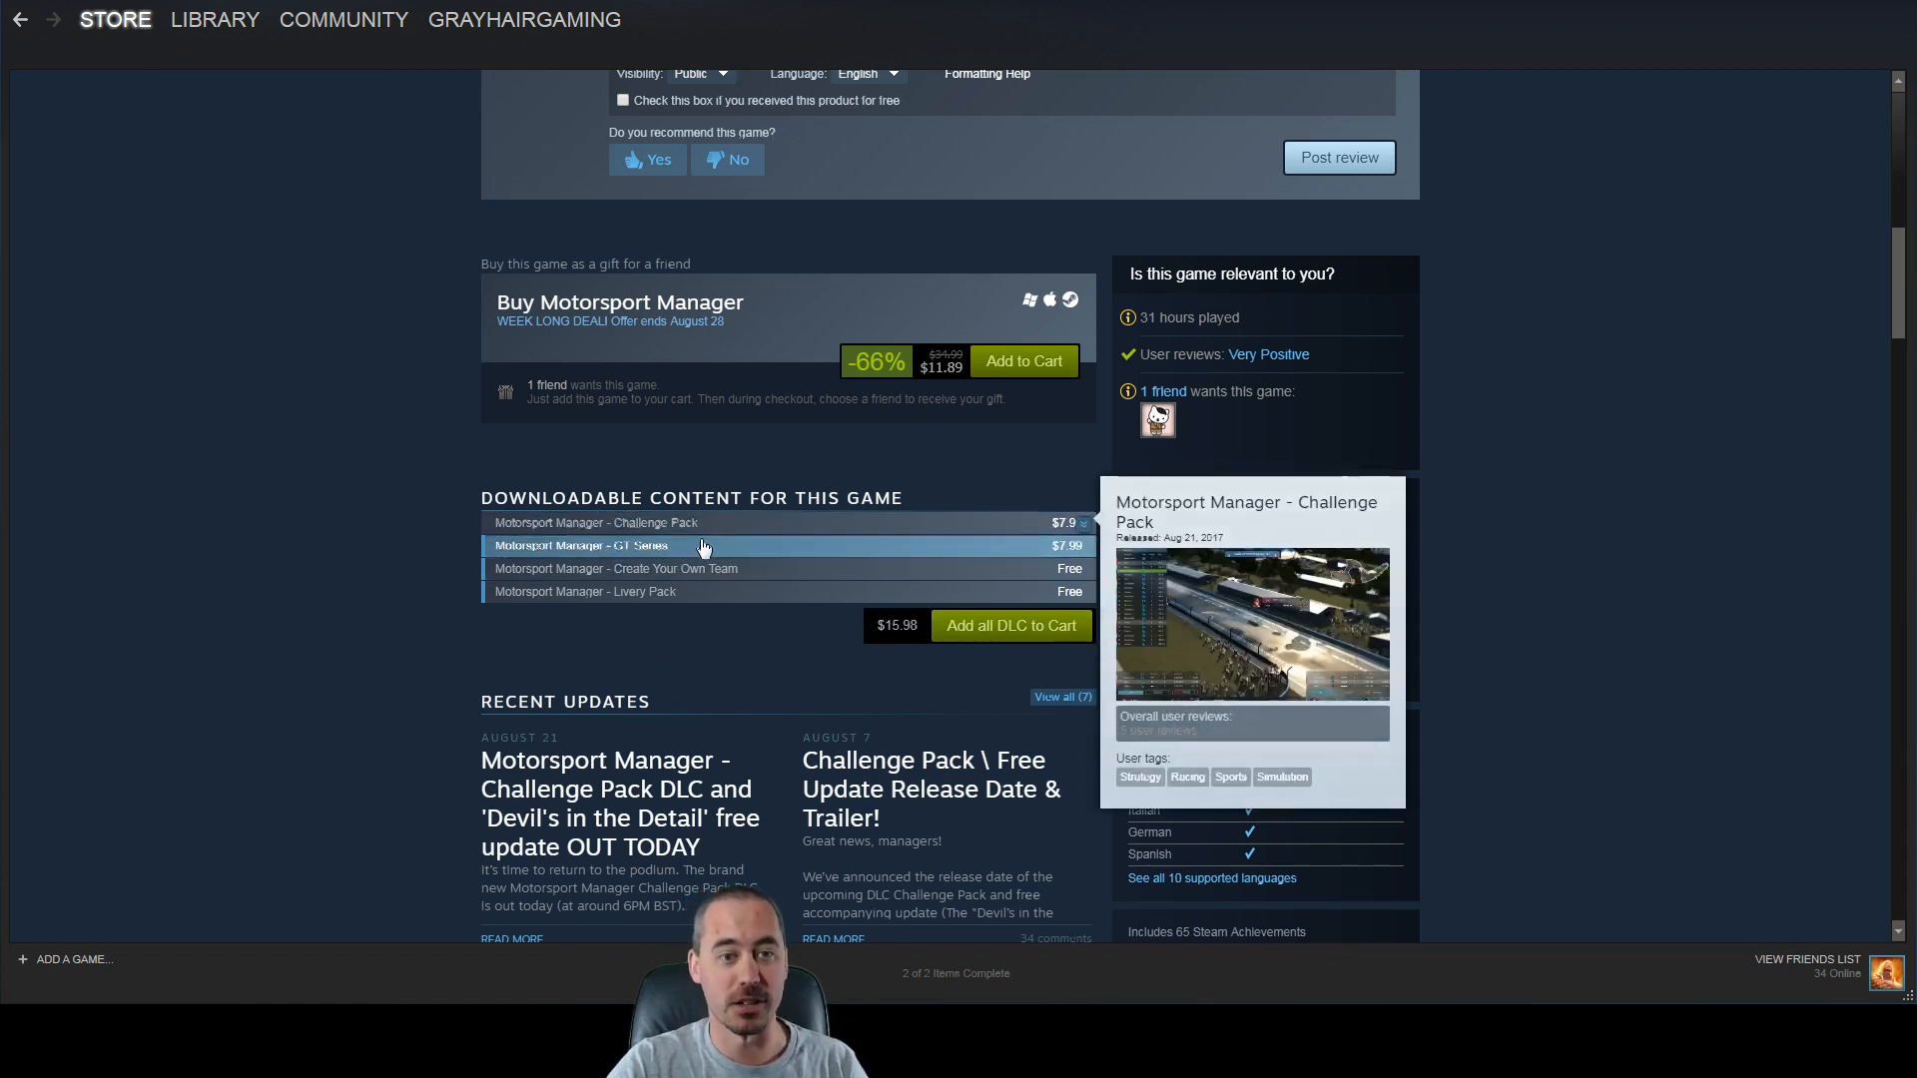
mouse_move(314, 601)
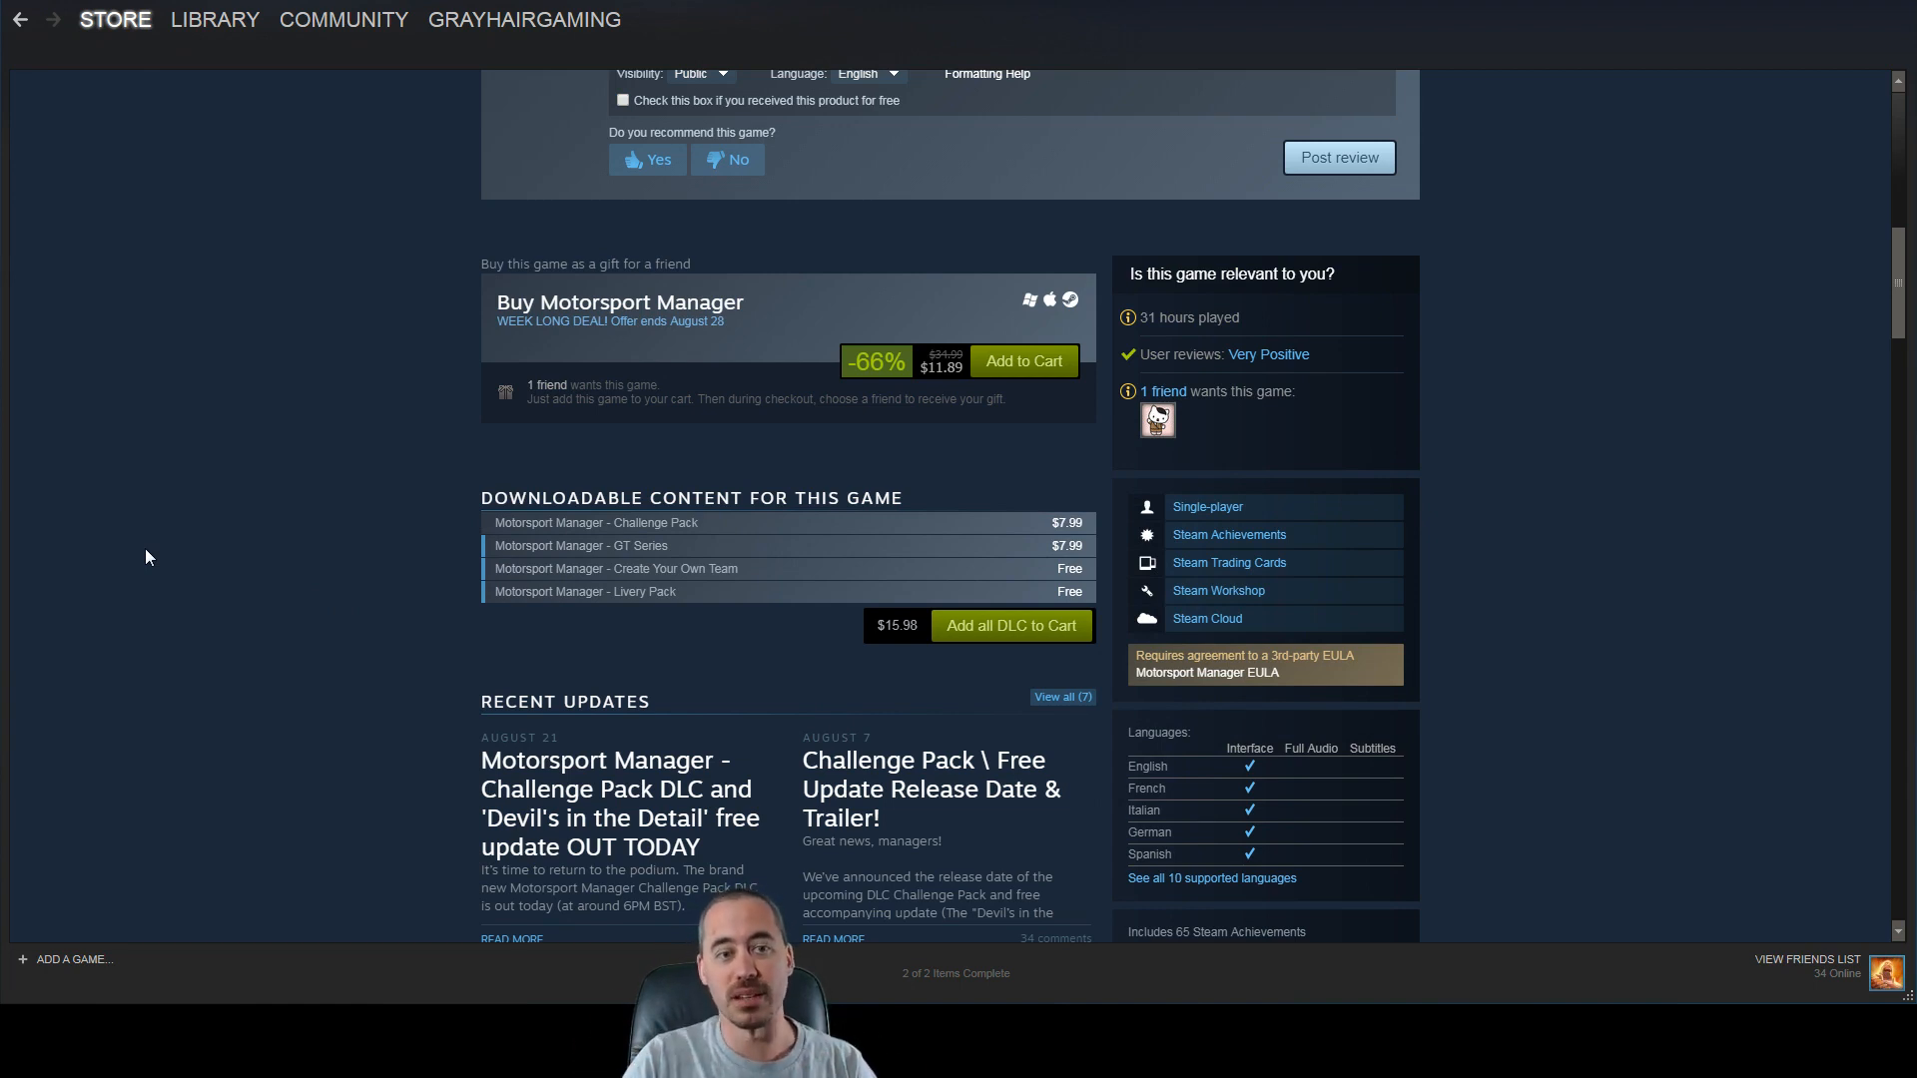
mouse_move(393, 571)
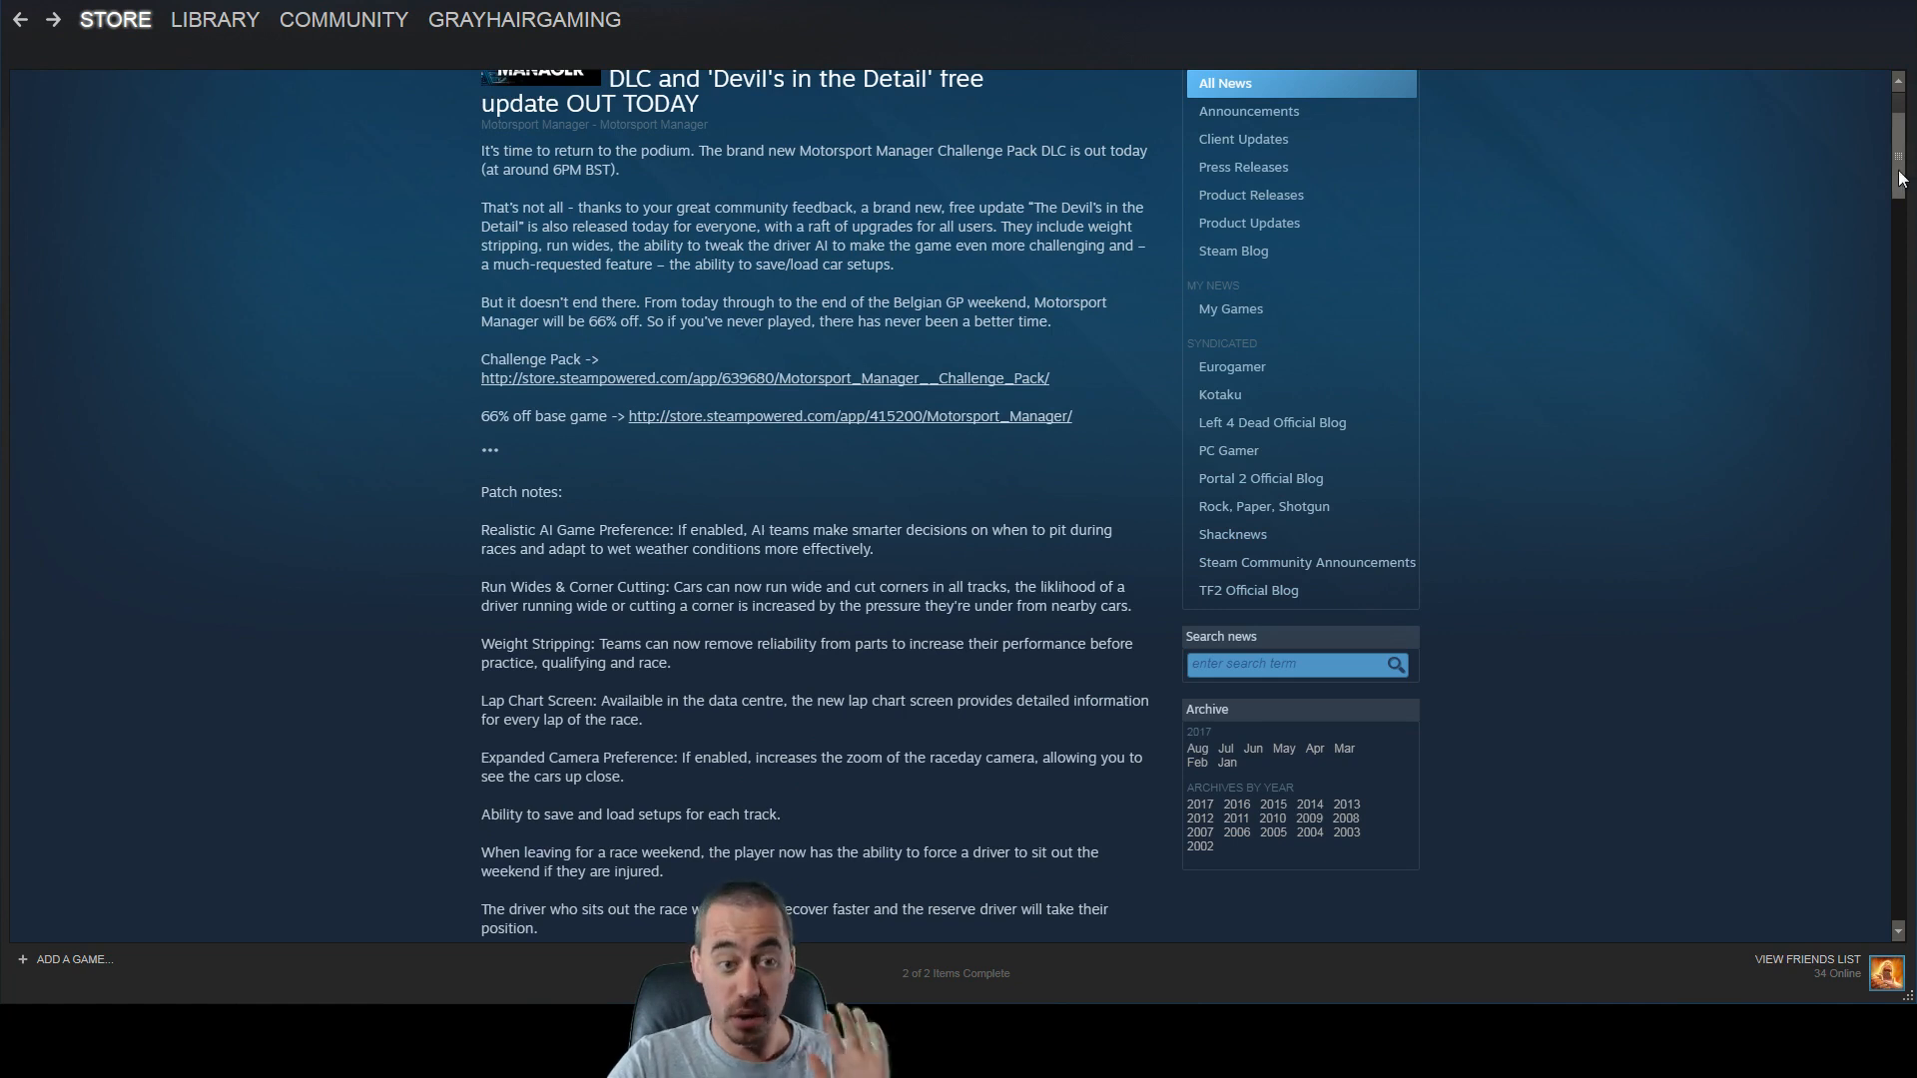
scroll(down, 3)
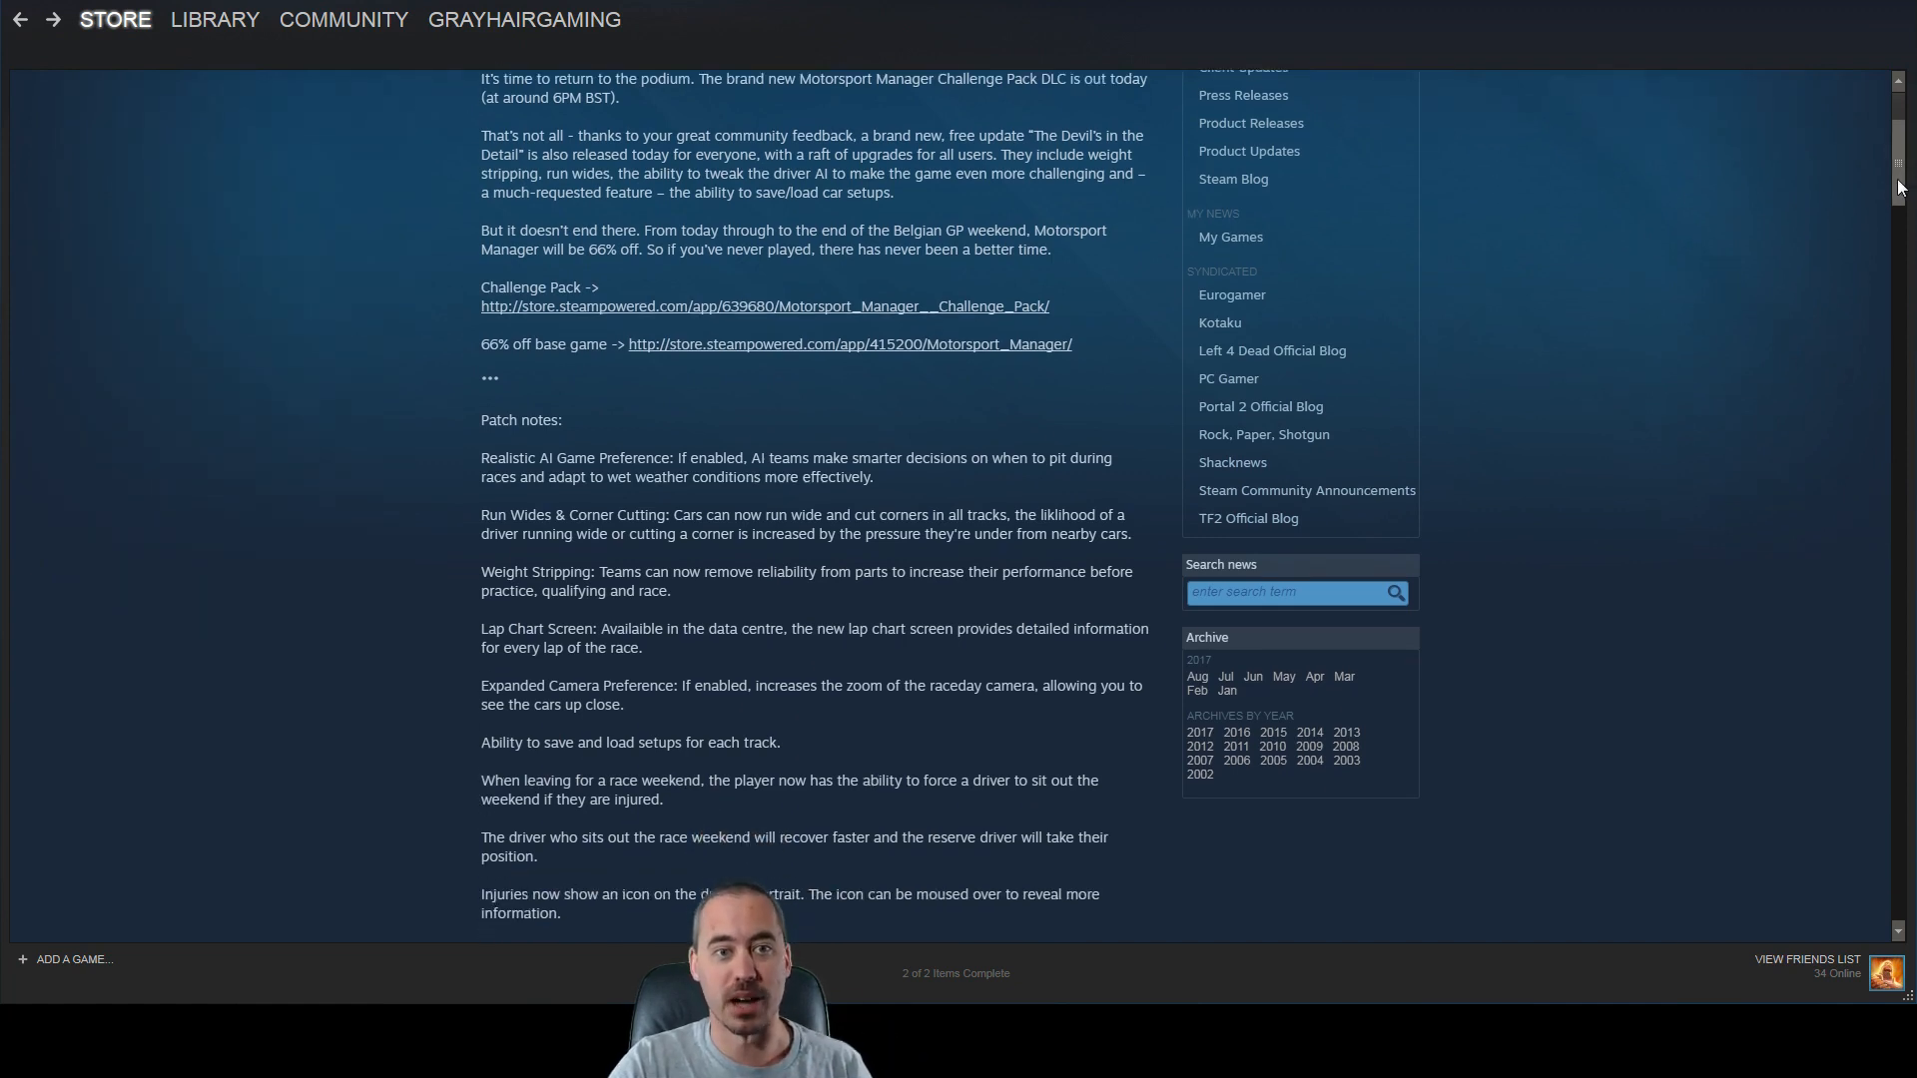
scroll(down, 3)
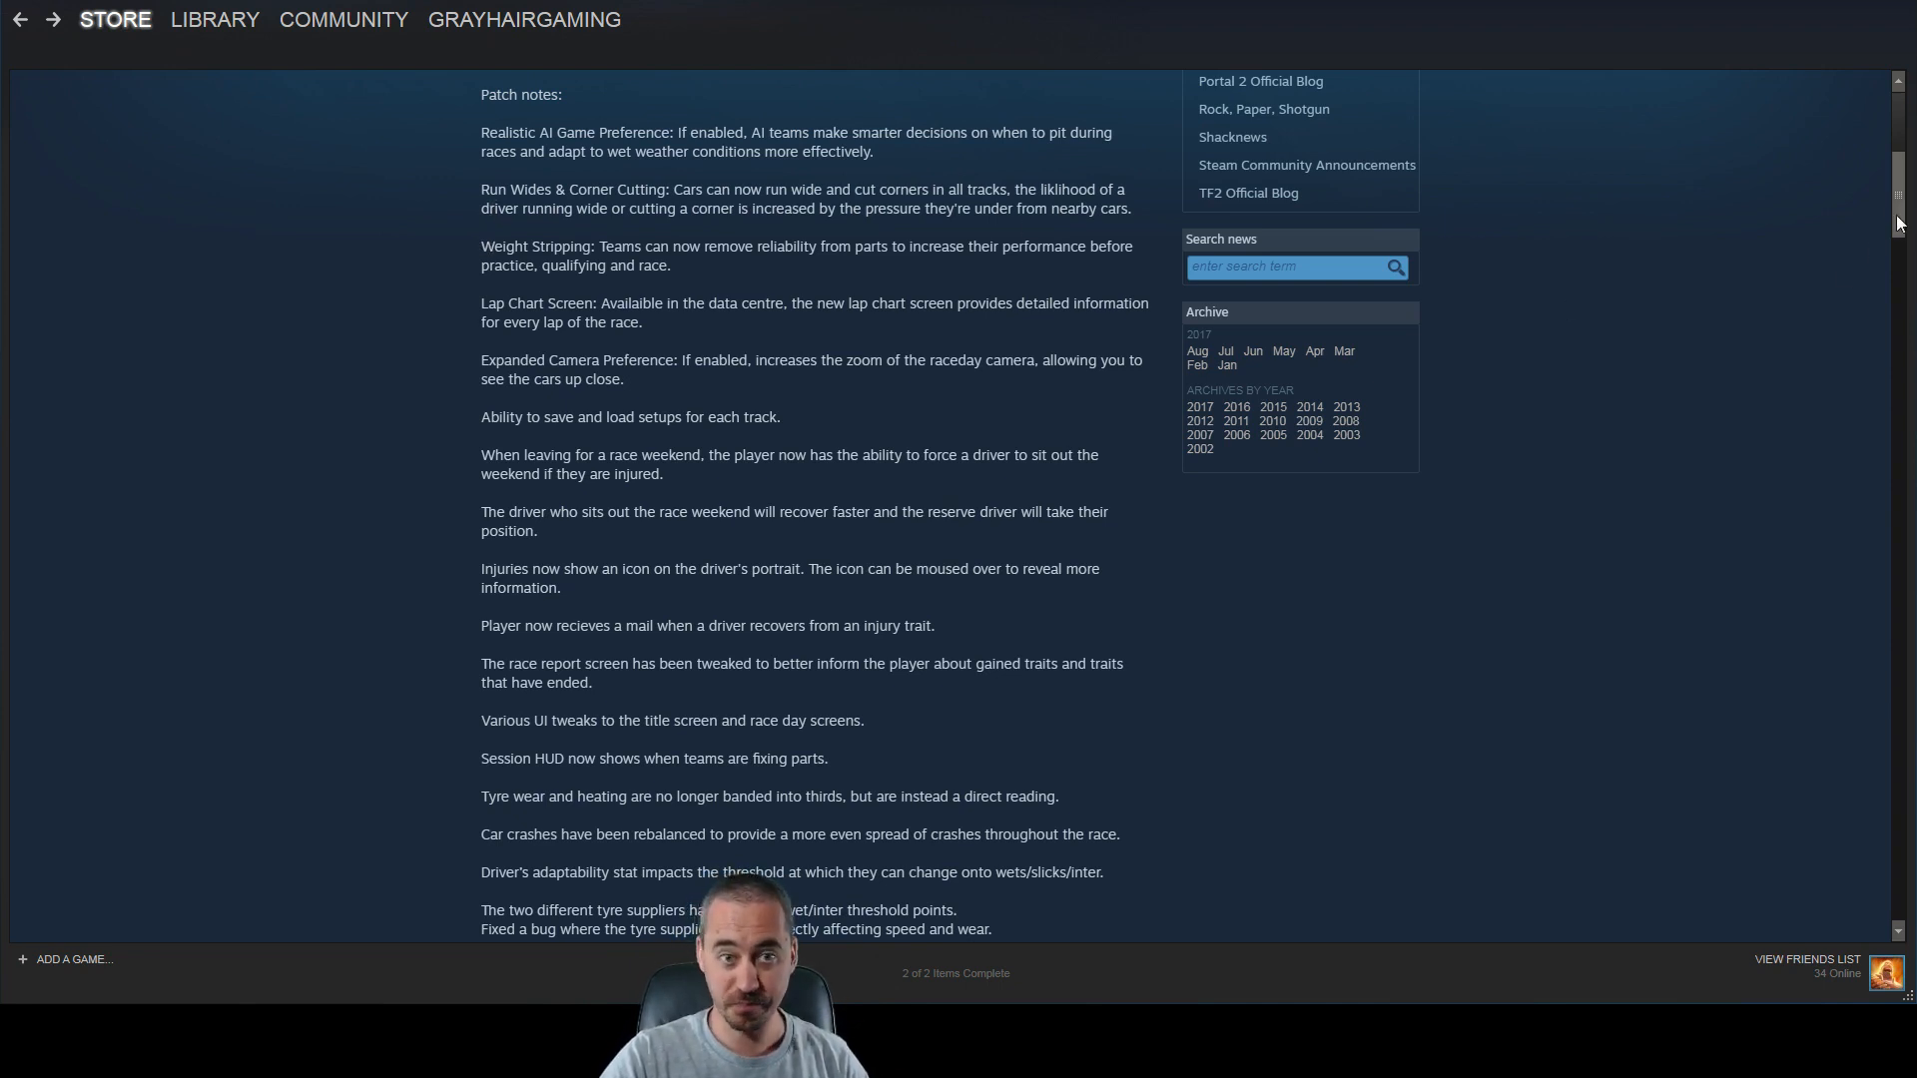
scroll(down, 3)
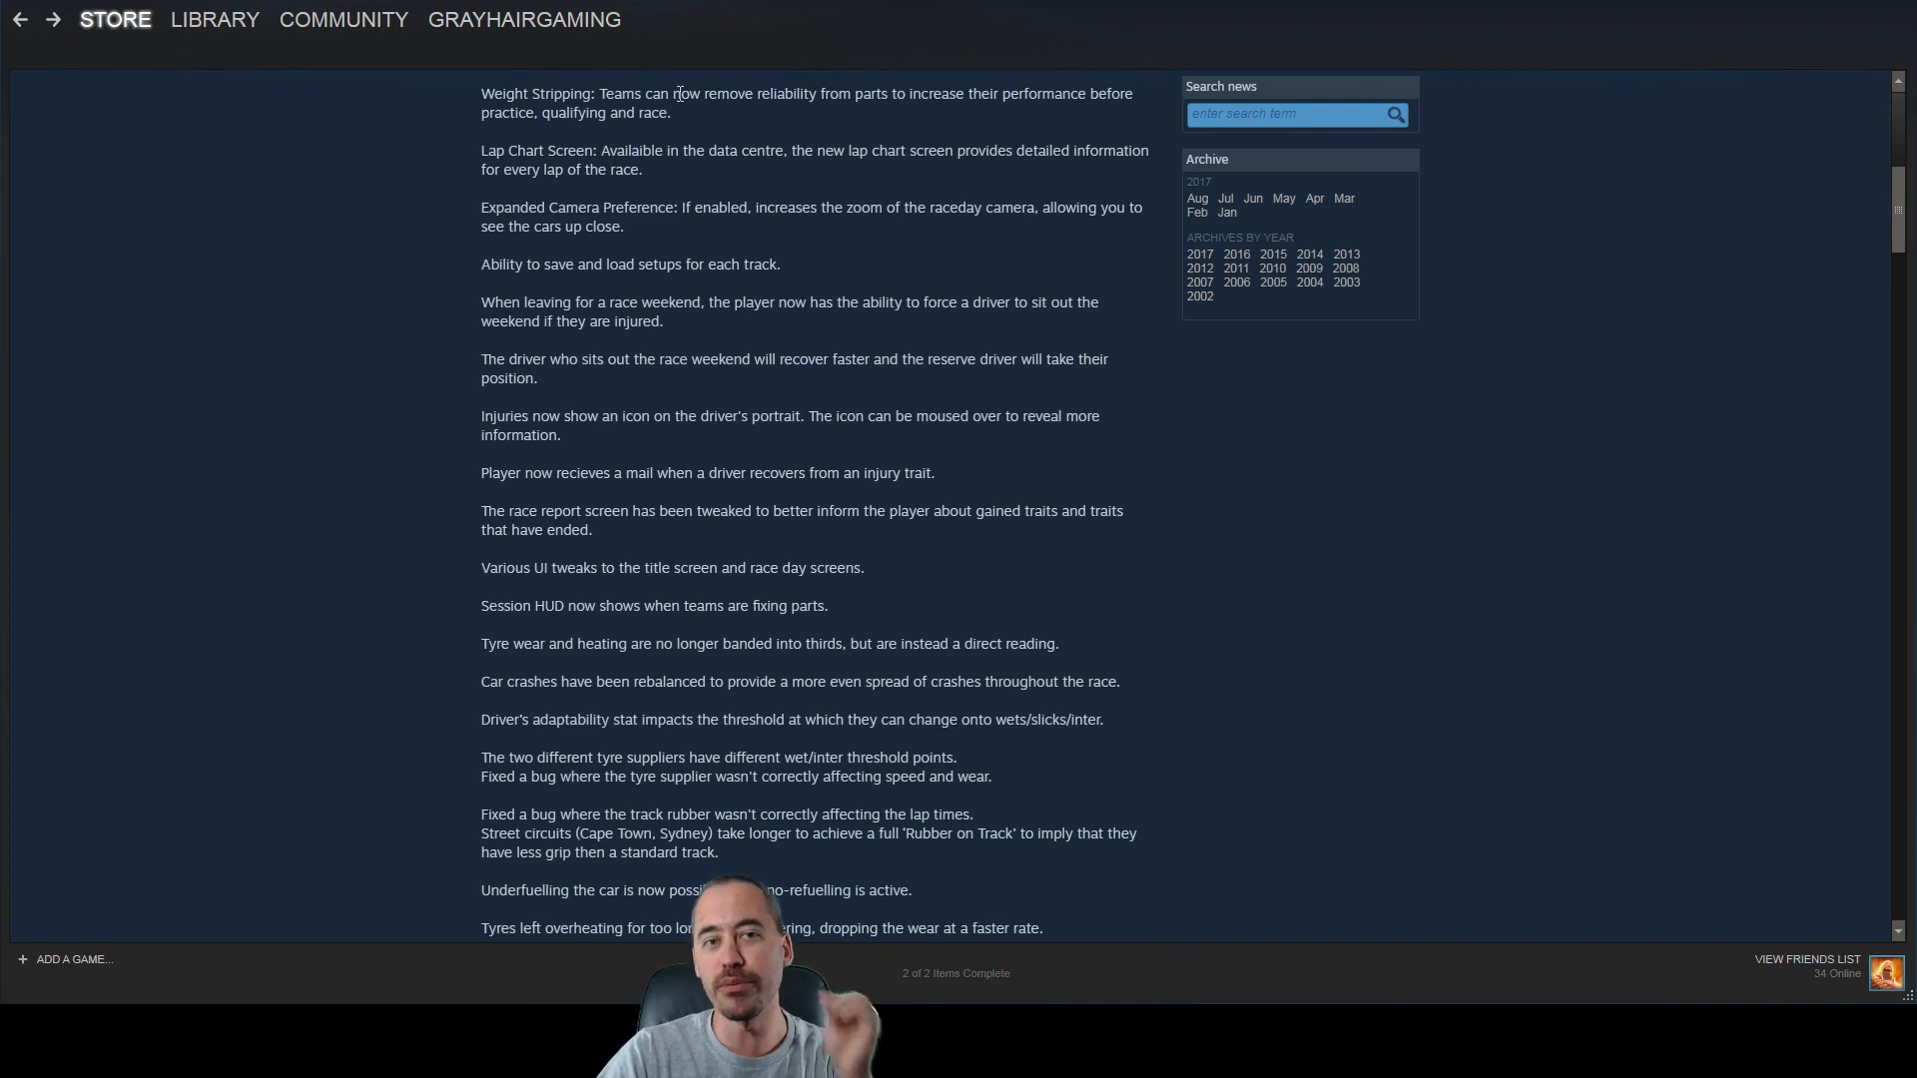
mouse_move(755, 126)
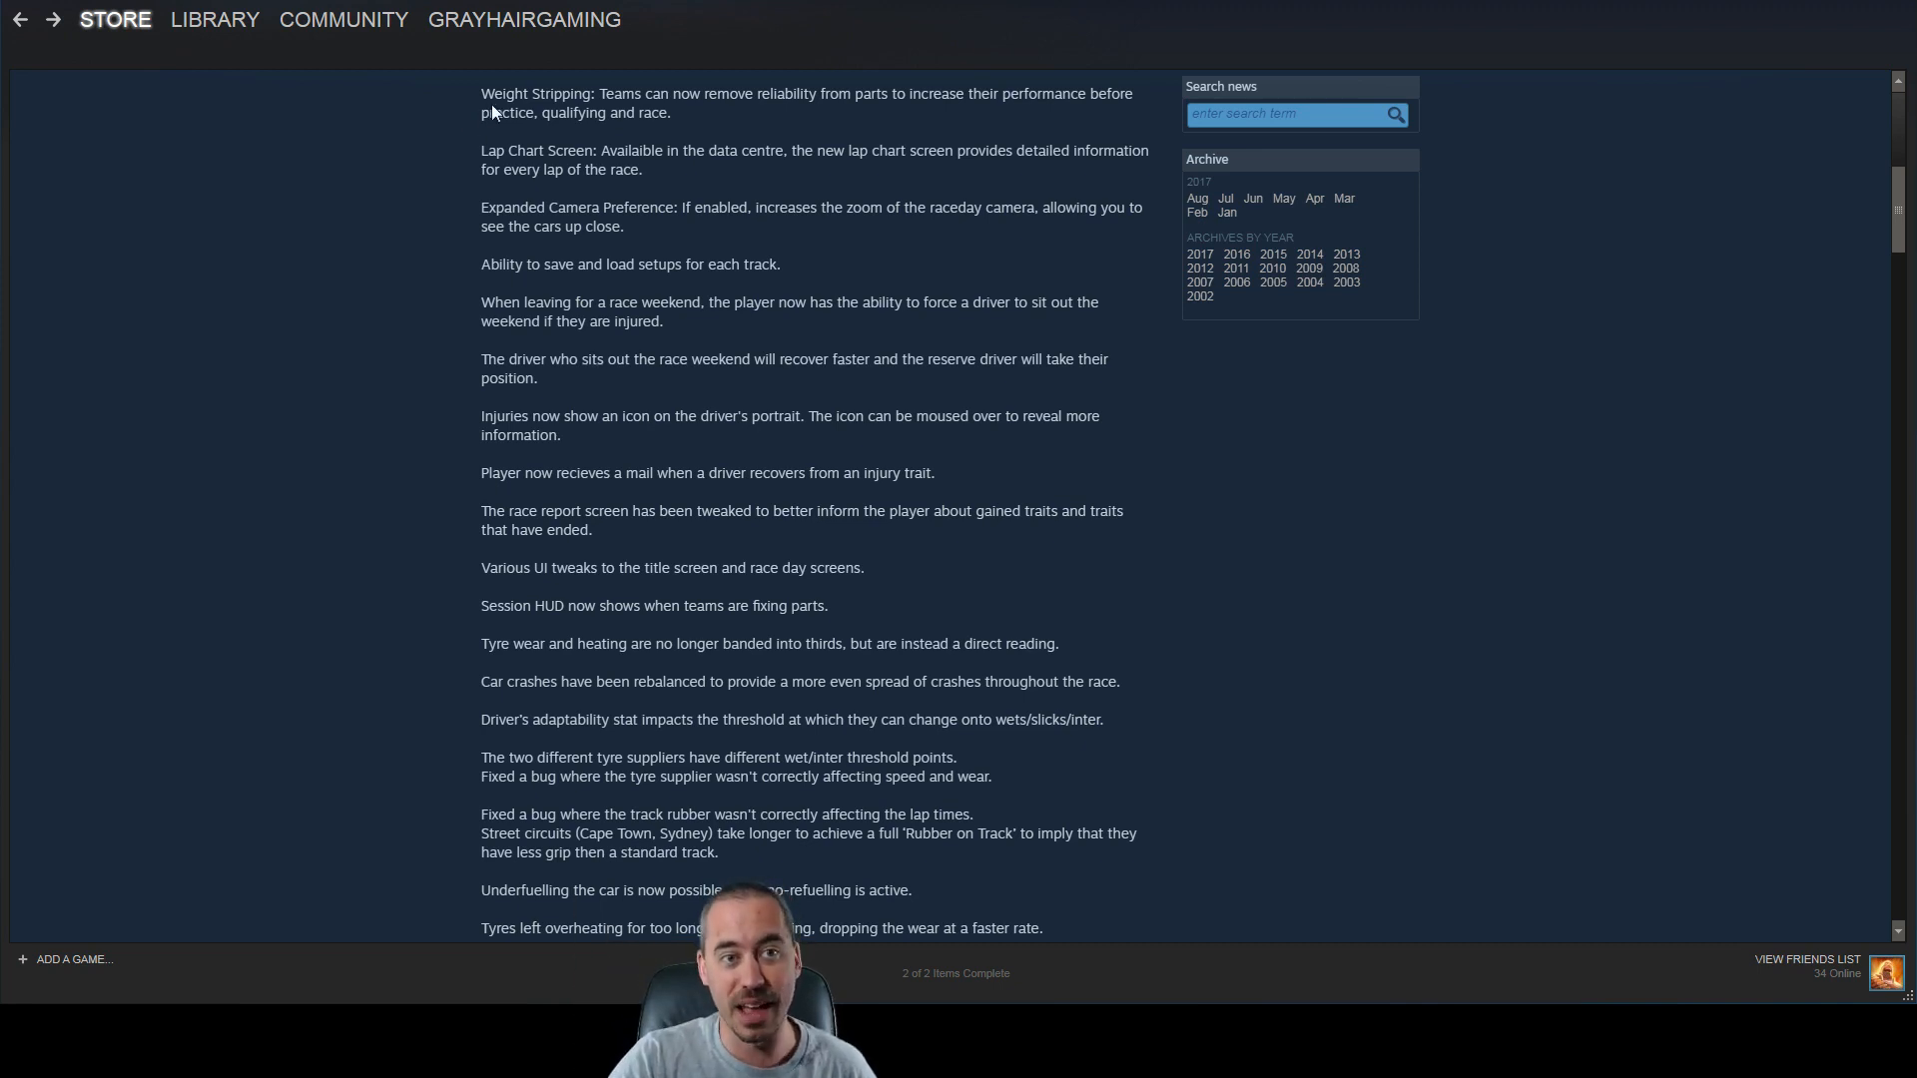
mouse_move(341, 120)
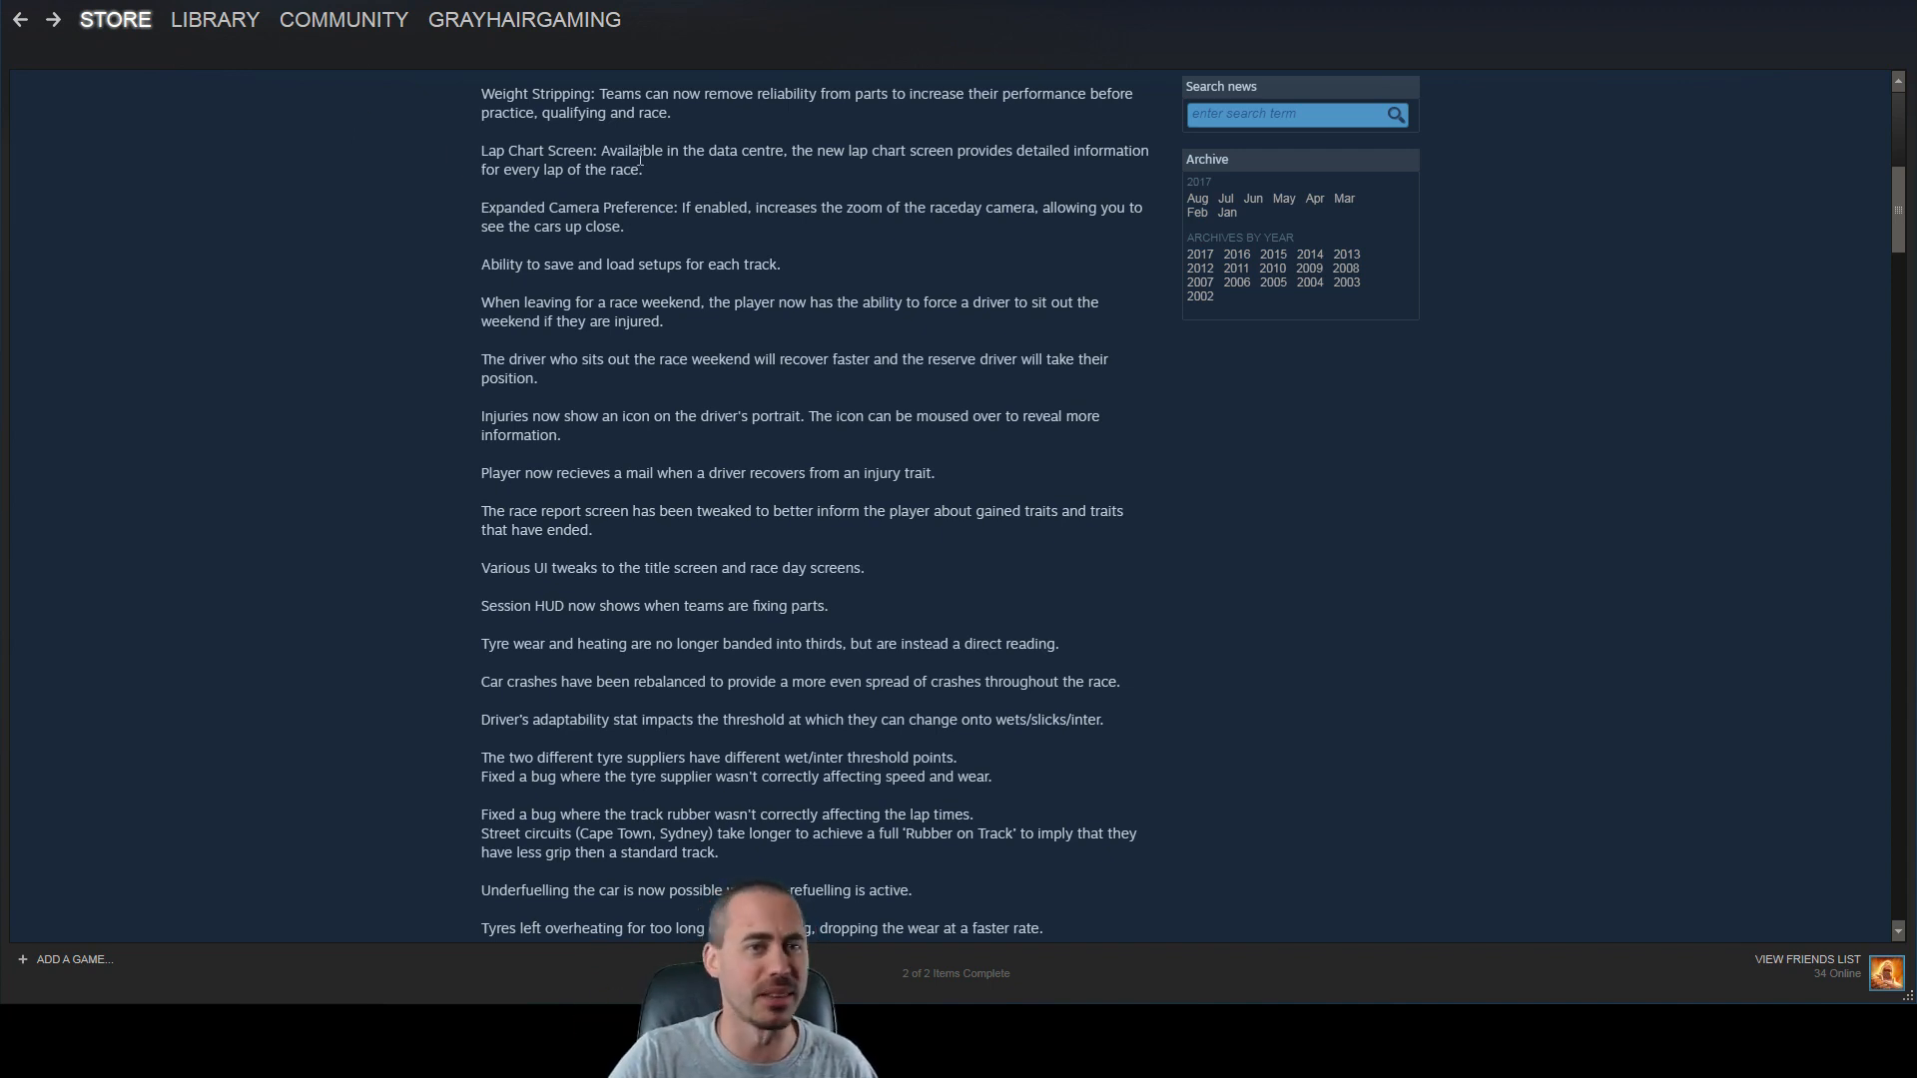
mouse_move(1719, 206)
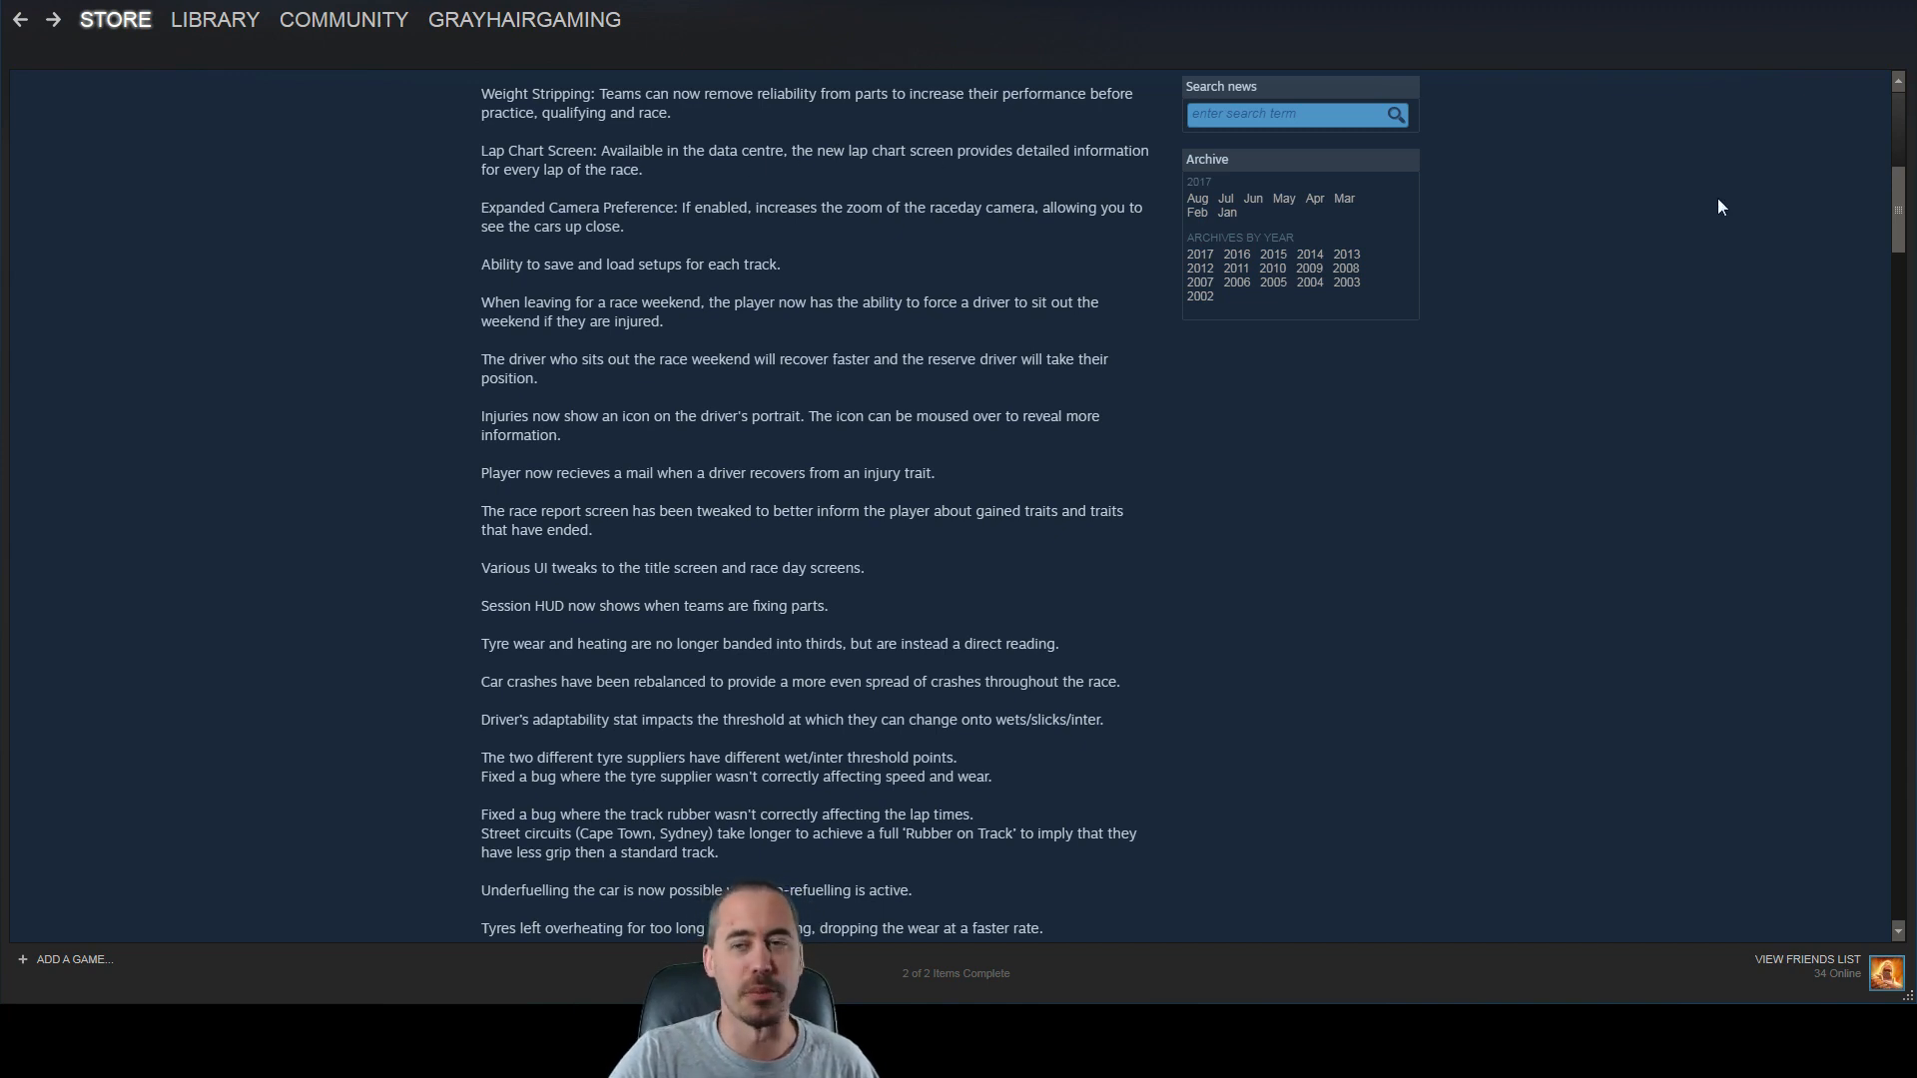
scroll(down, 3)
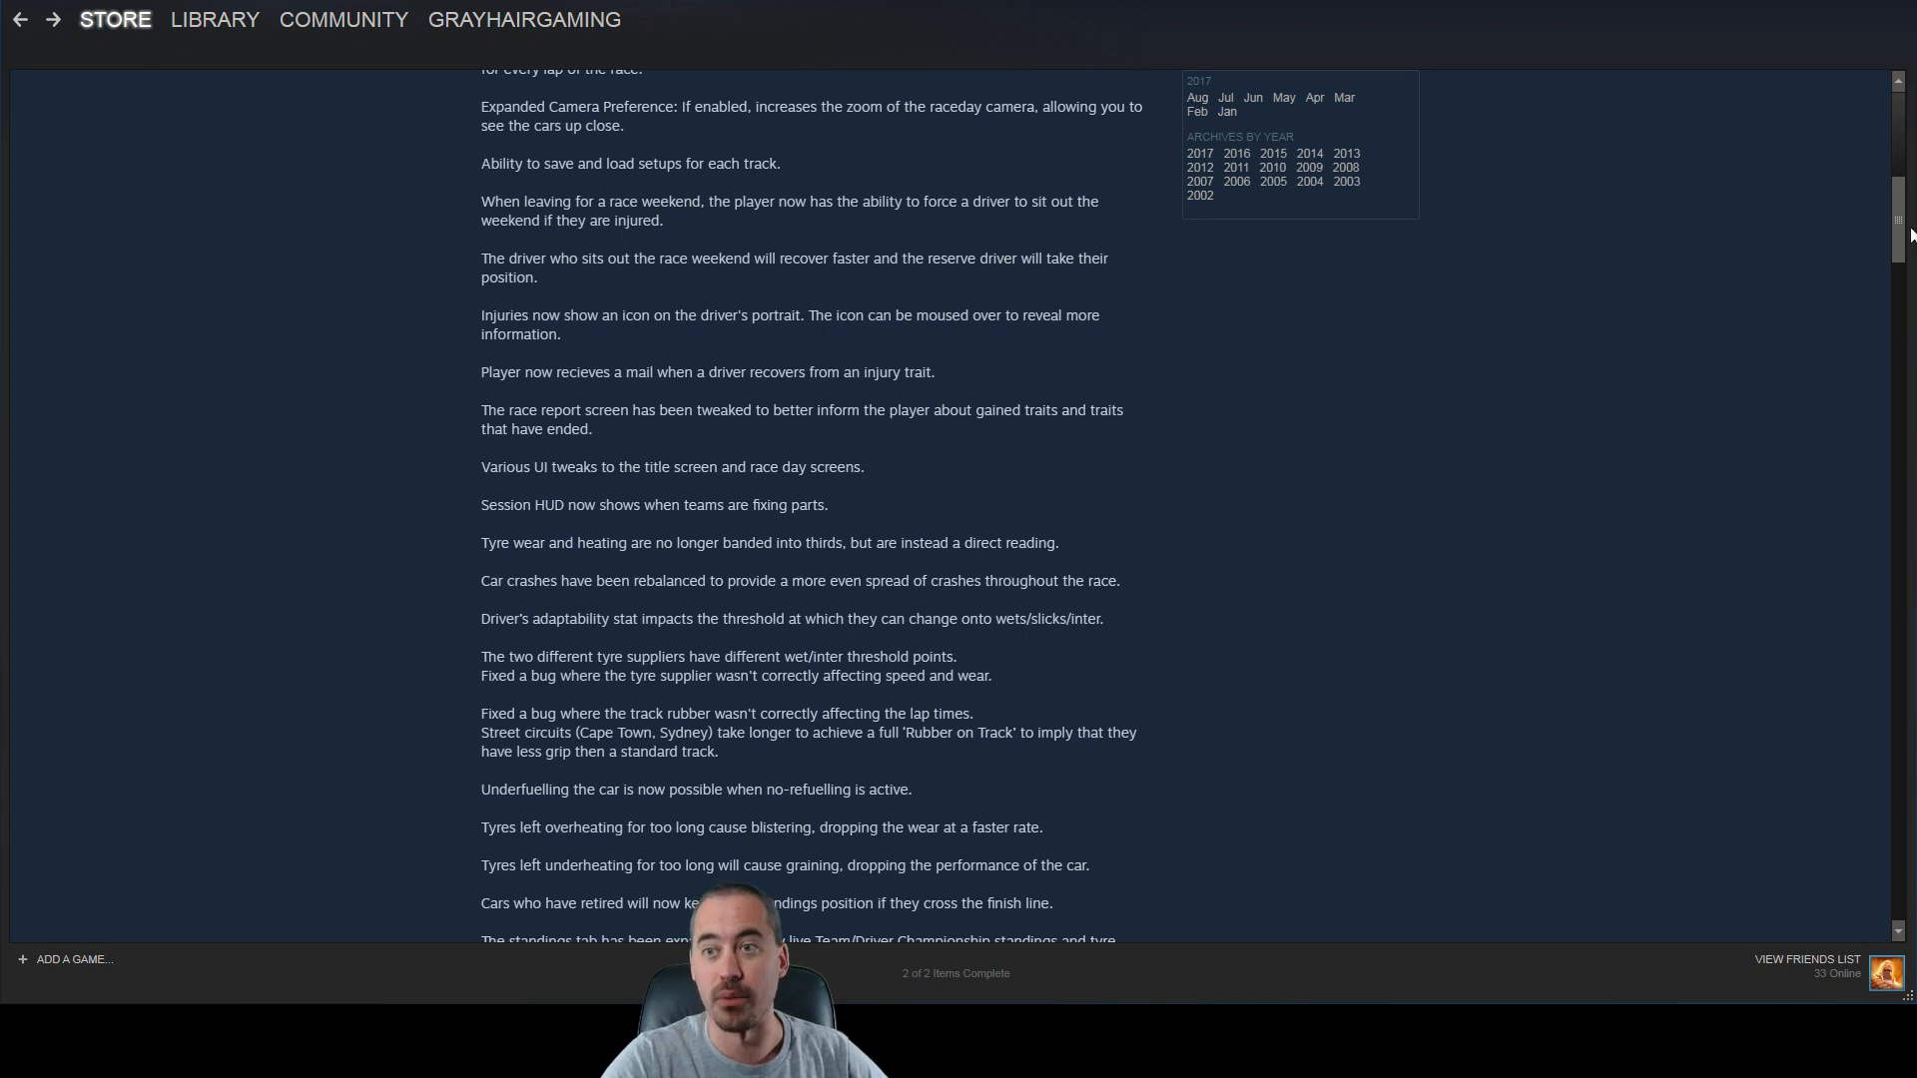
scroll(down, 3)
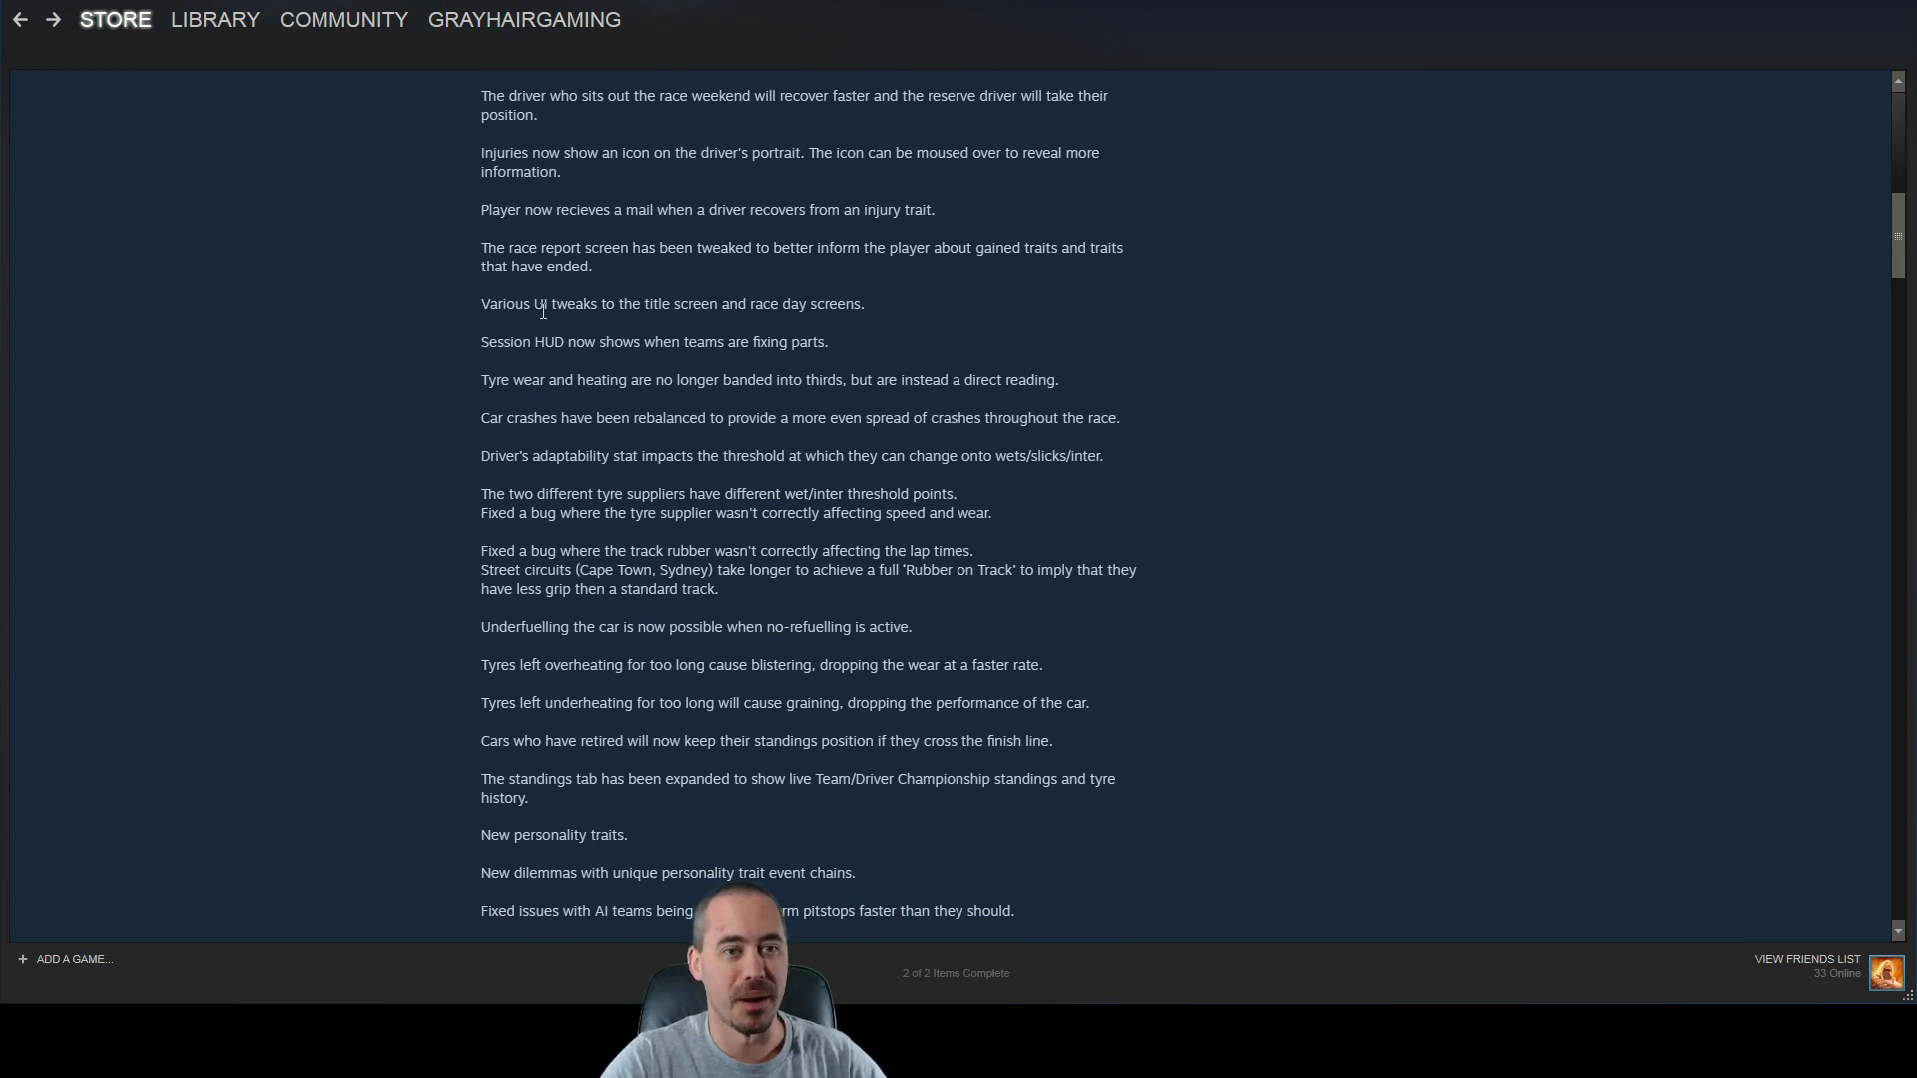
scroll(down, 3)
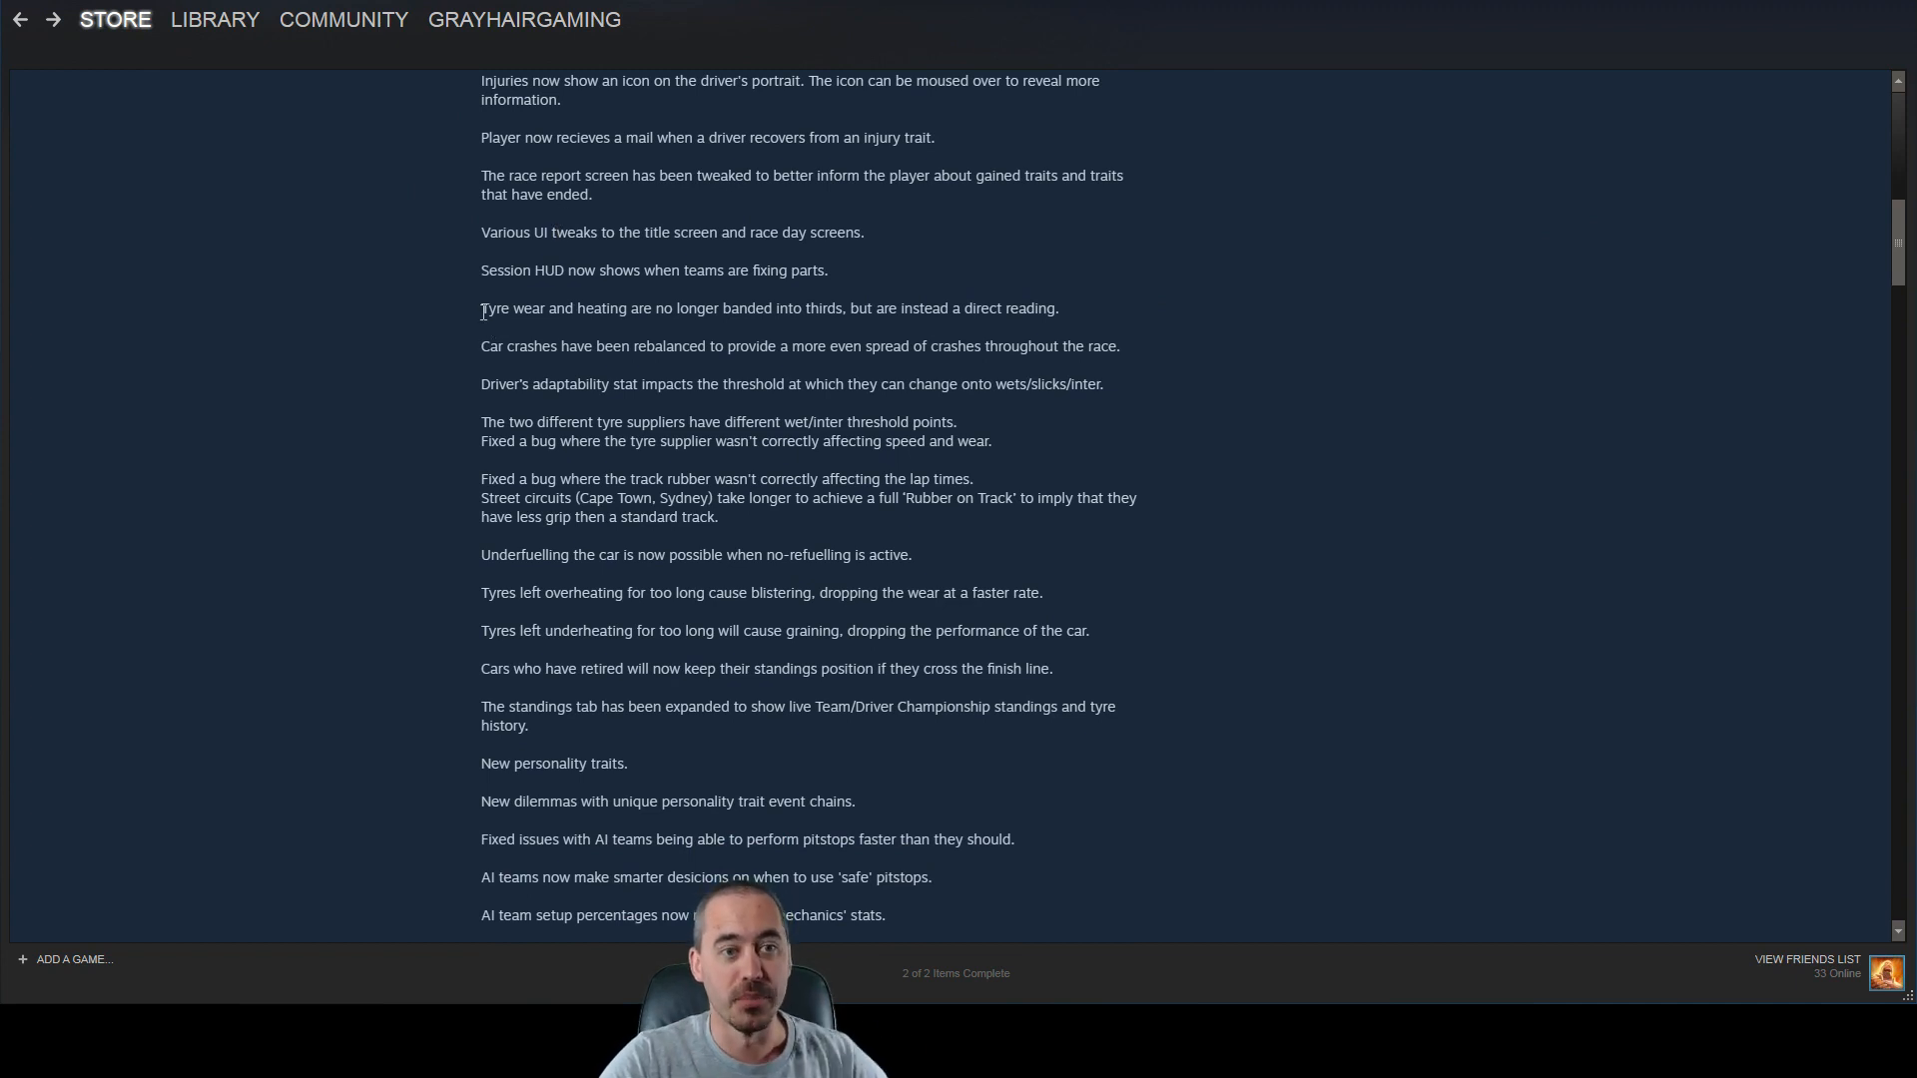
double_click(493, 308)
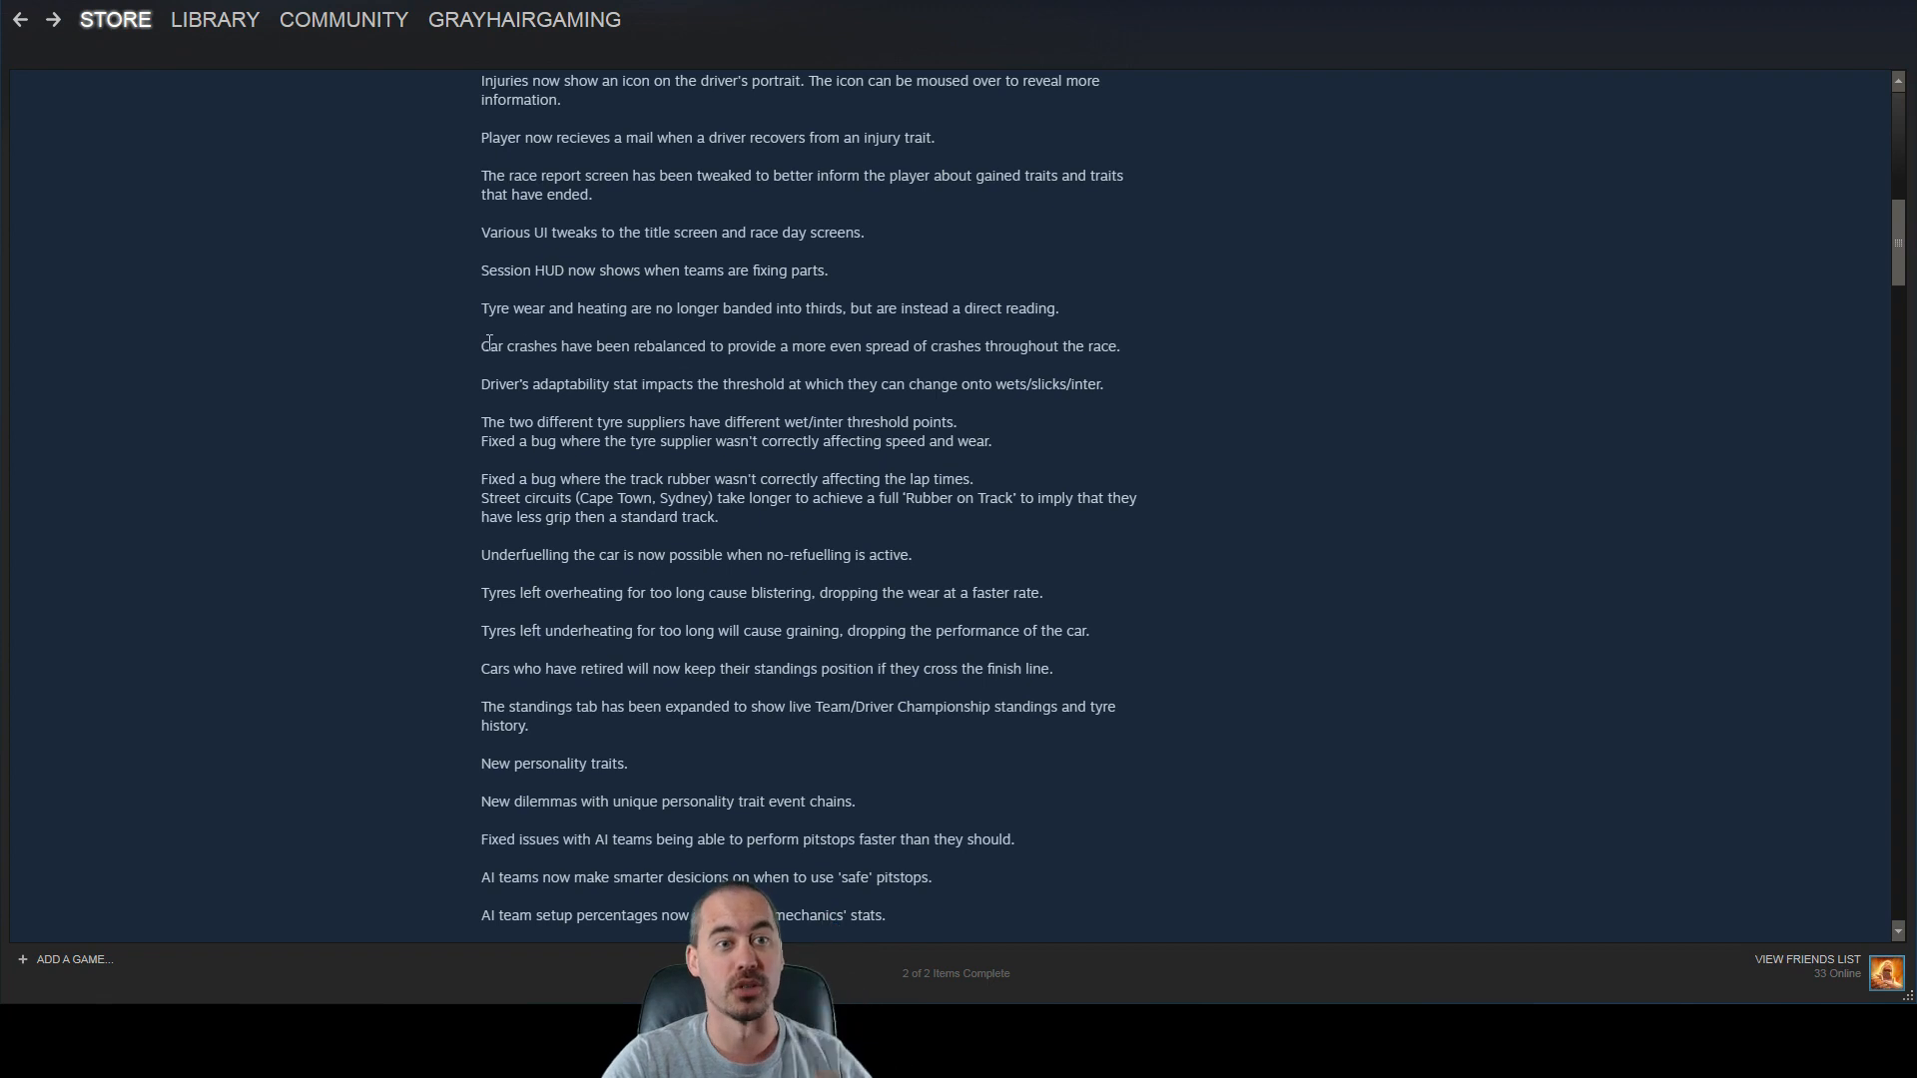
drag(481, 593, 661, 593)
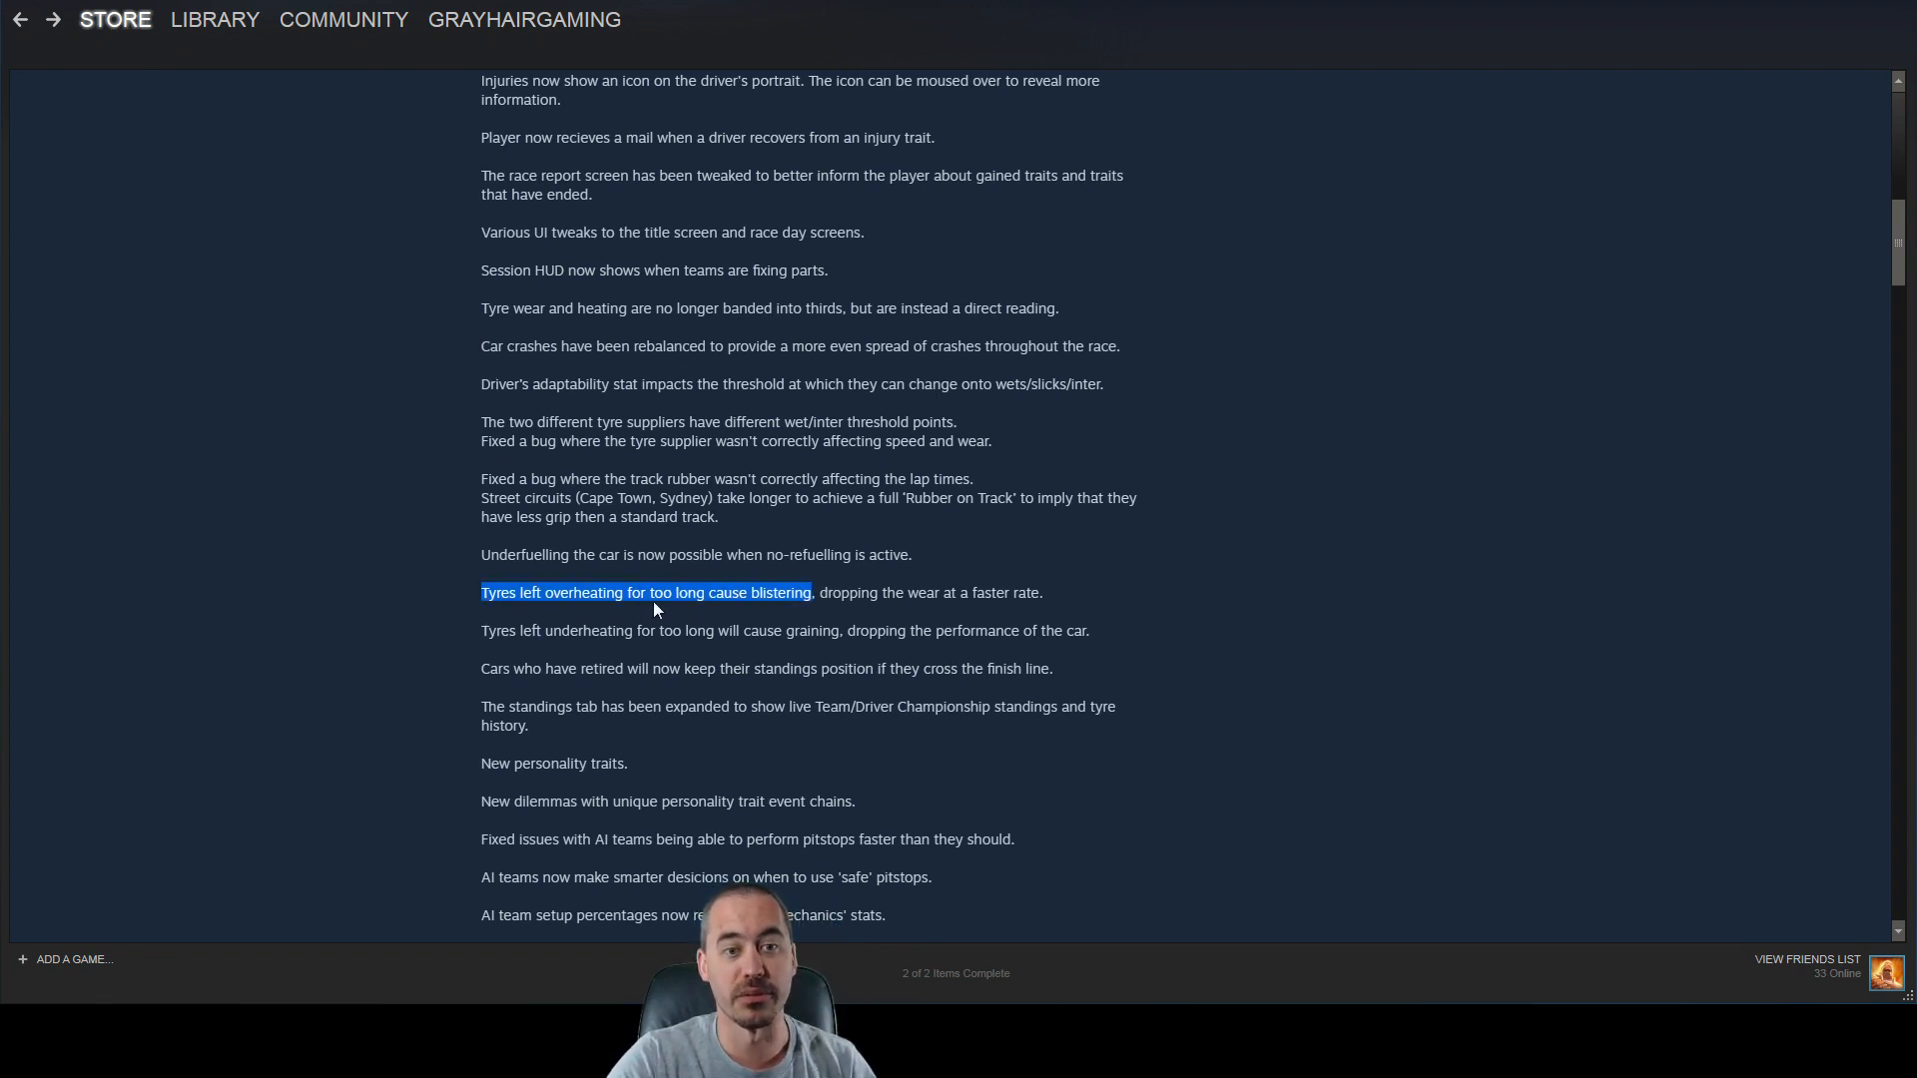
mouse_move(699, 633)
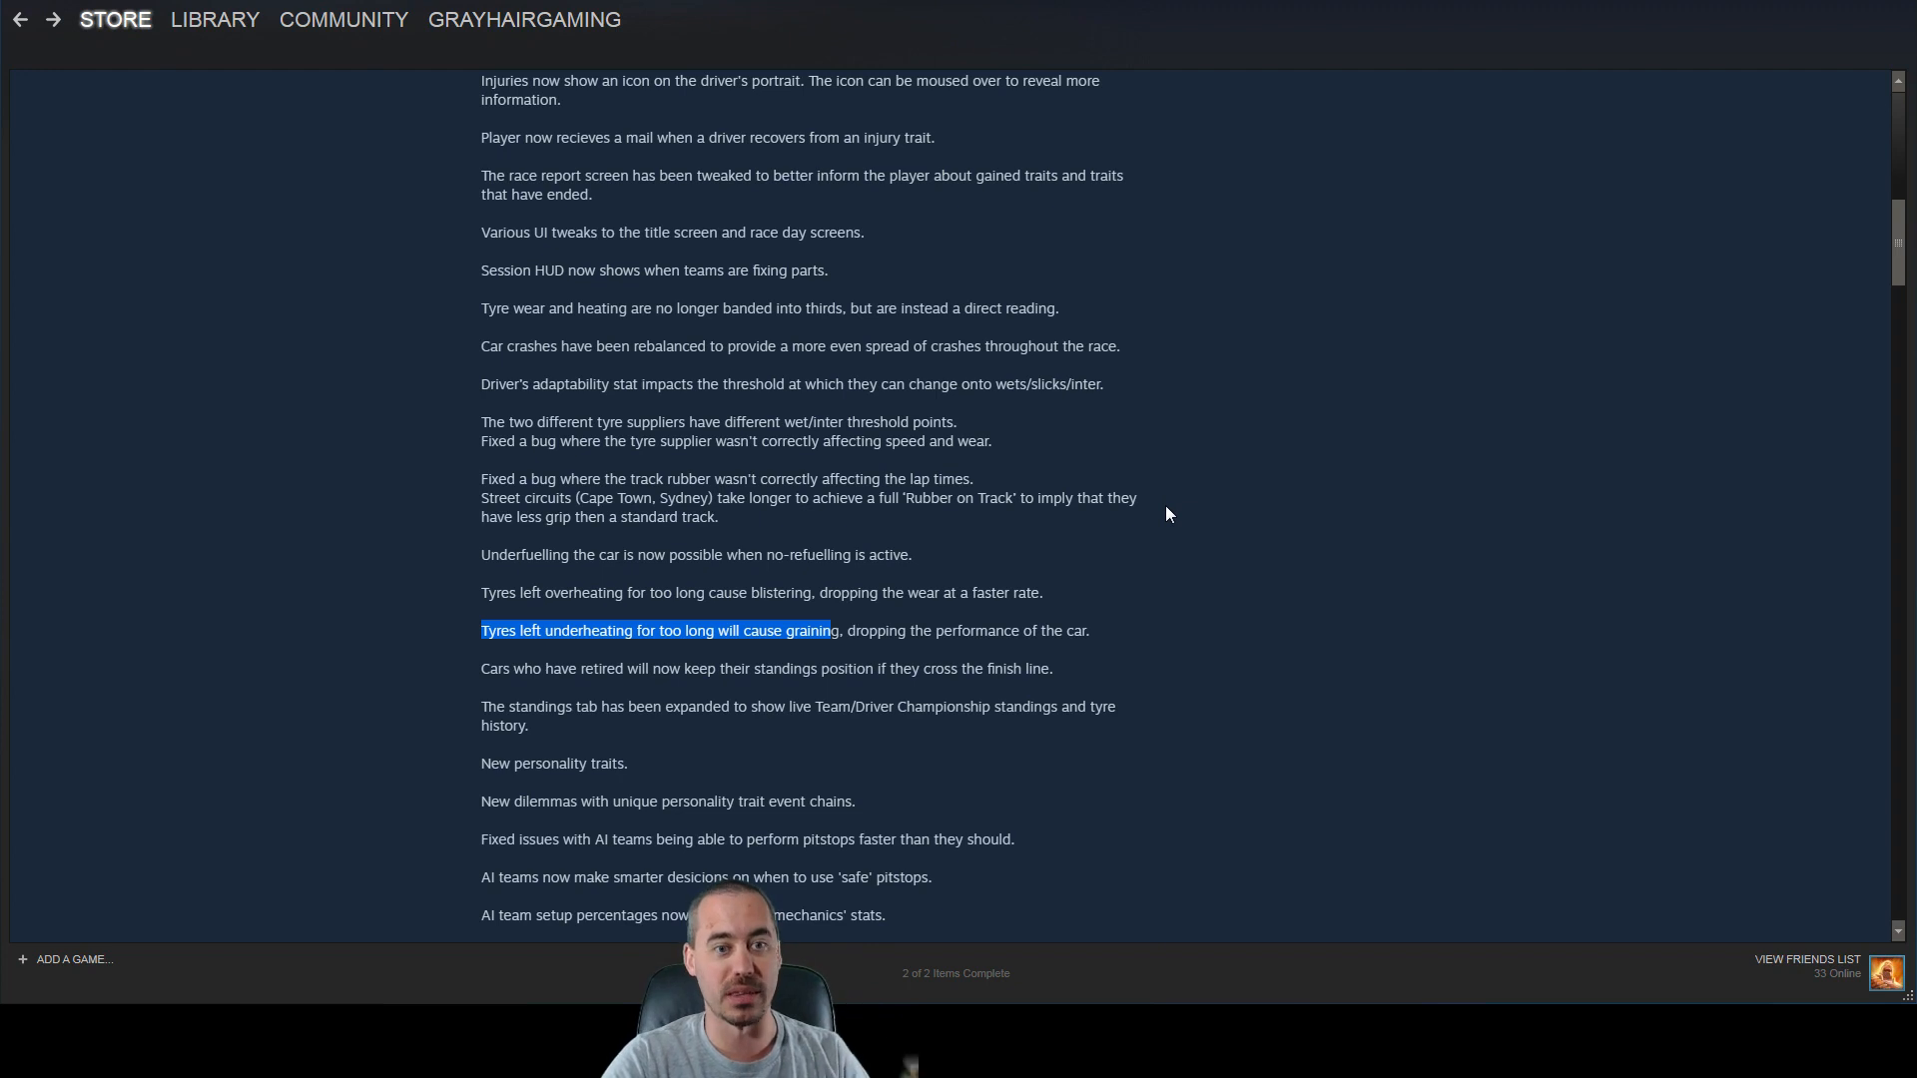
mouse_move(1080, 539)
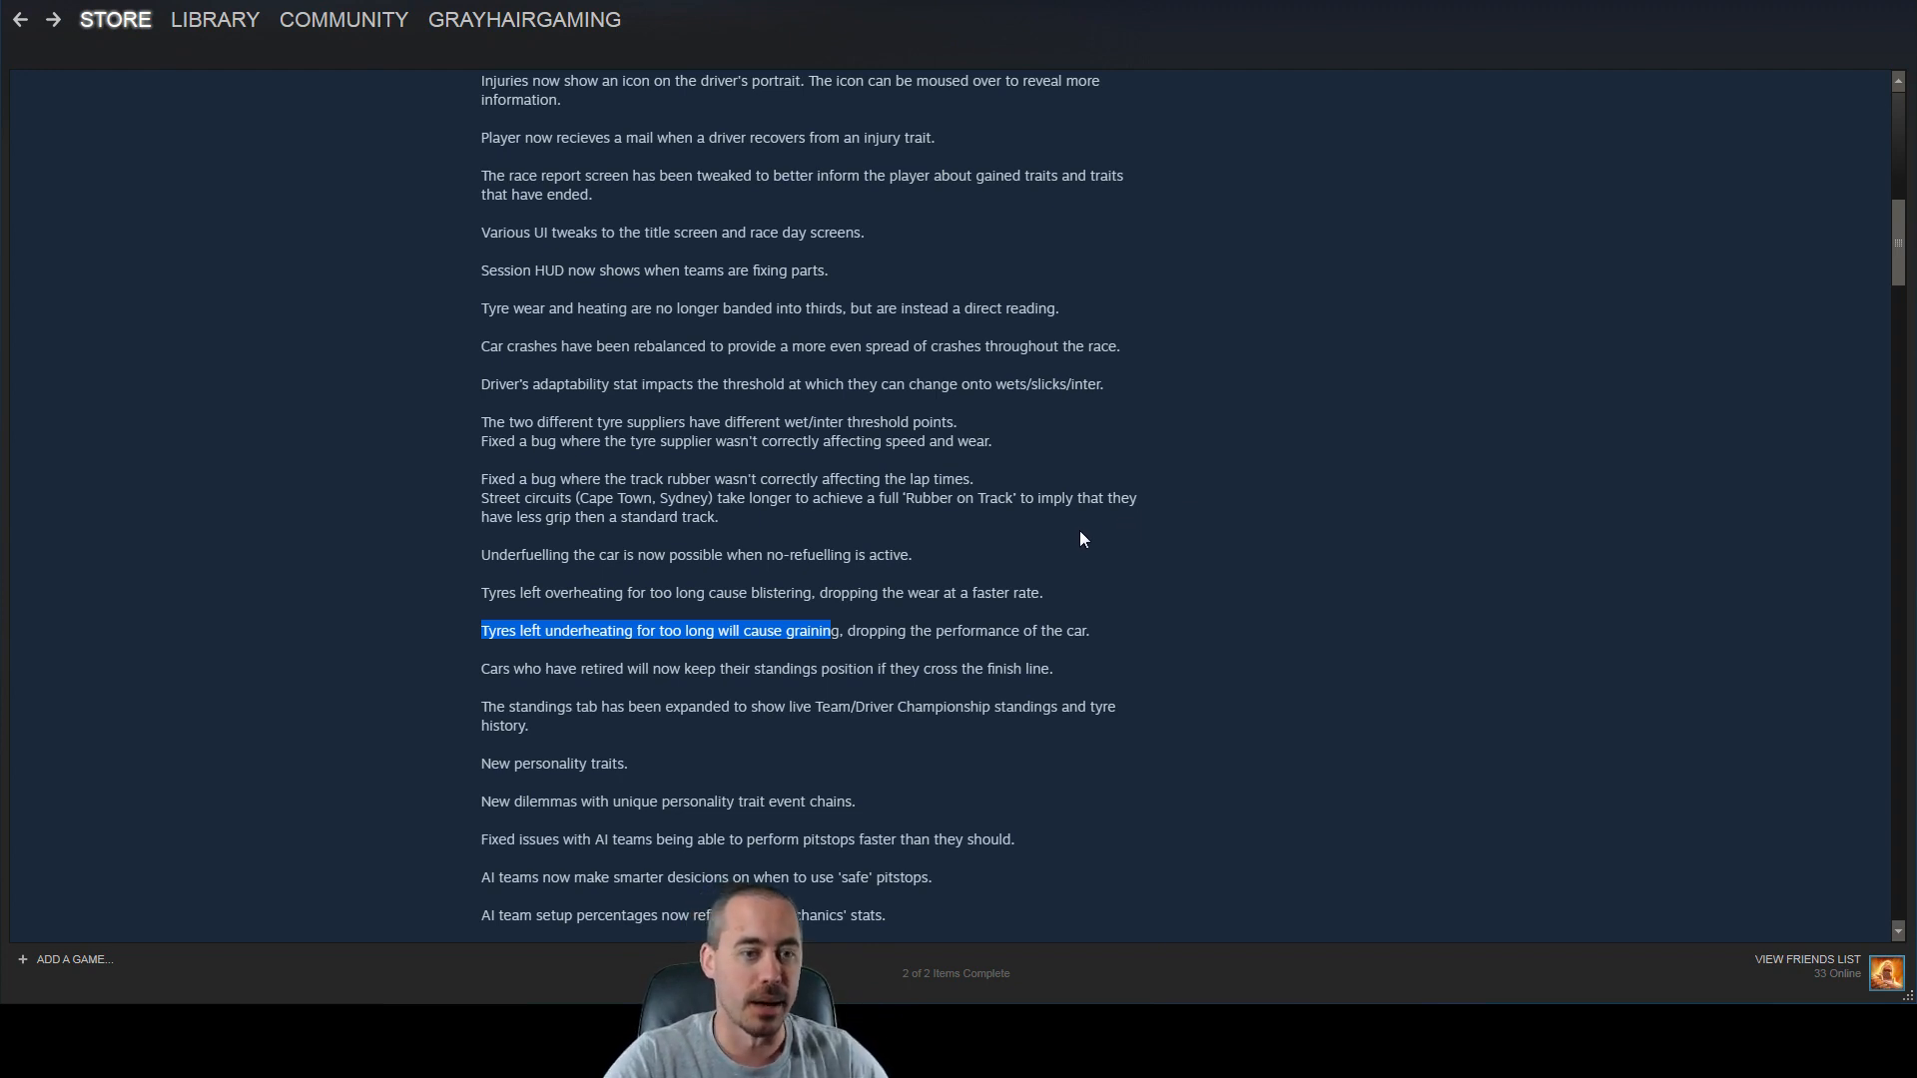
mouse_move(823, 465)
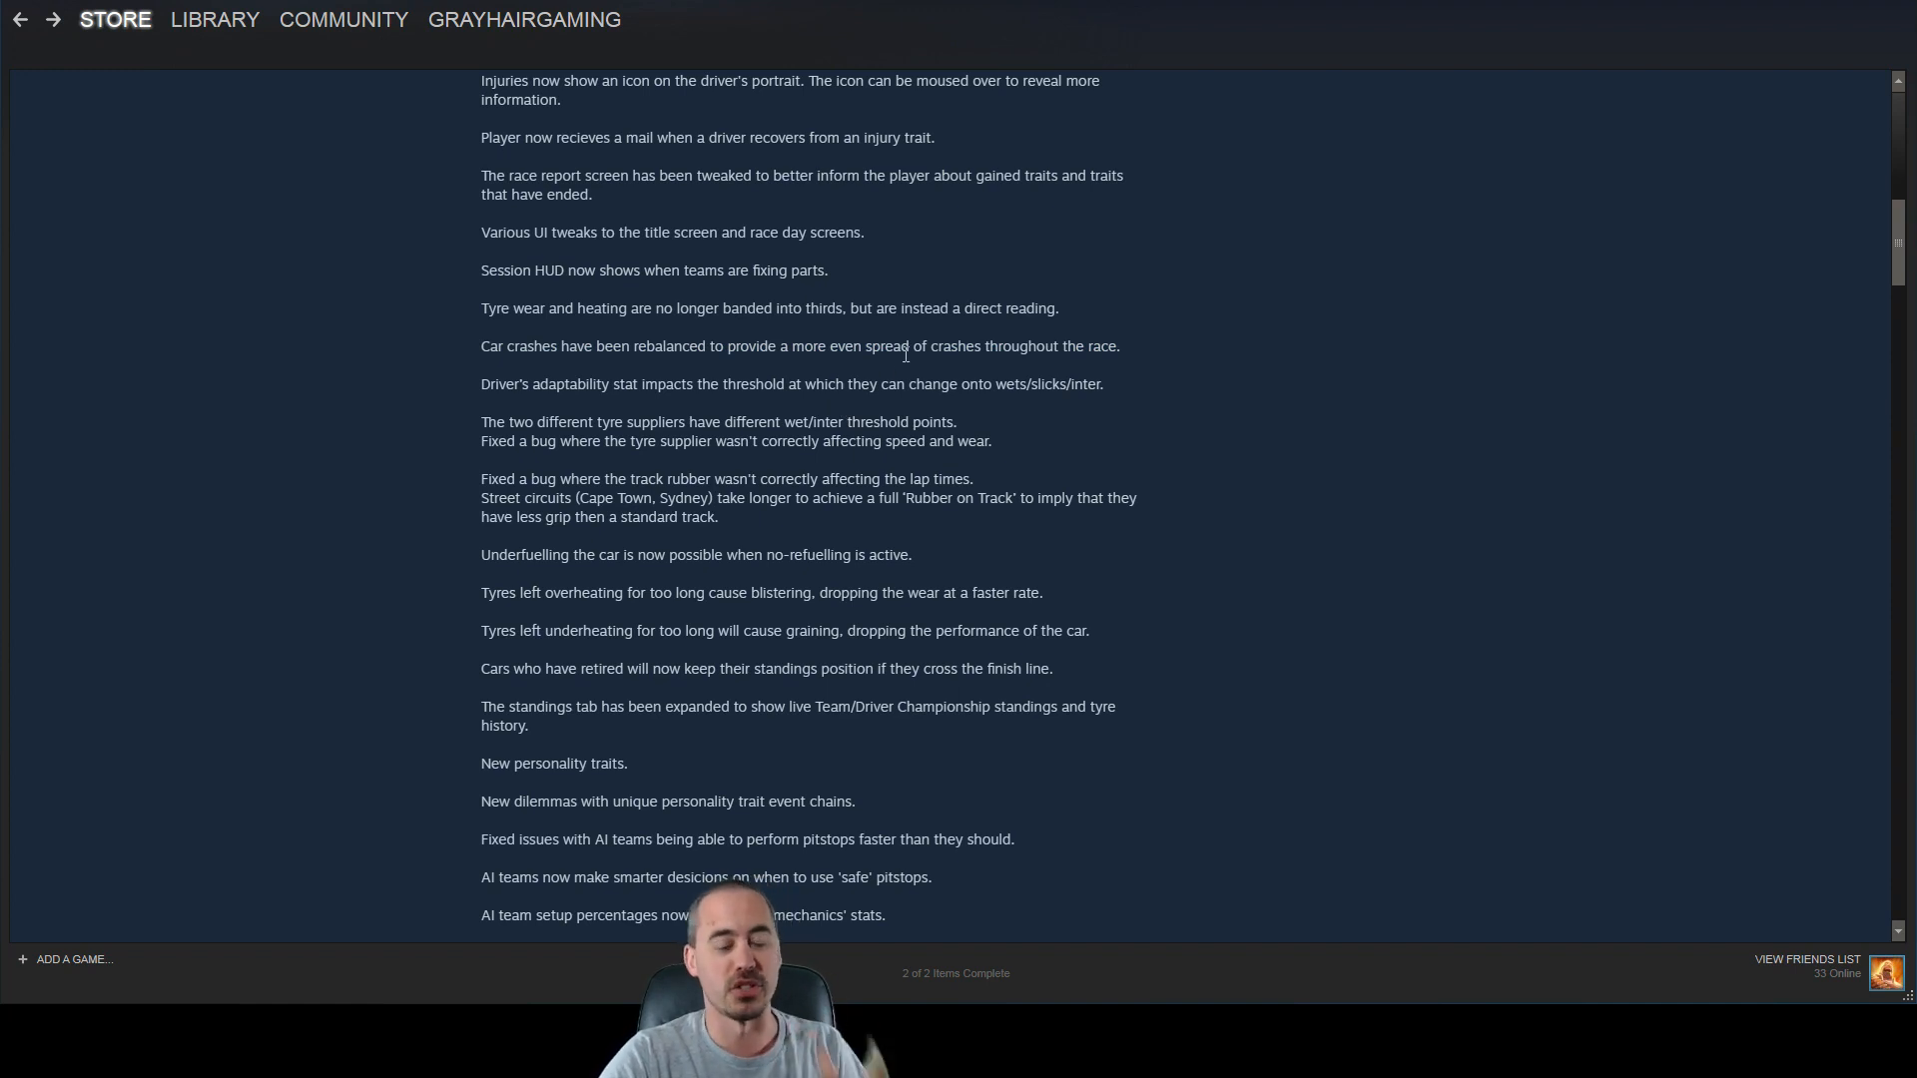
mouse_move(859, 461)
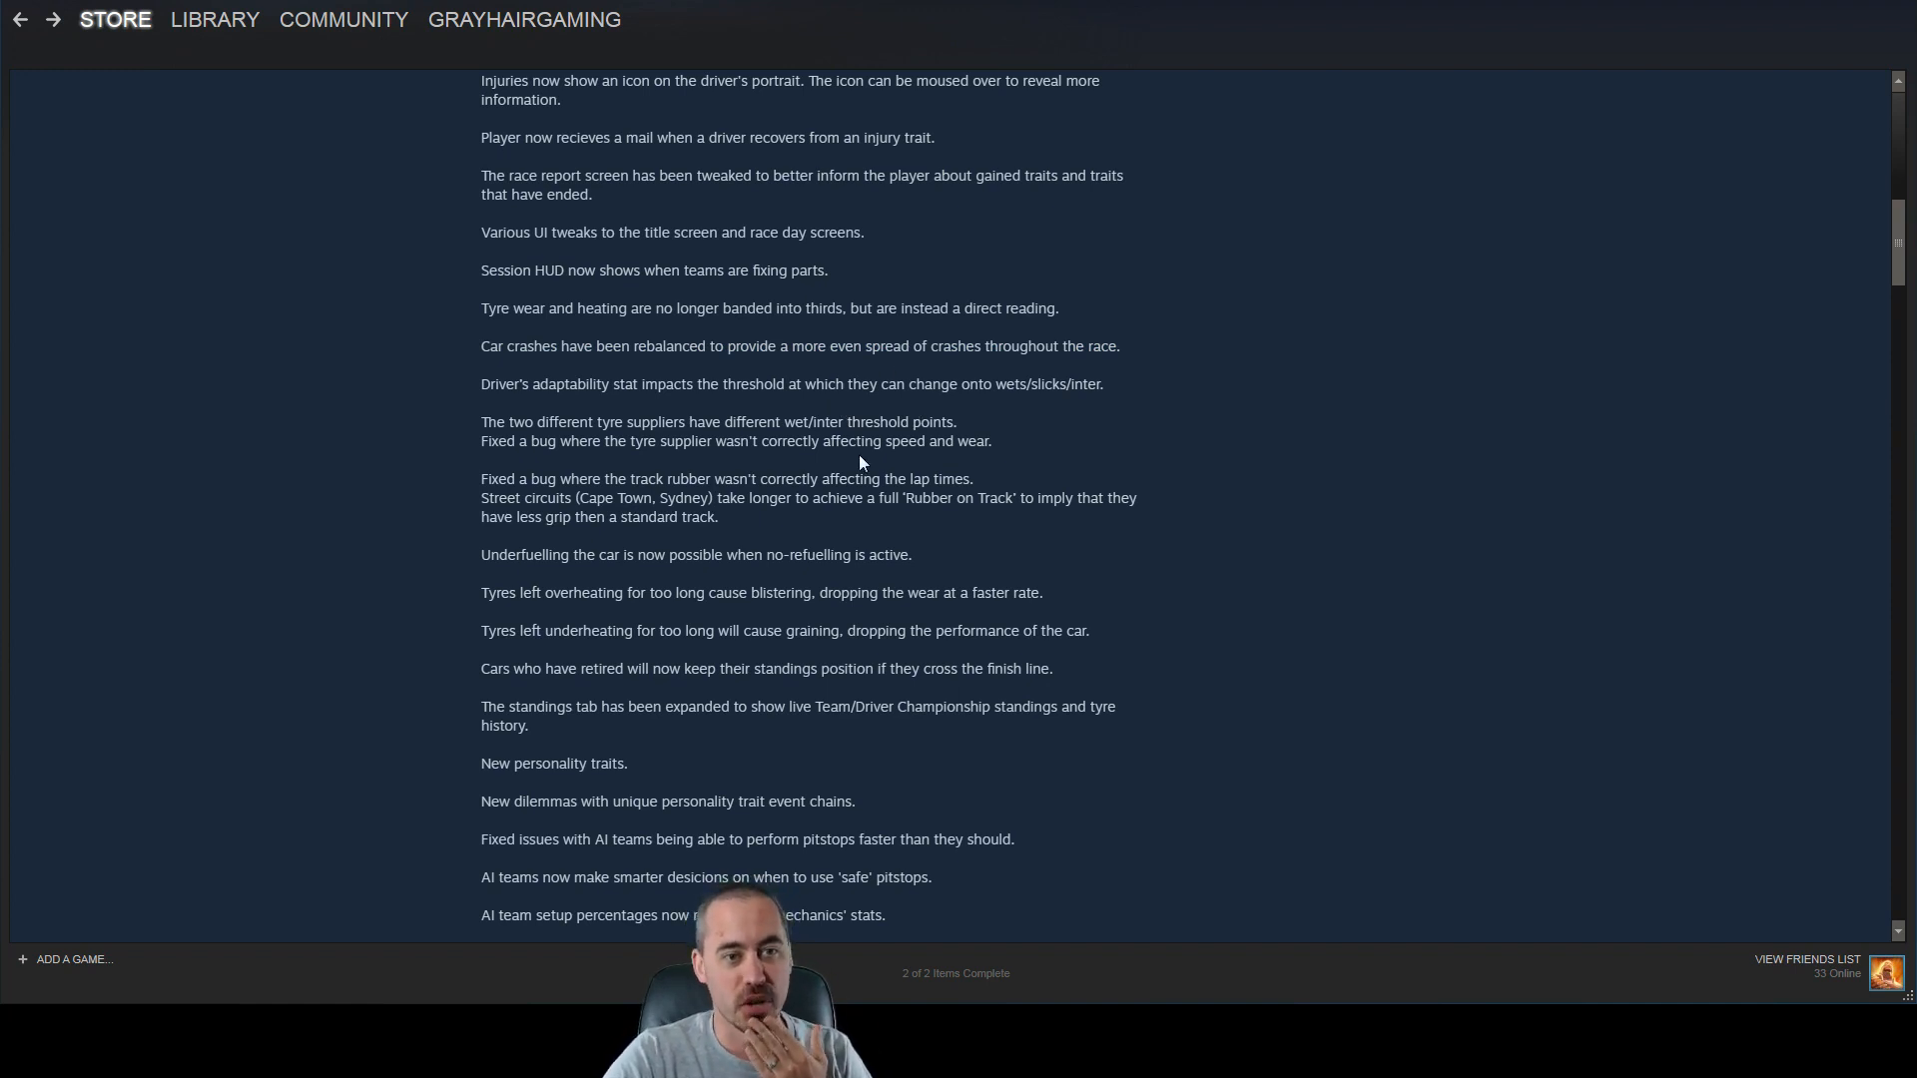
scroll(down, 3)
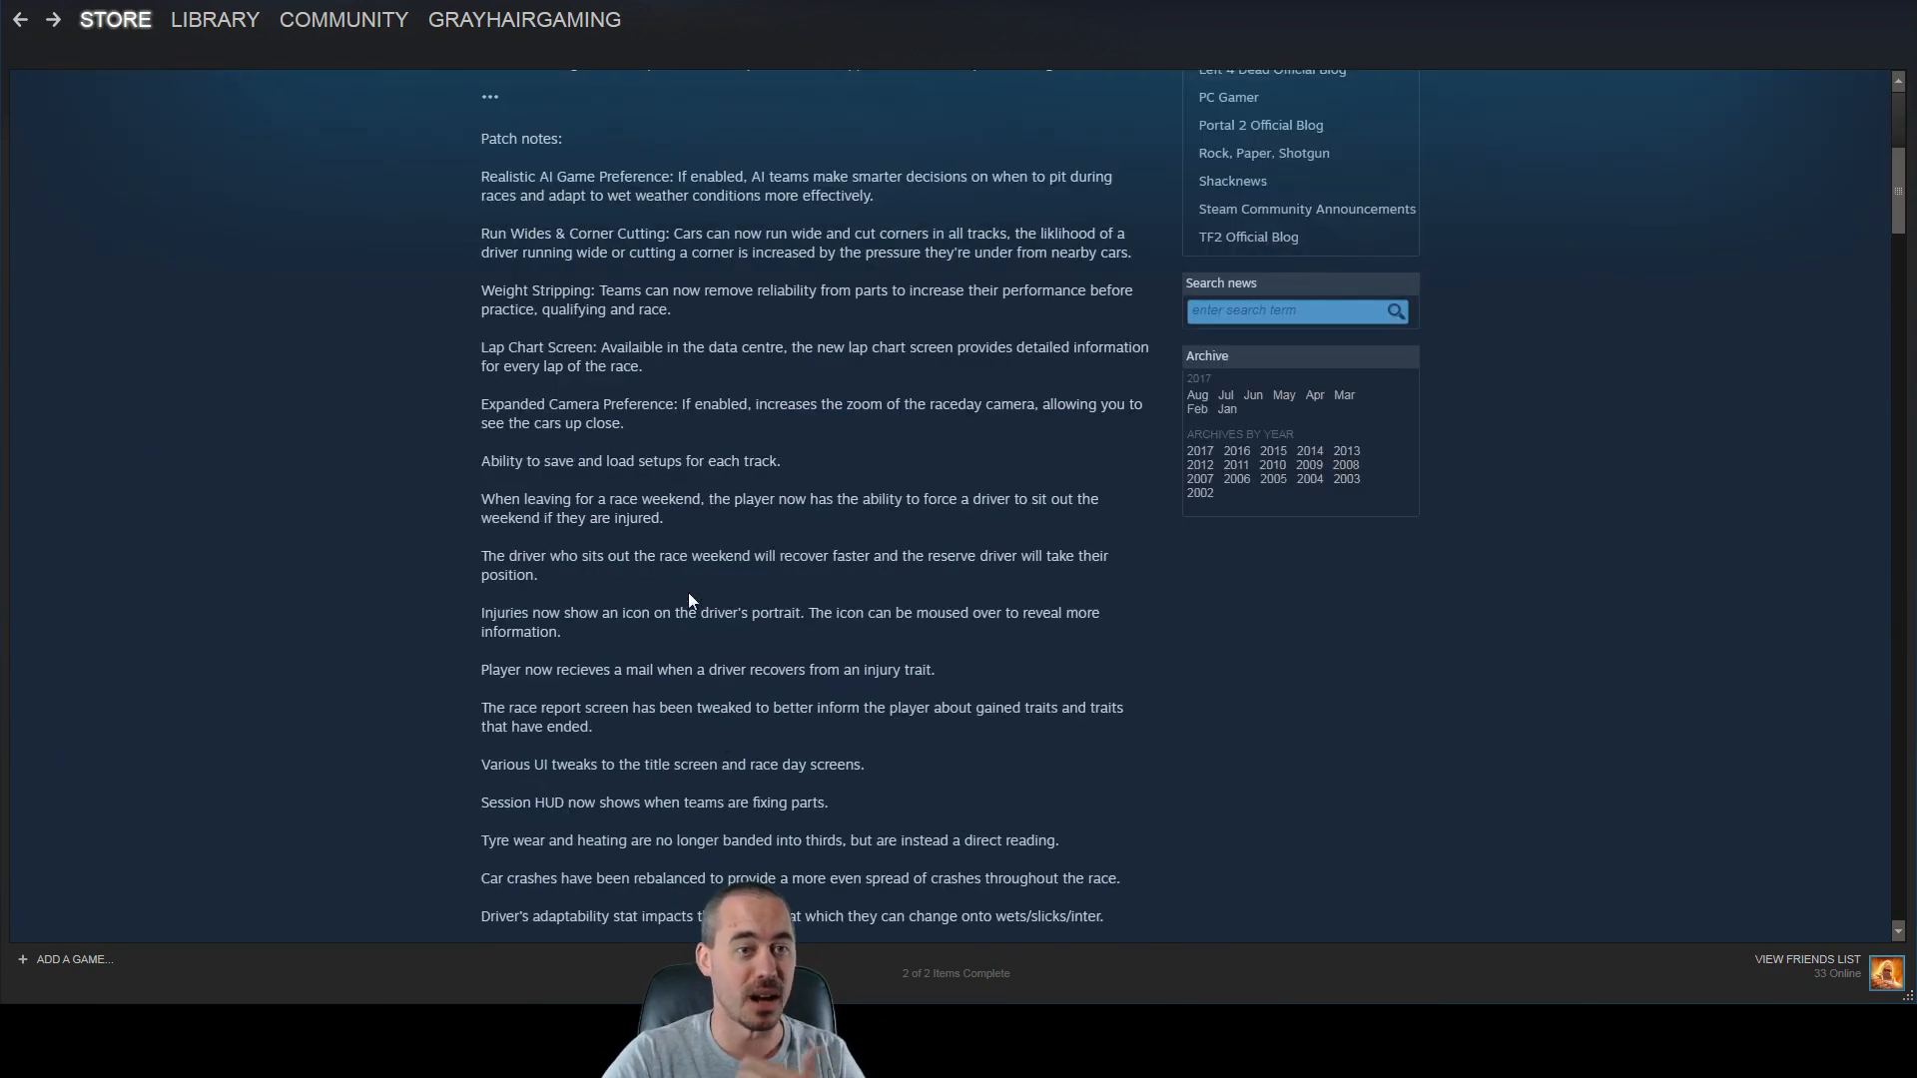
drag(481, 176, 623, 421)
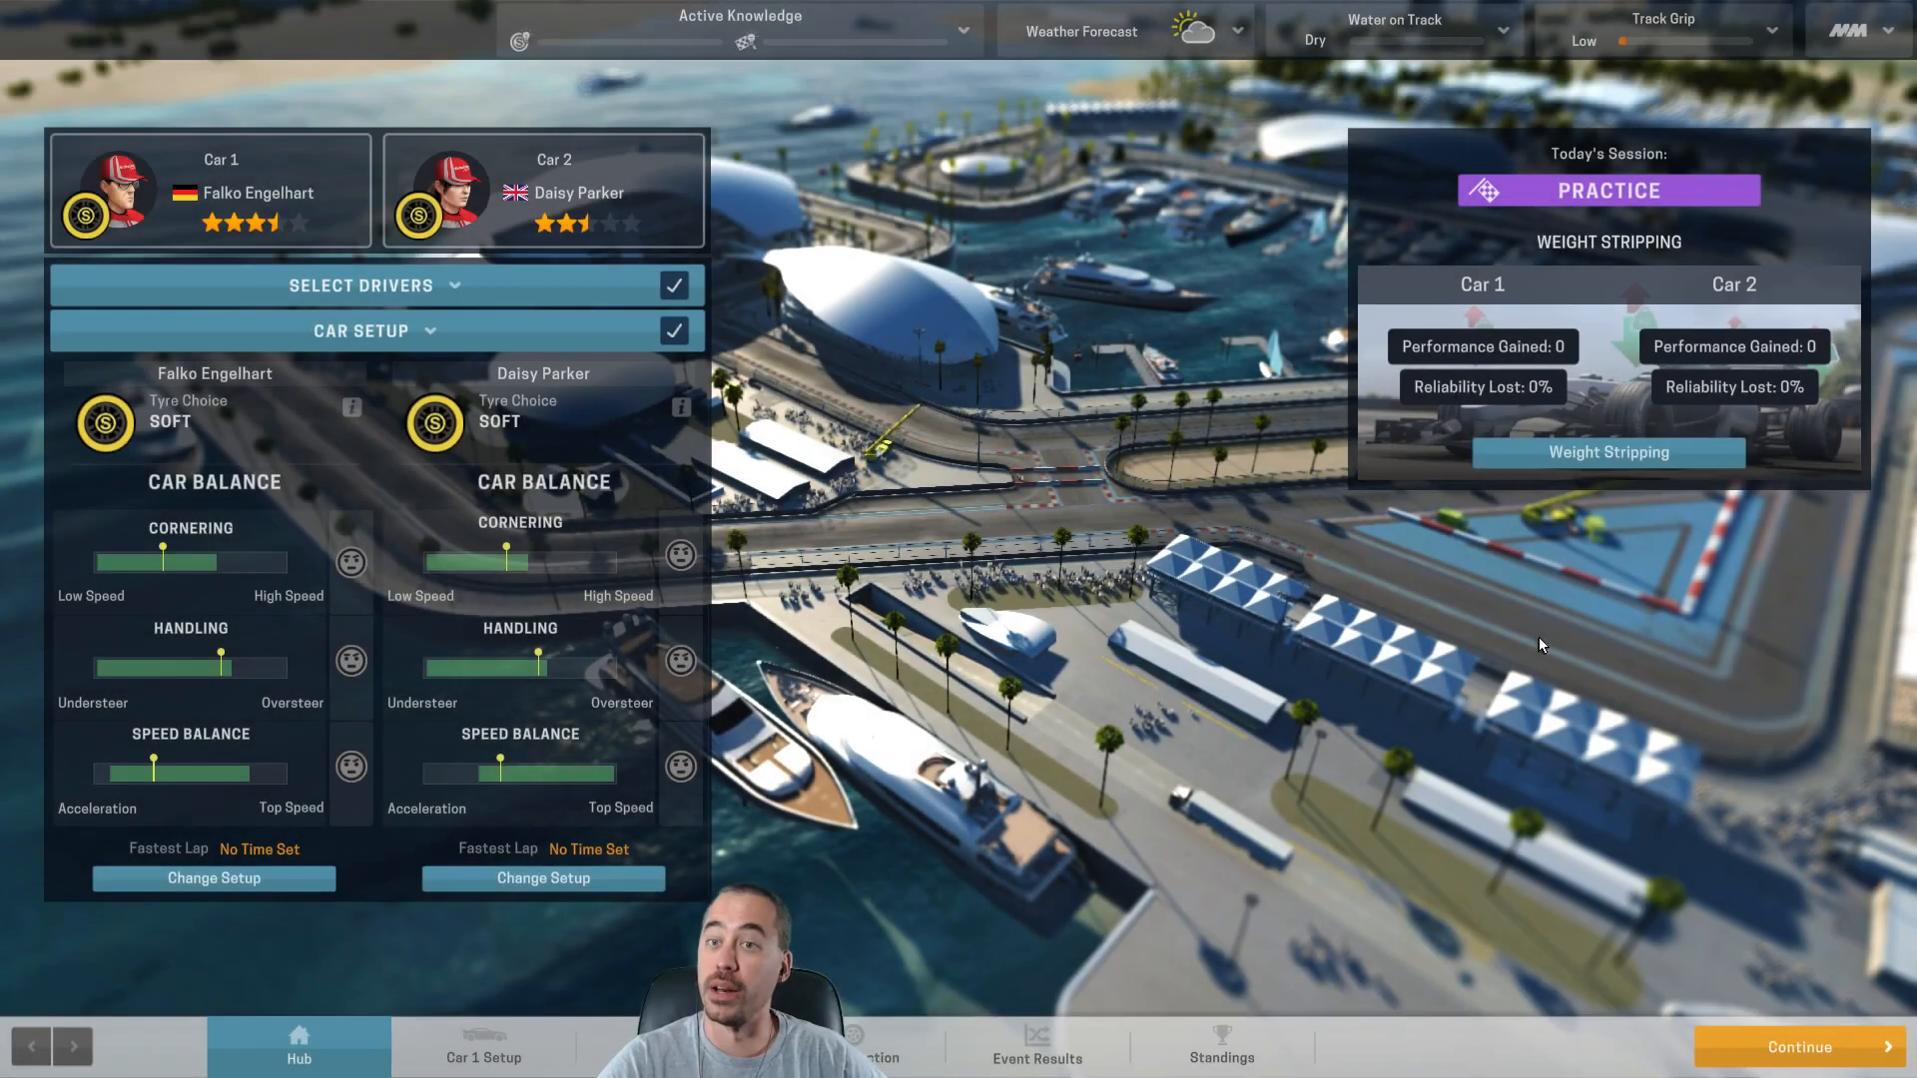
- Try the first car's overall weight stripping at minimum, maximum, 20%, 5% and 15% reliability lost
click(1608, 454)
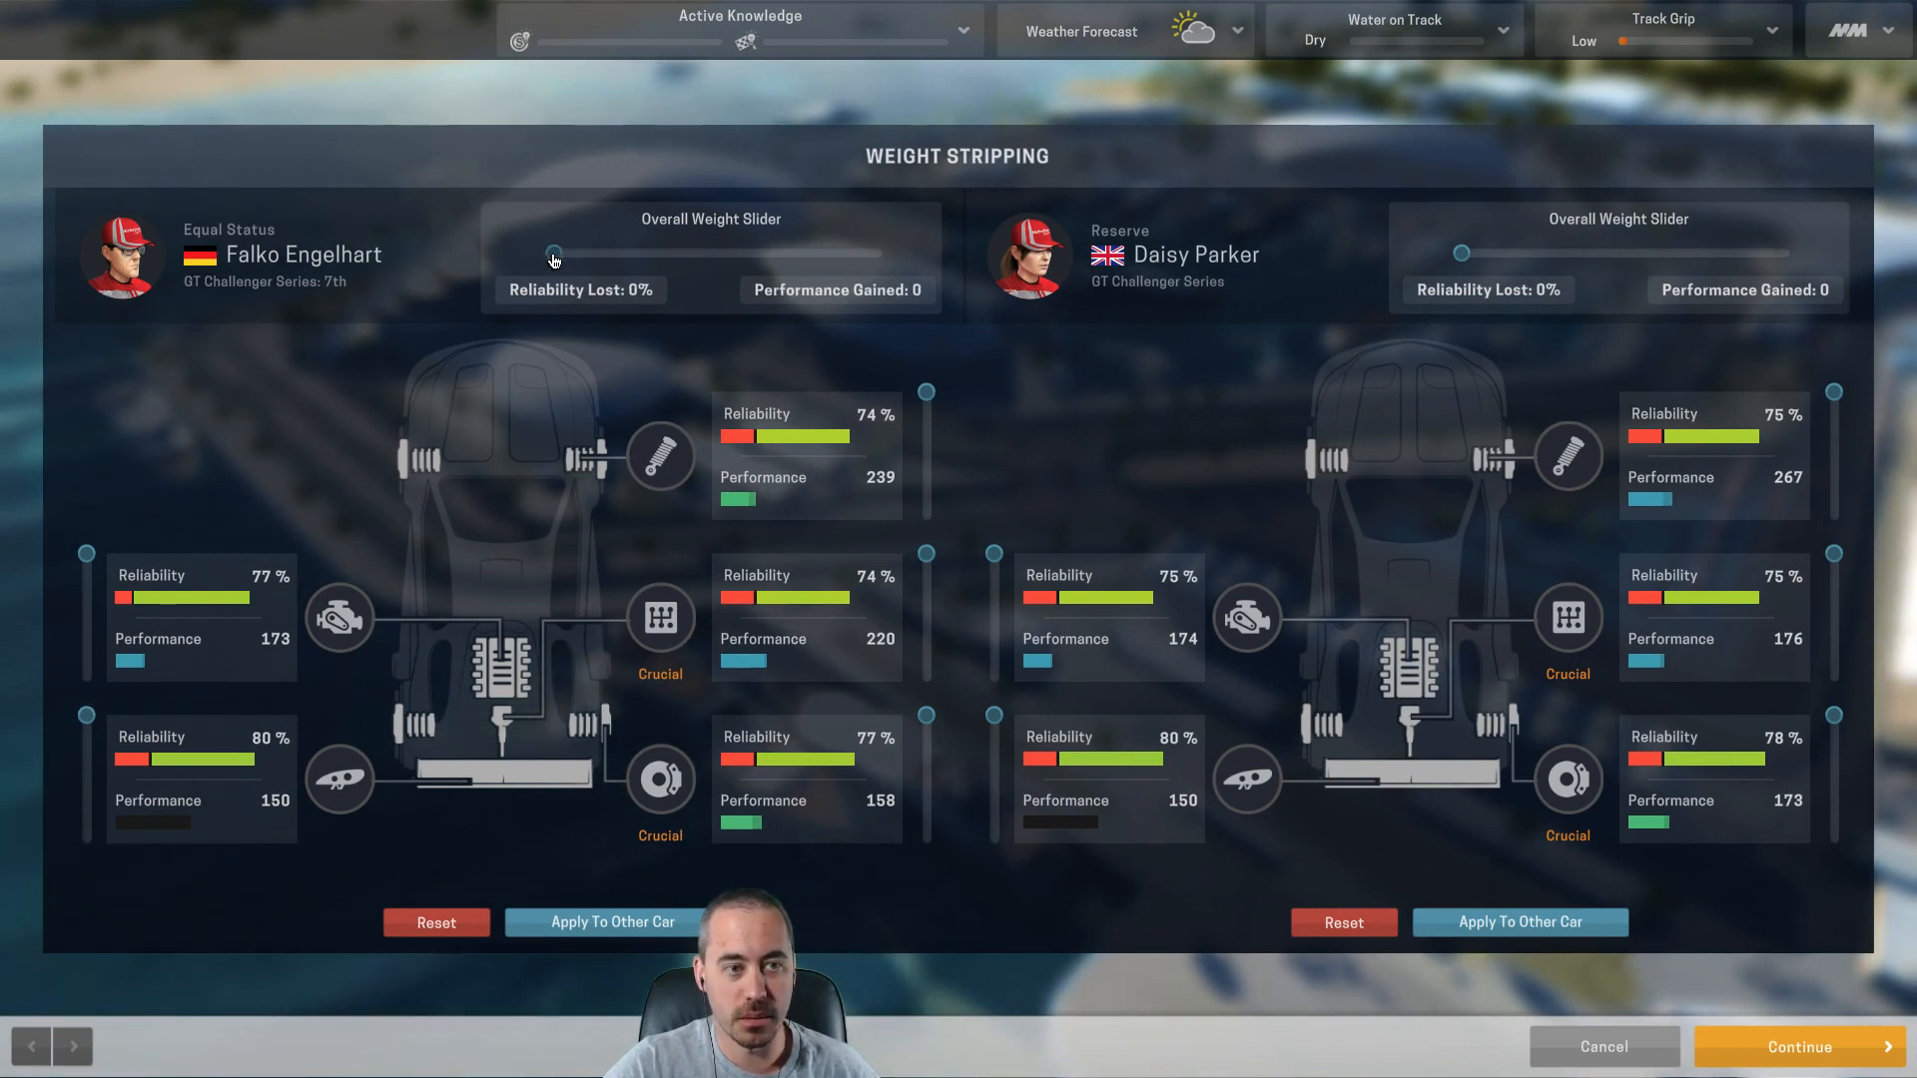
drag(553, 253, 599, 254)
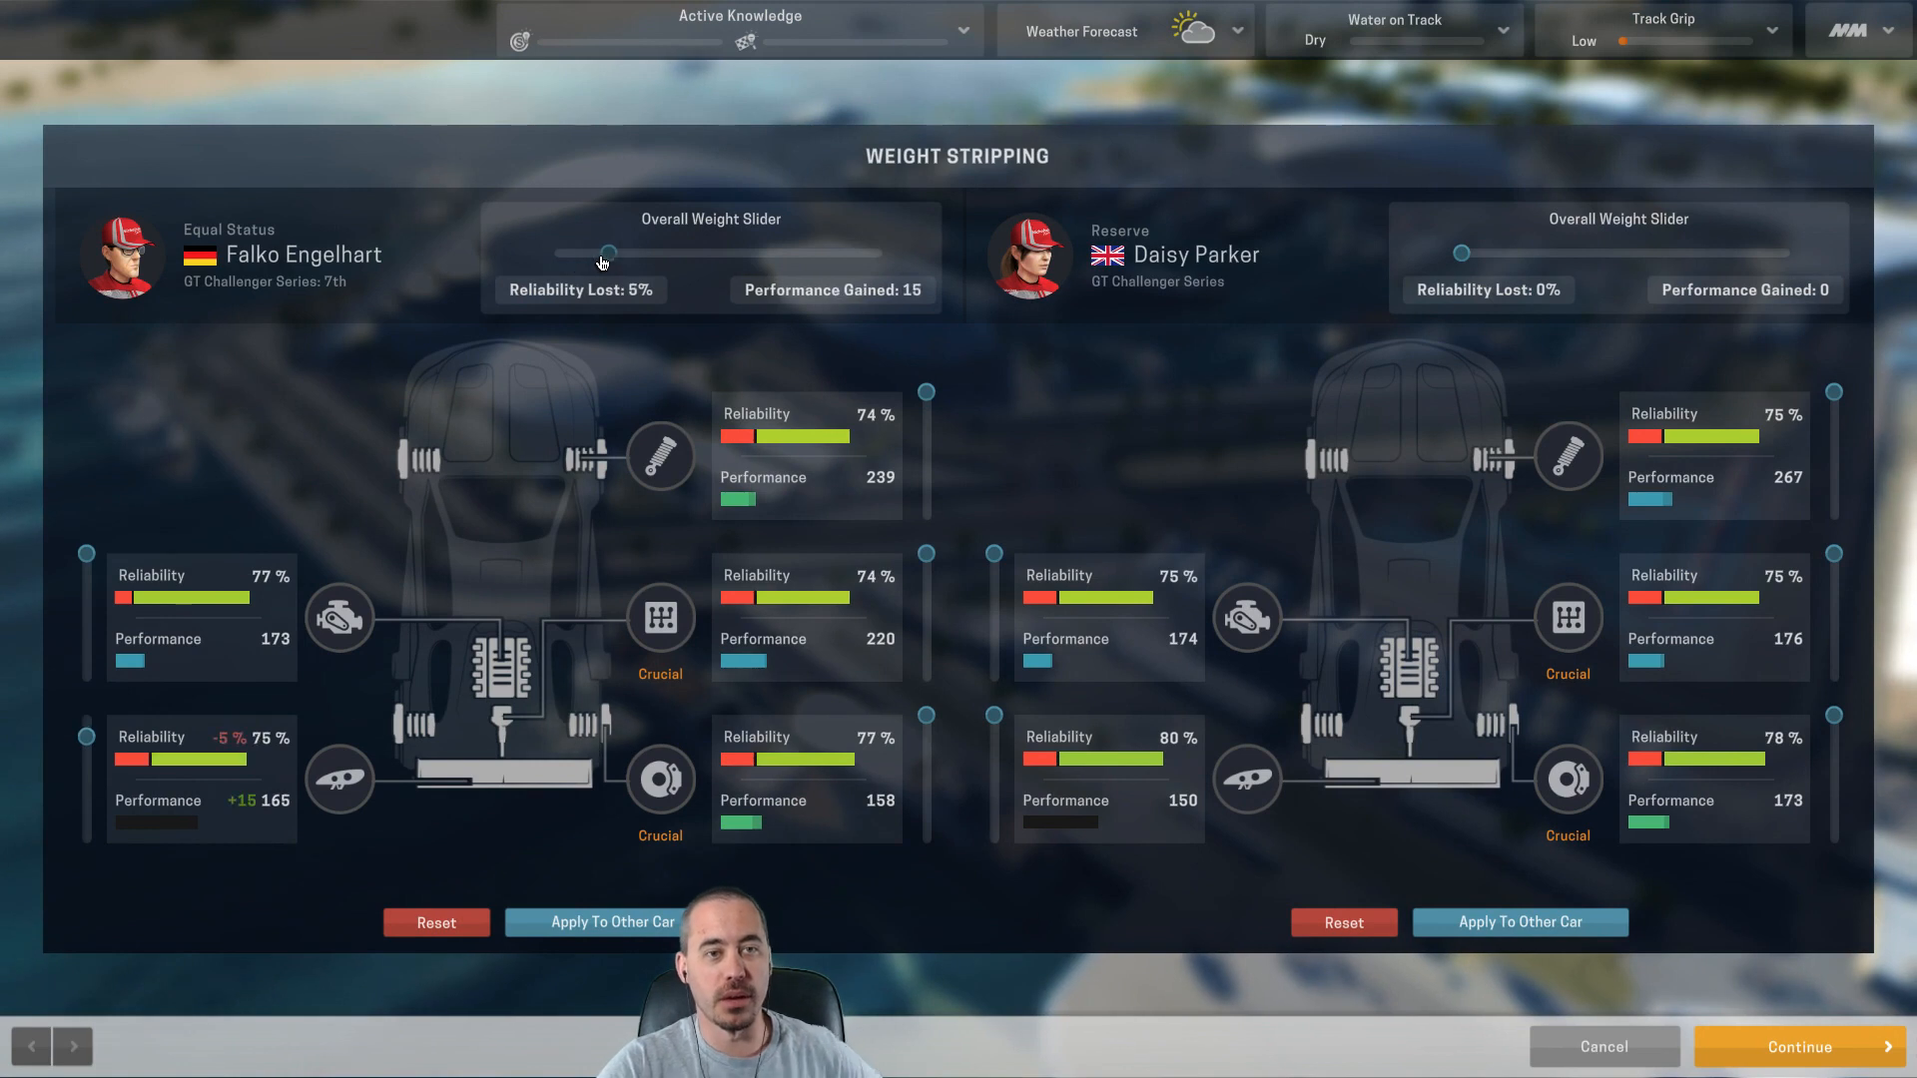
drag(599, 251, 881, 252)
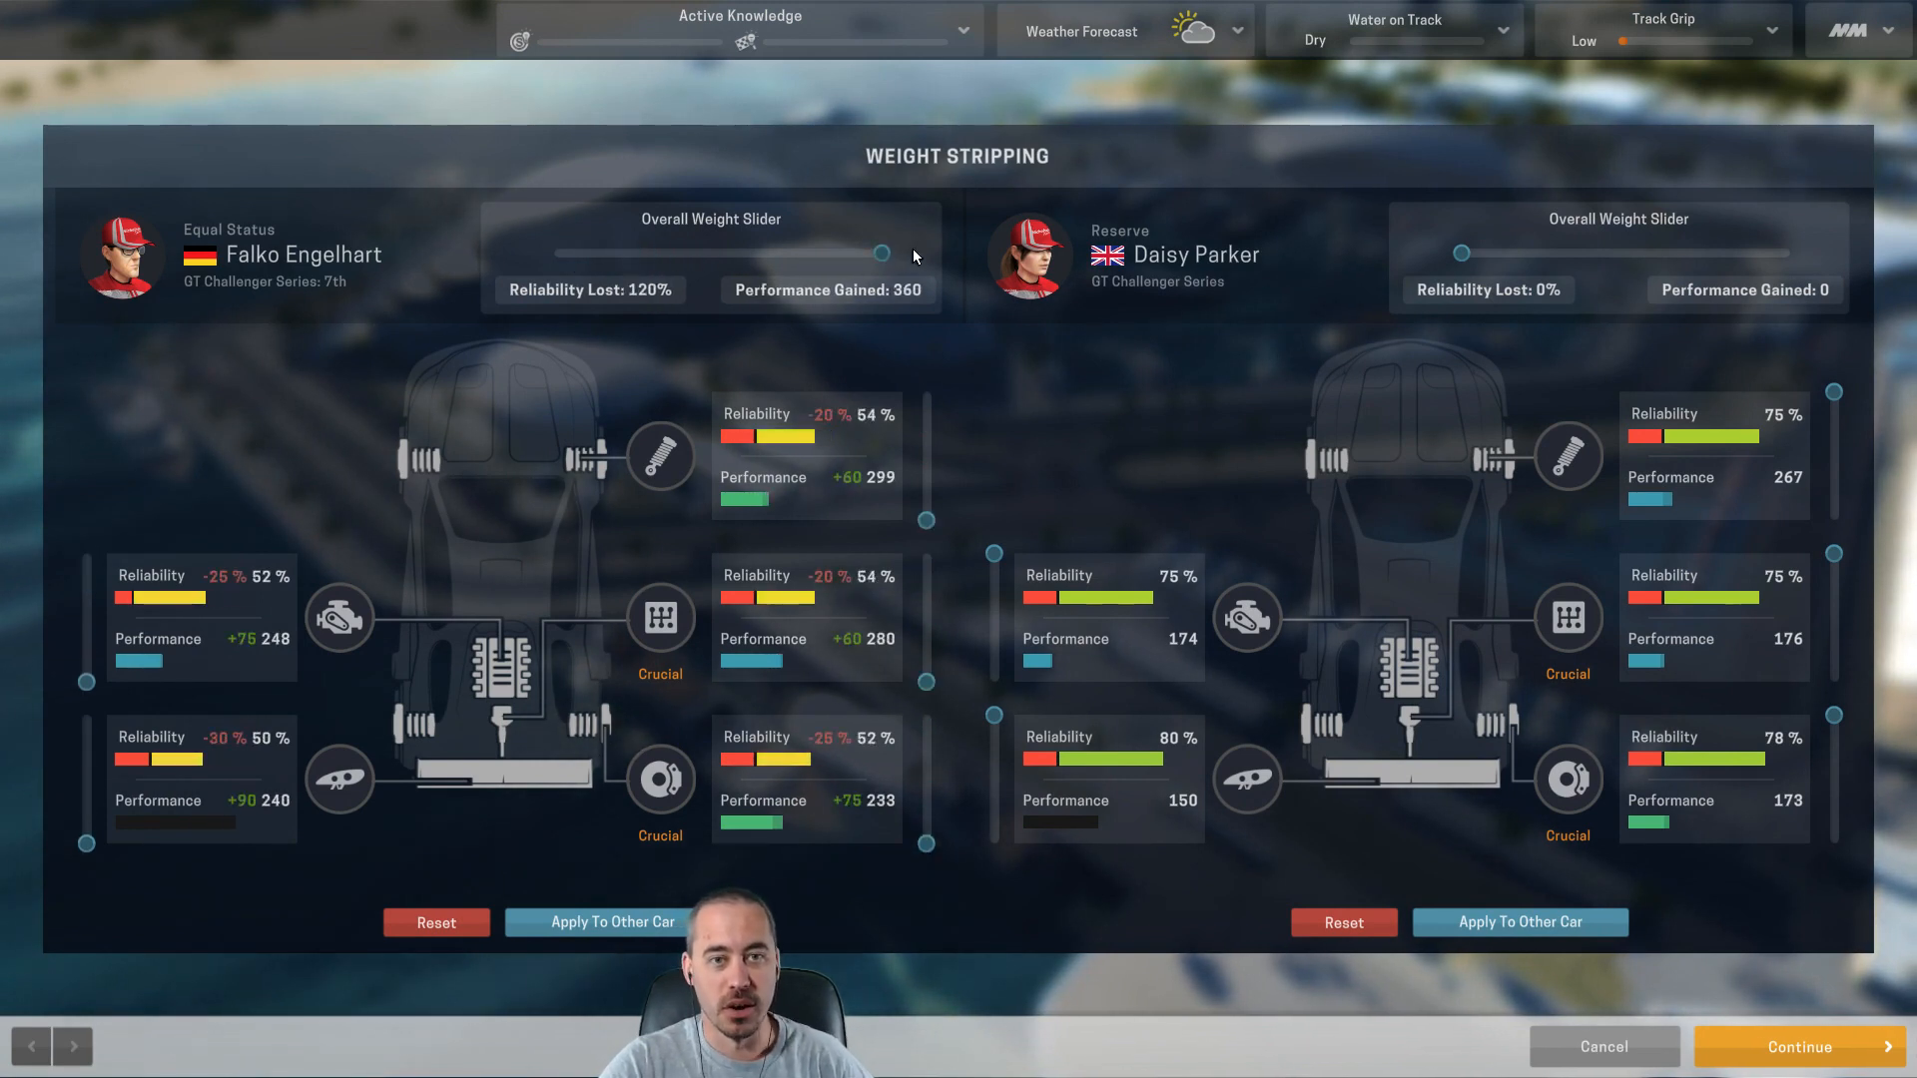
drag(879, 252, 633, 255)
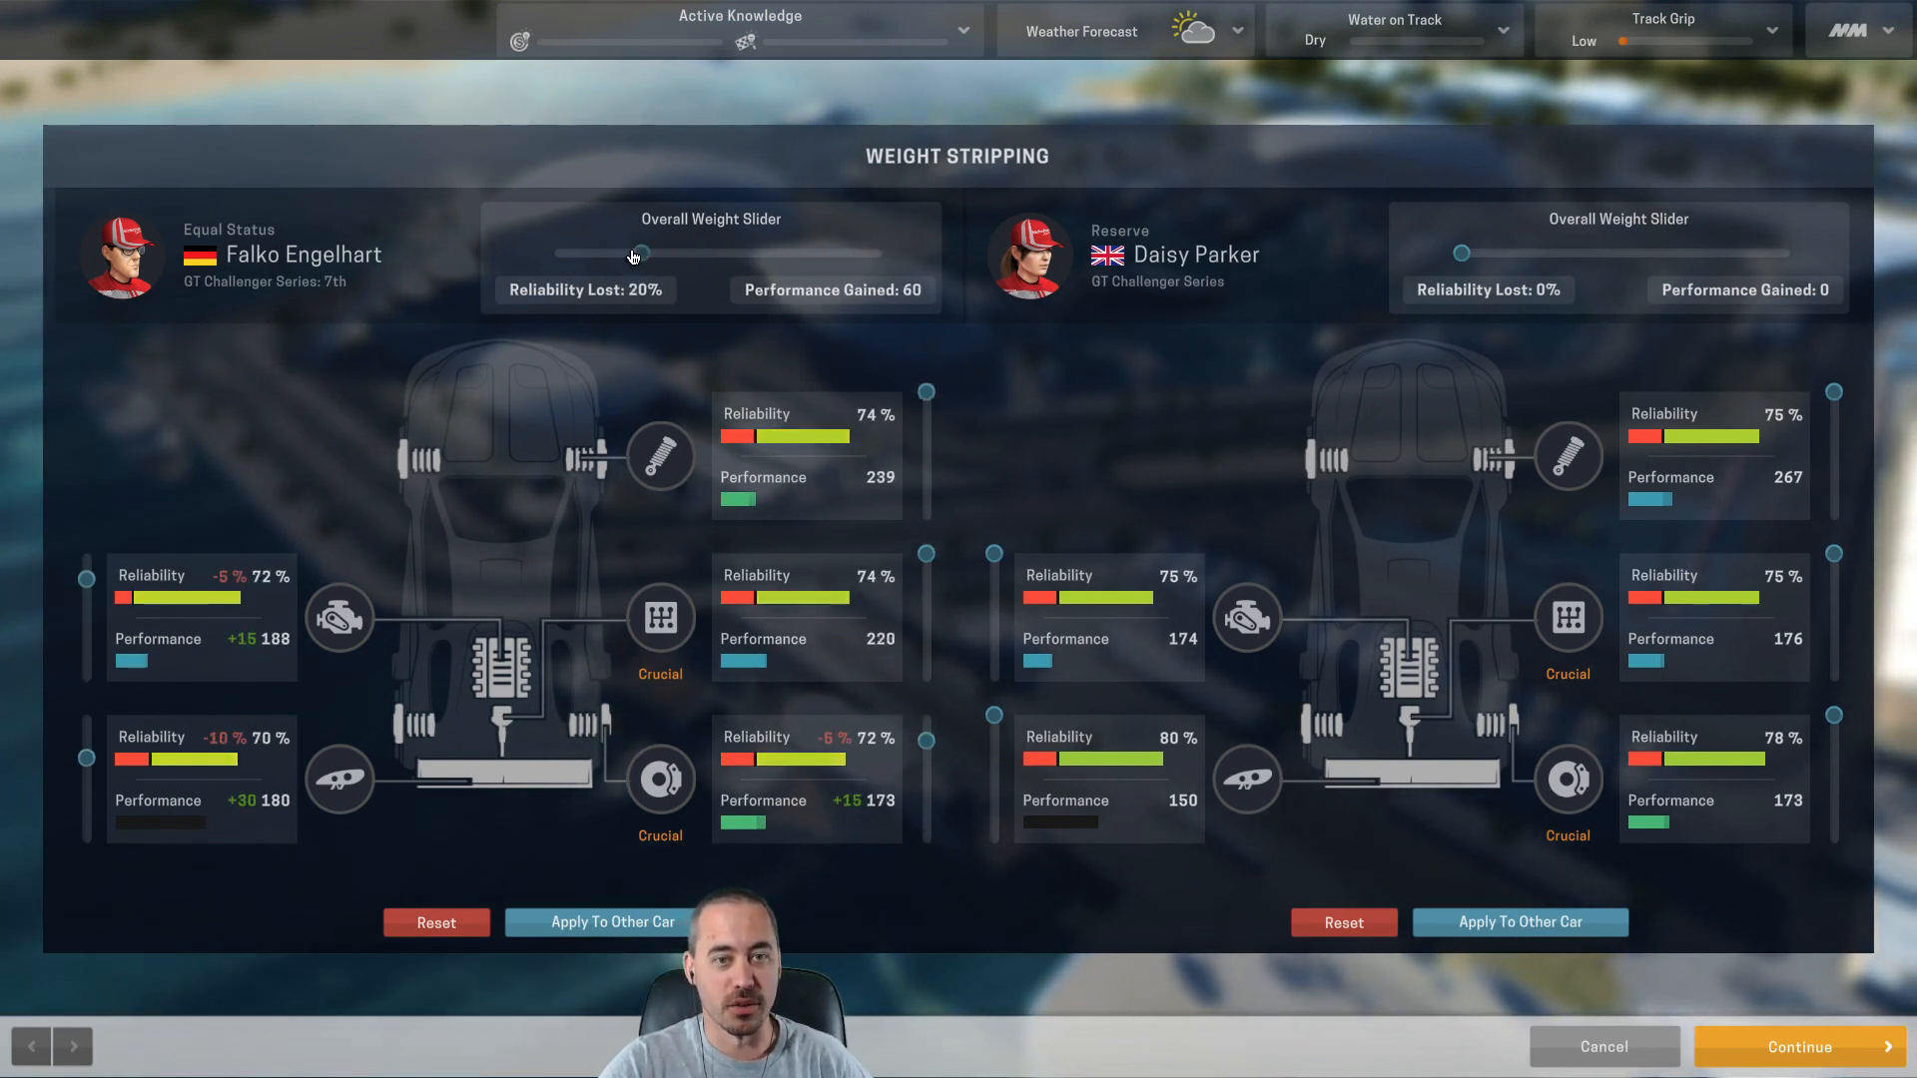
drag(634, 254, 881, 254)
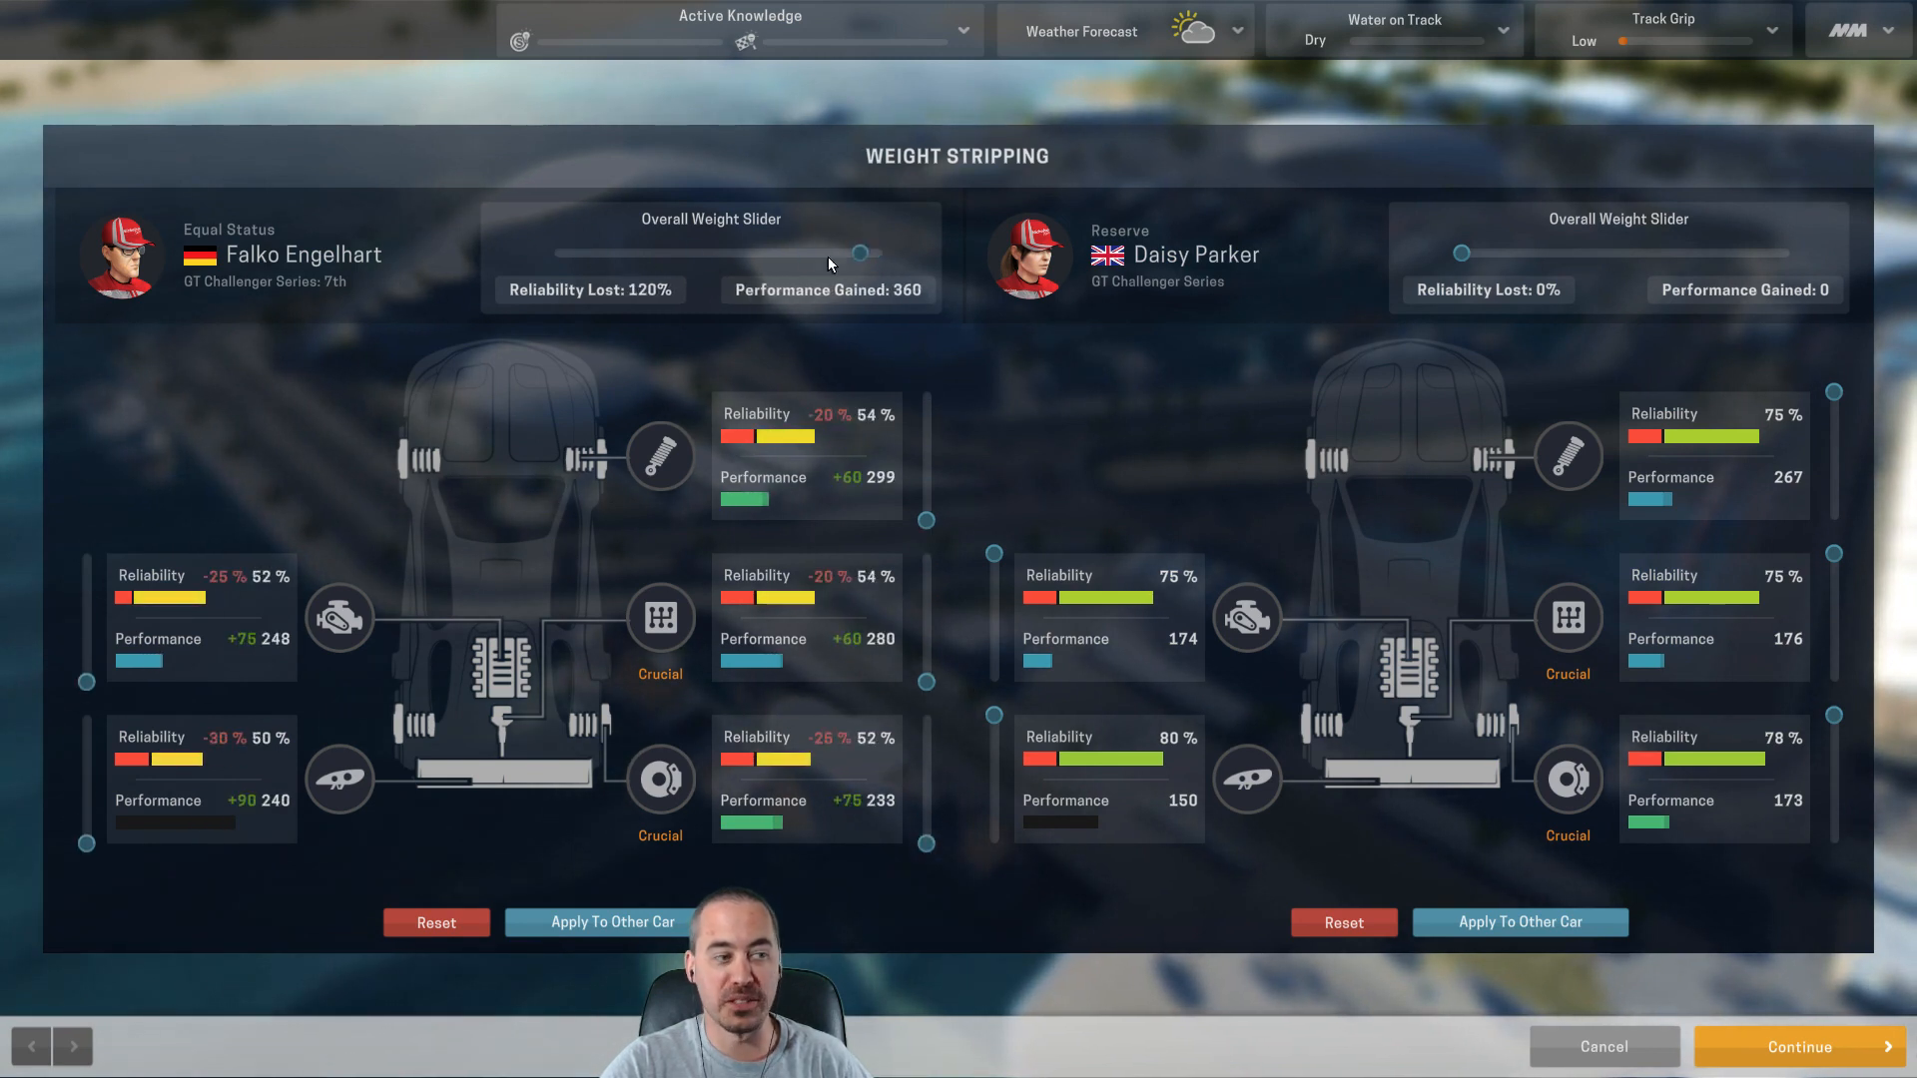
drag(863, 252, 597, 252)
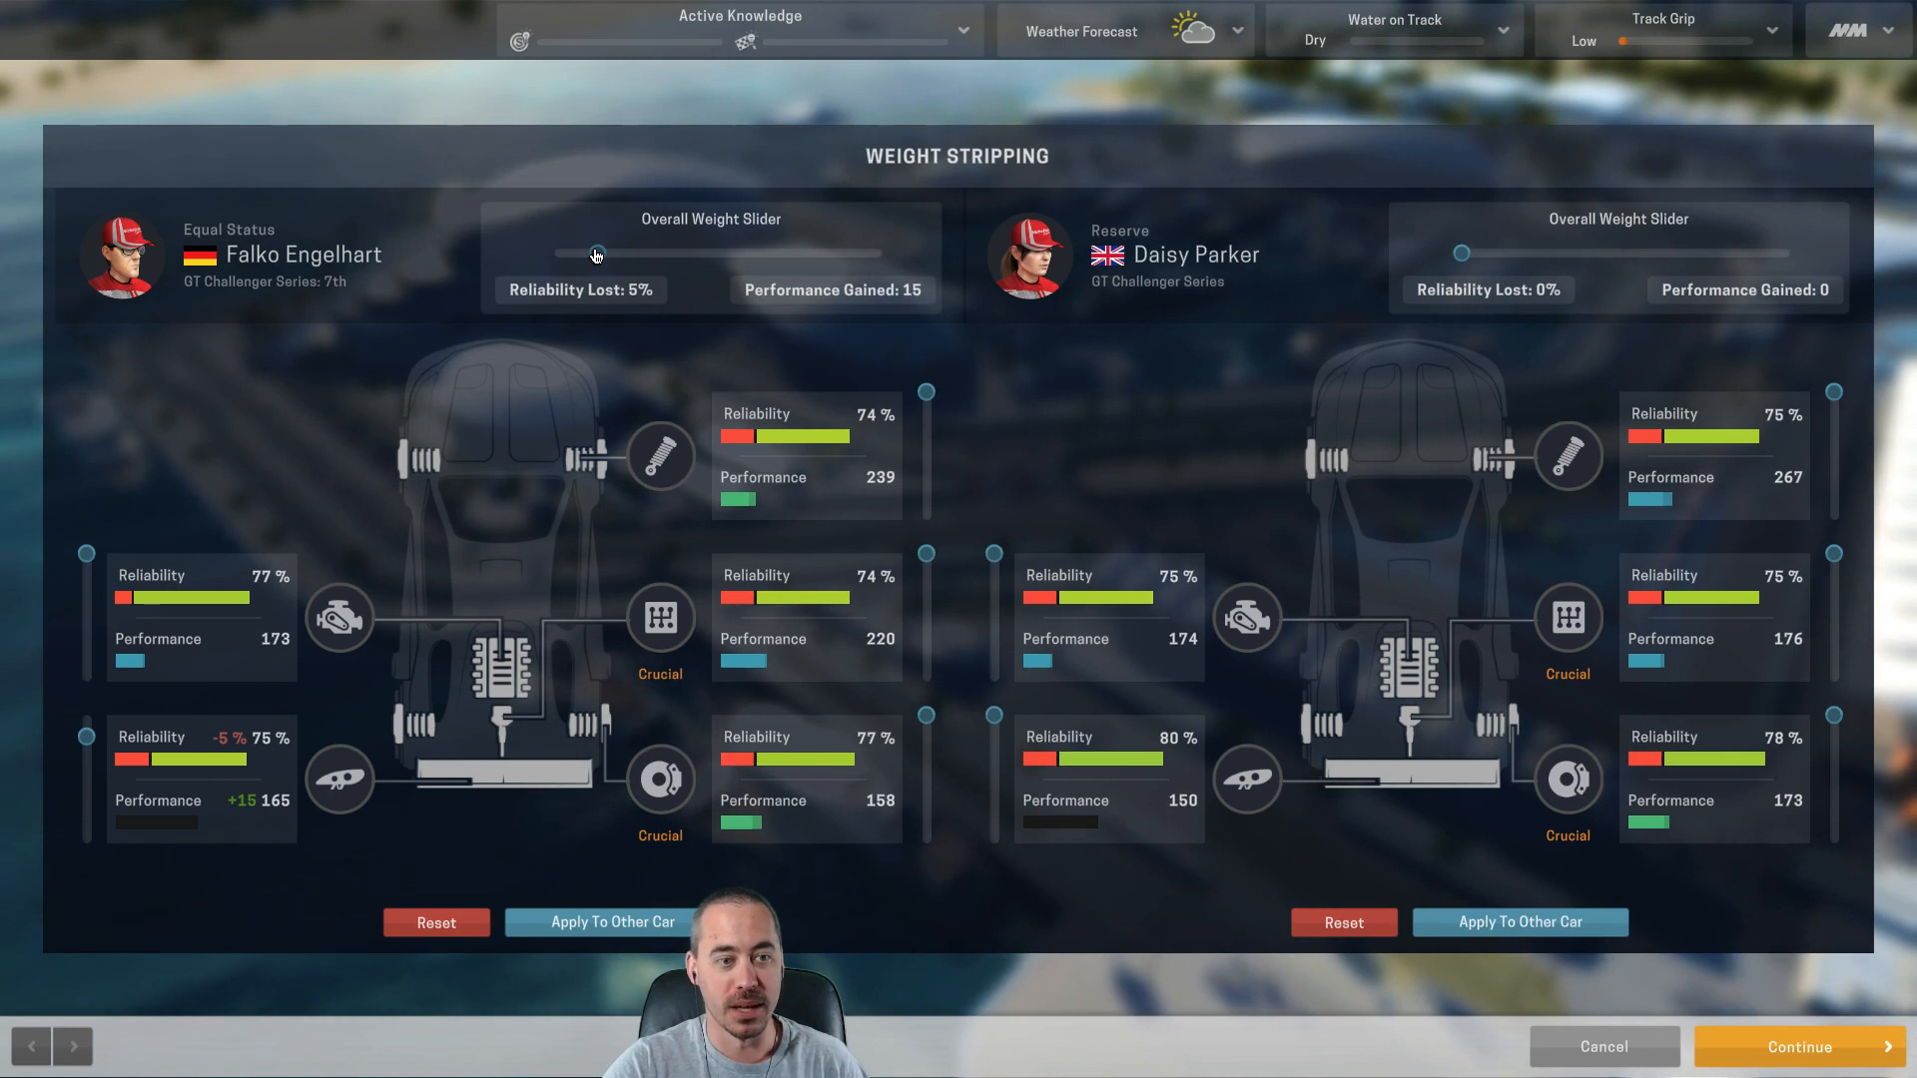
drag(595, 254, 625, 253)
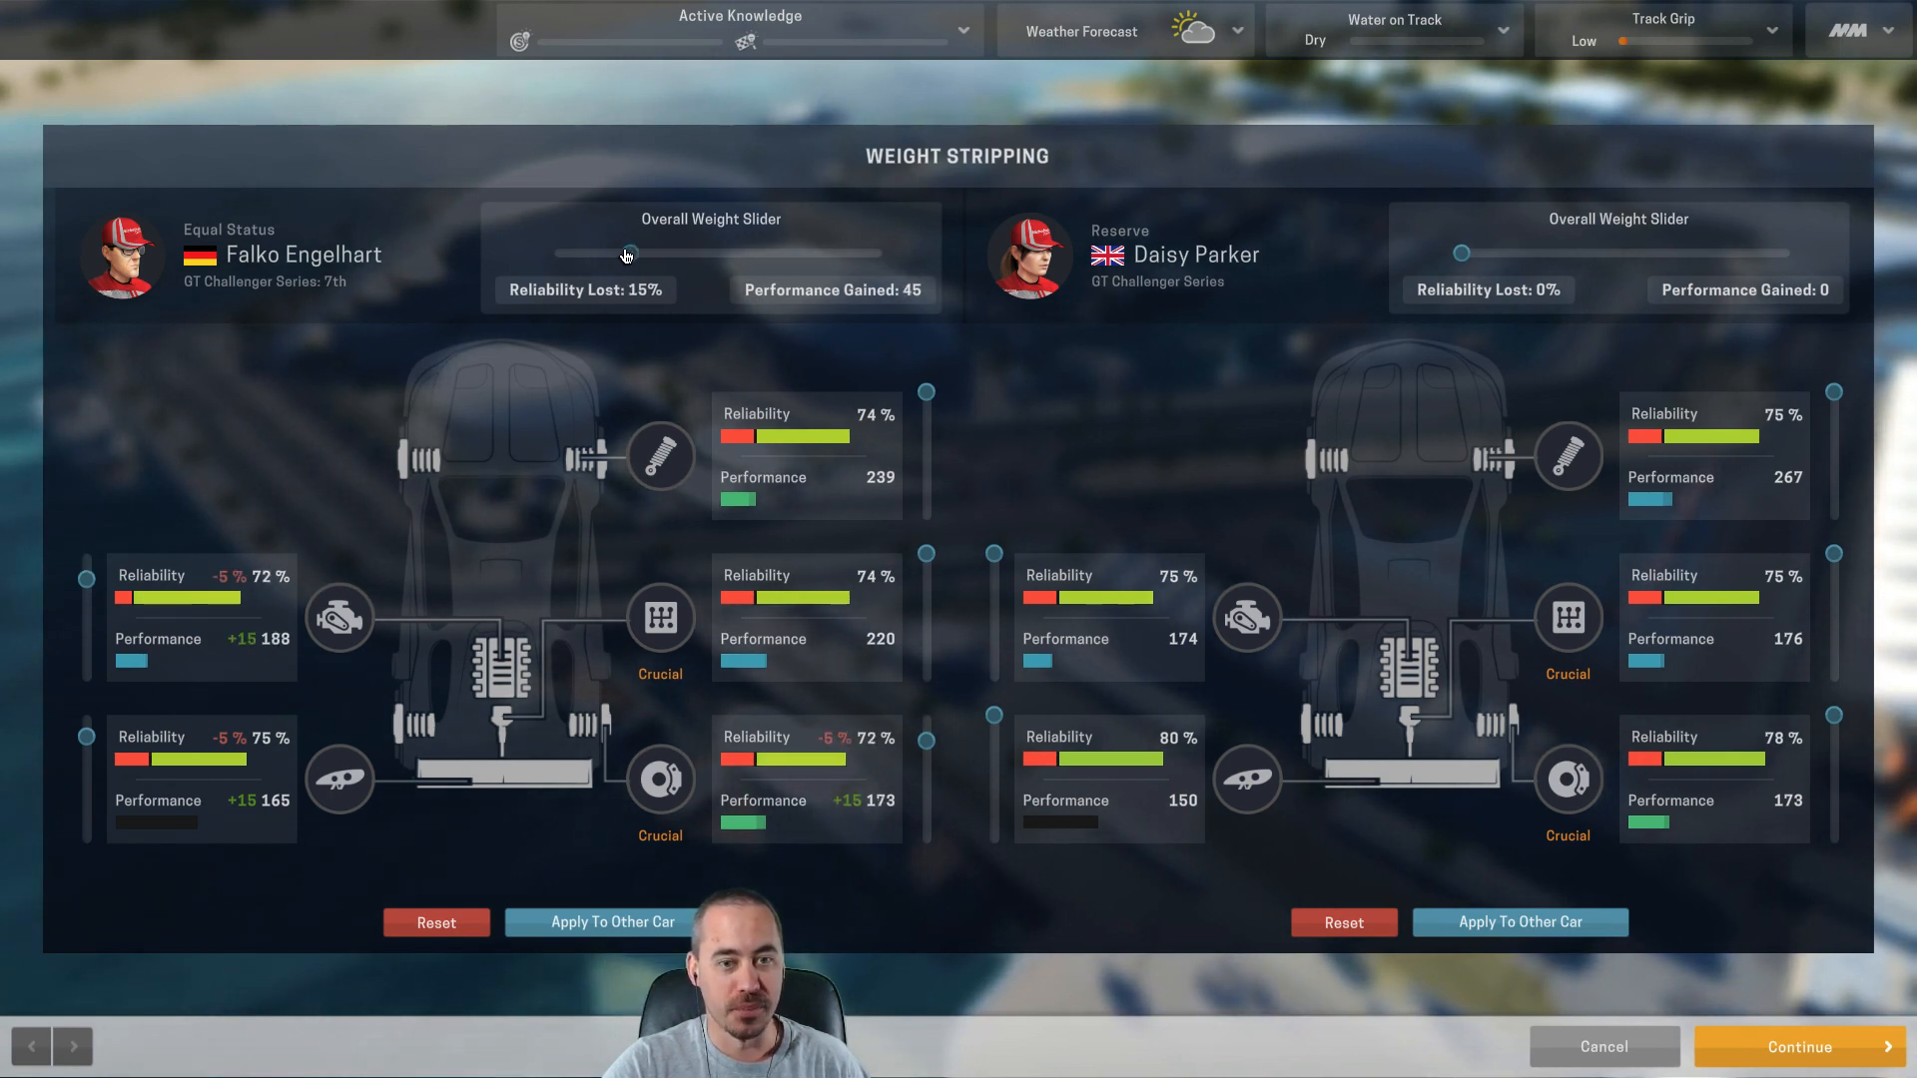
drag(625, 253, 597, 253)
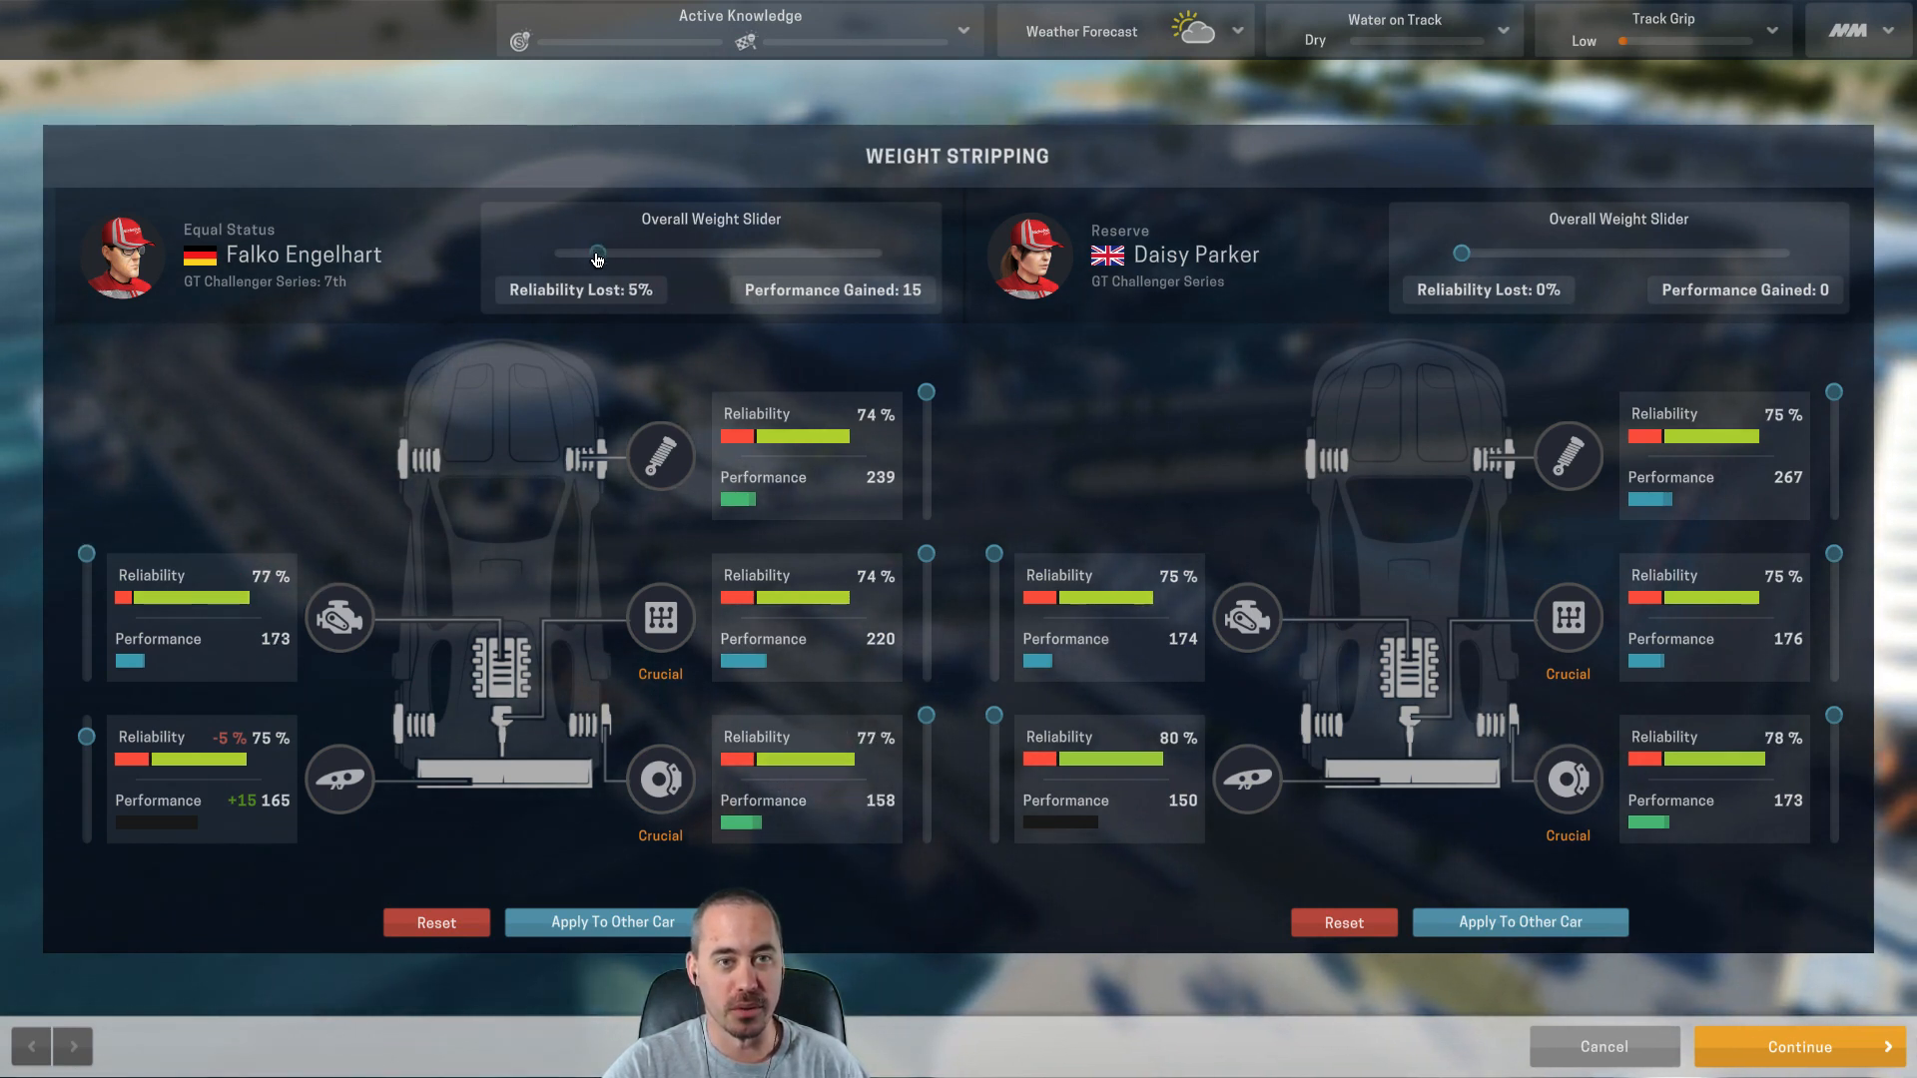
drag(597, 254, 617, 254)
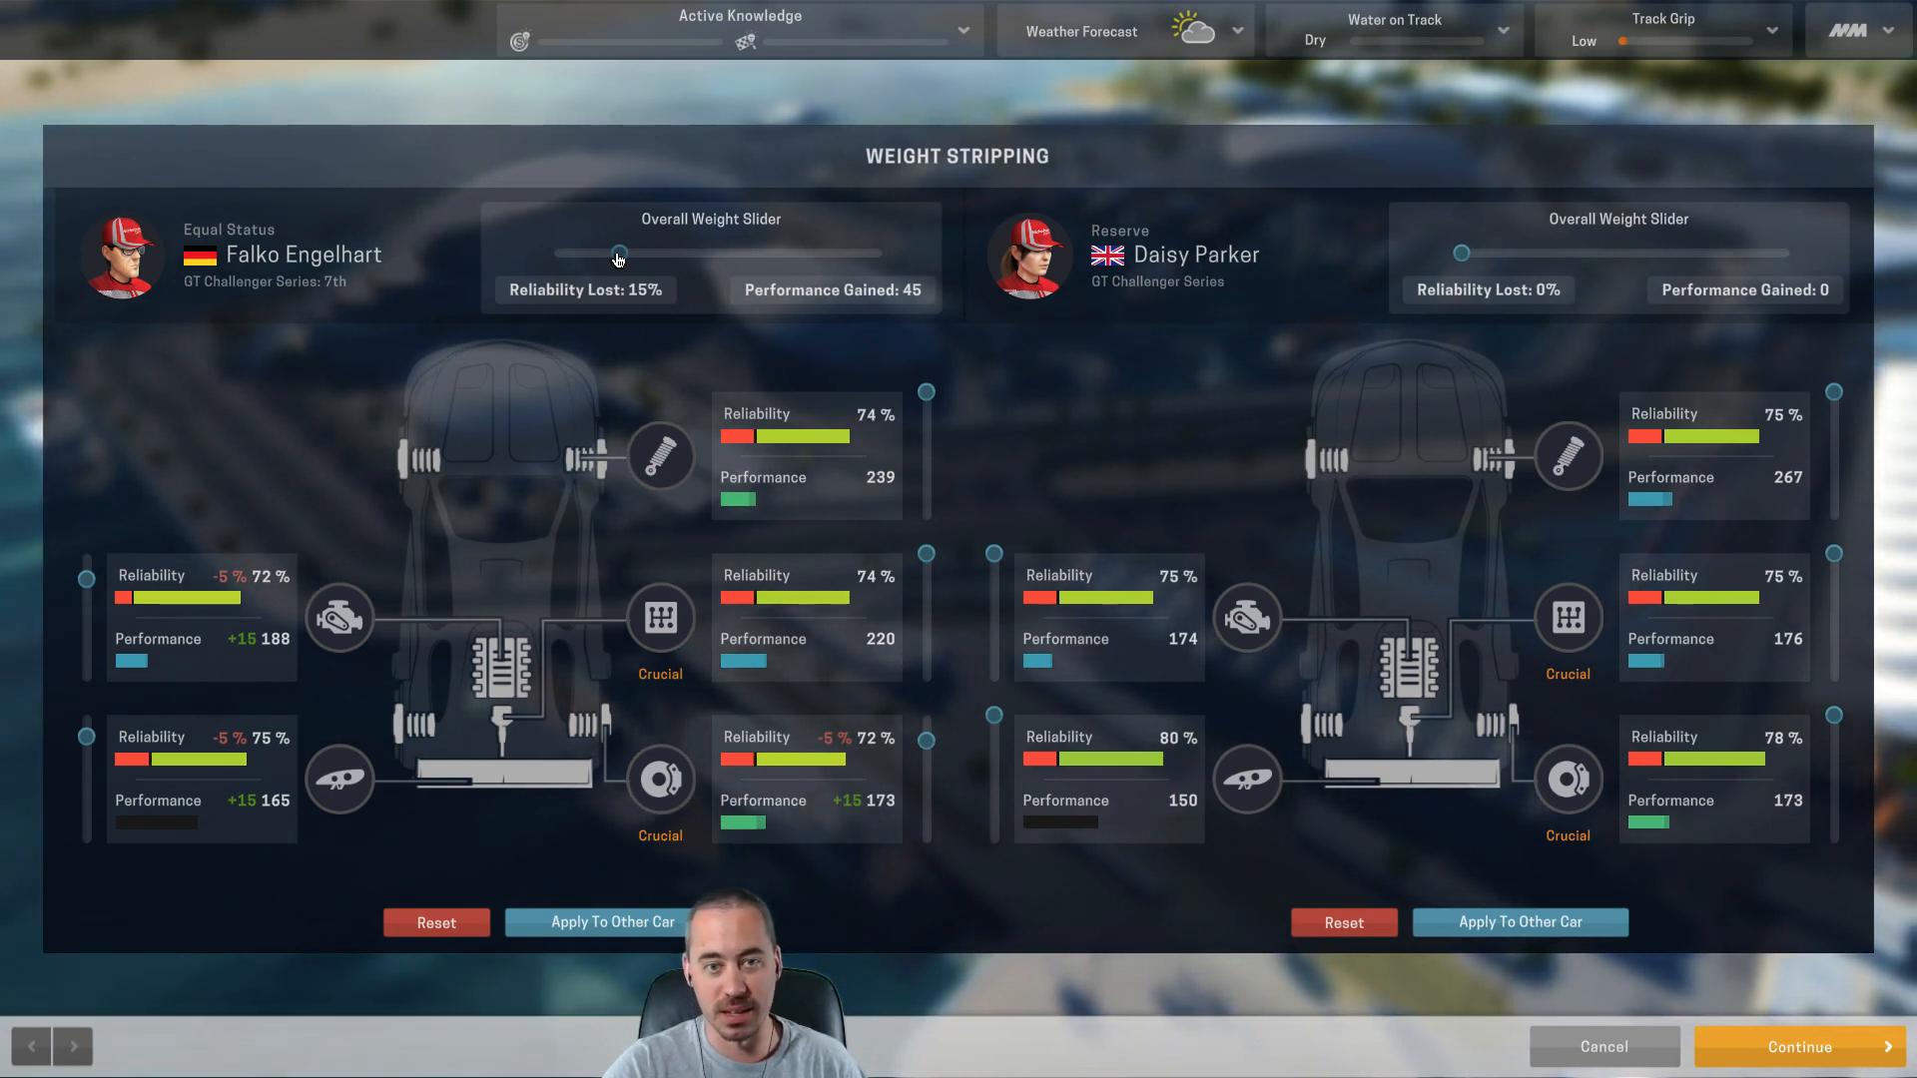
- Step the first car's stripping through 20%, 40%, 65% and maximum, then return it to zero
drag(617, 253, 633, 254)
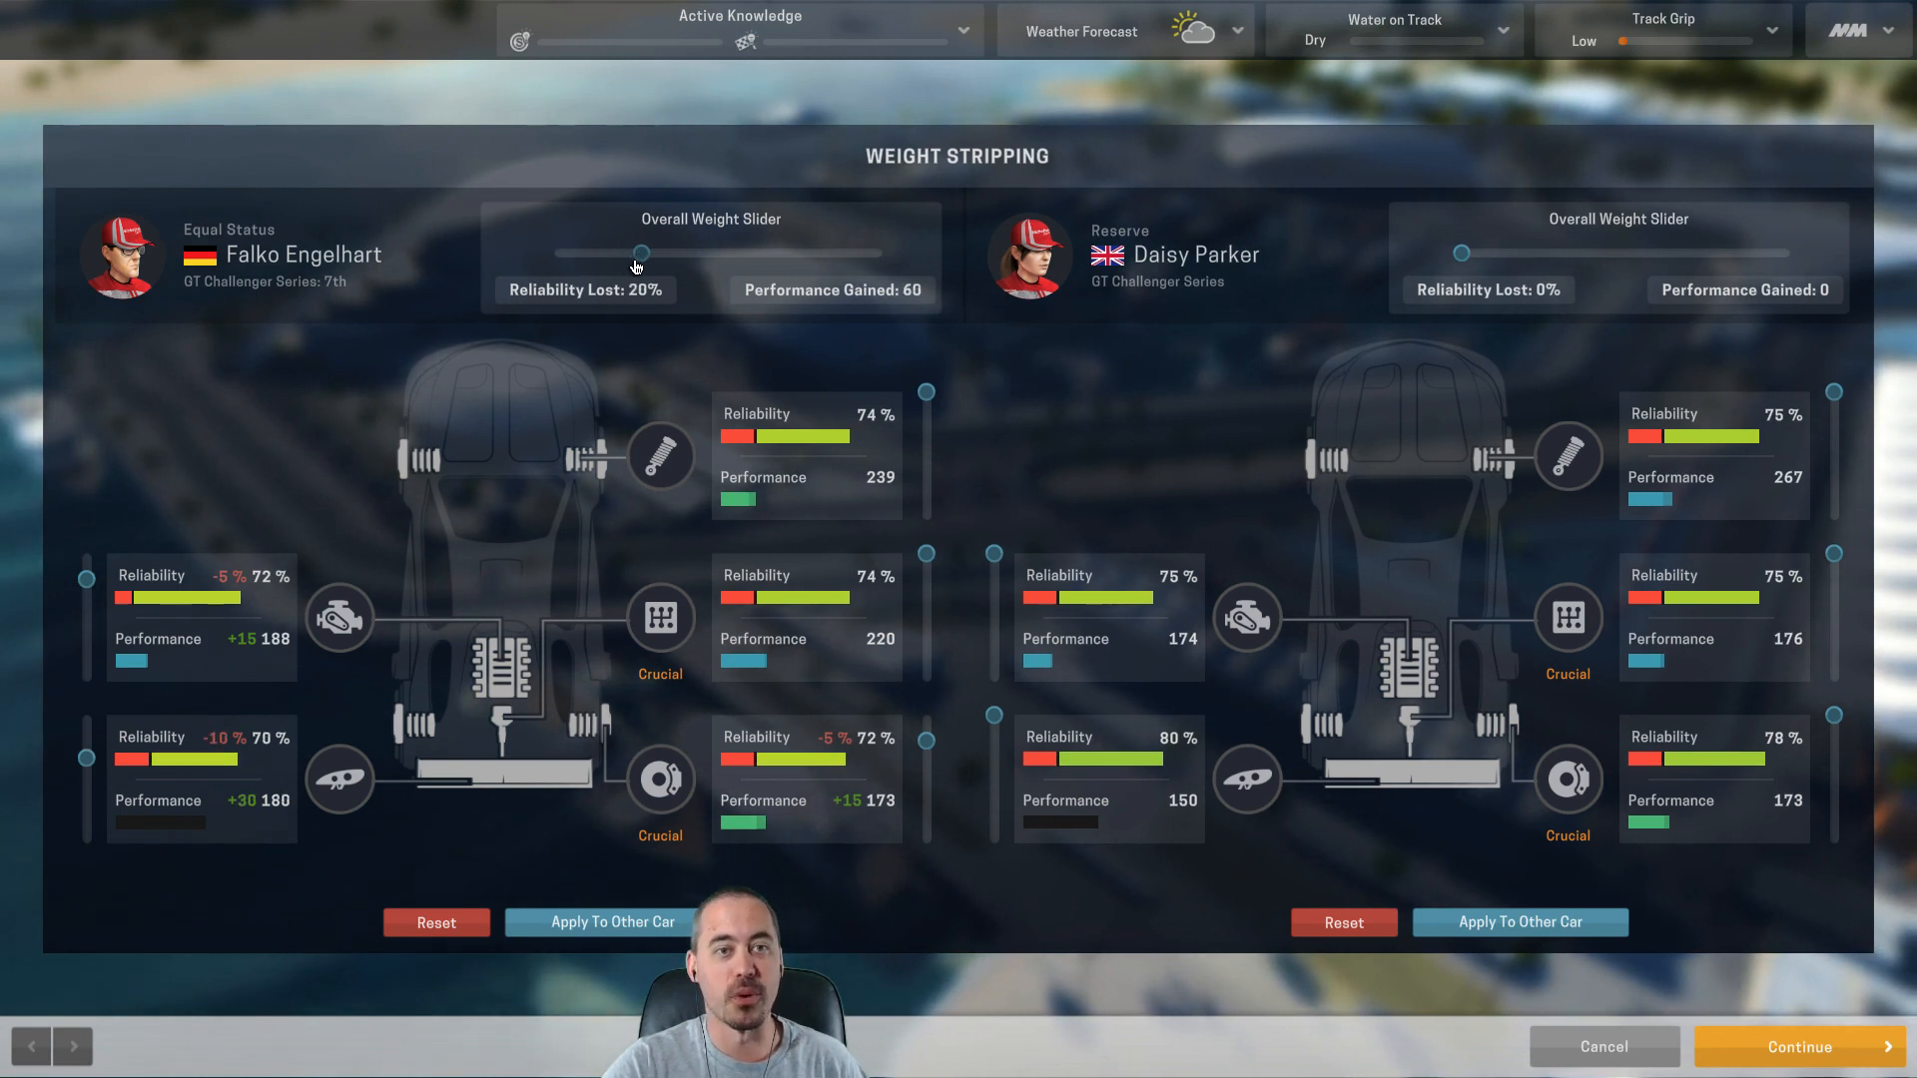
drag(633, 253, 685, 254)
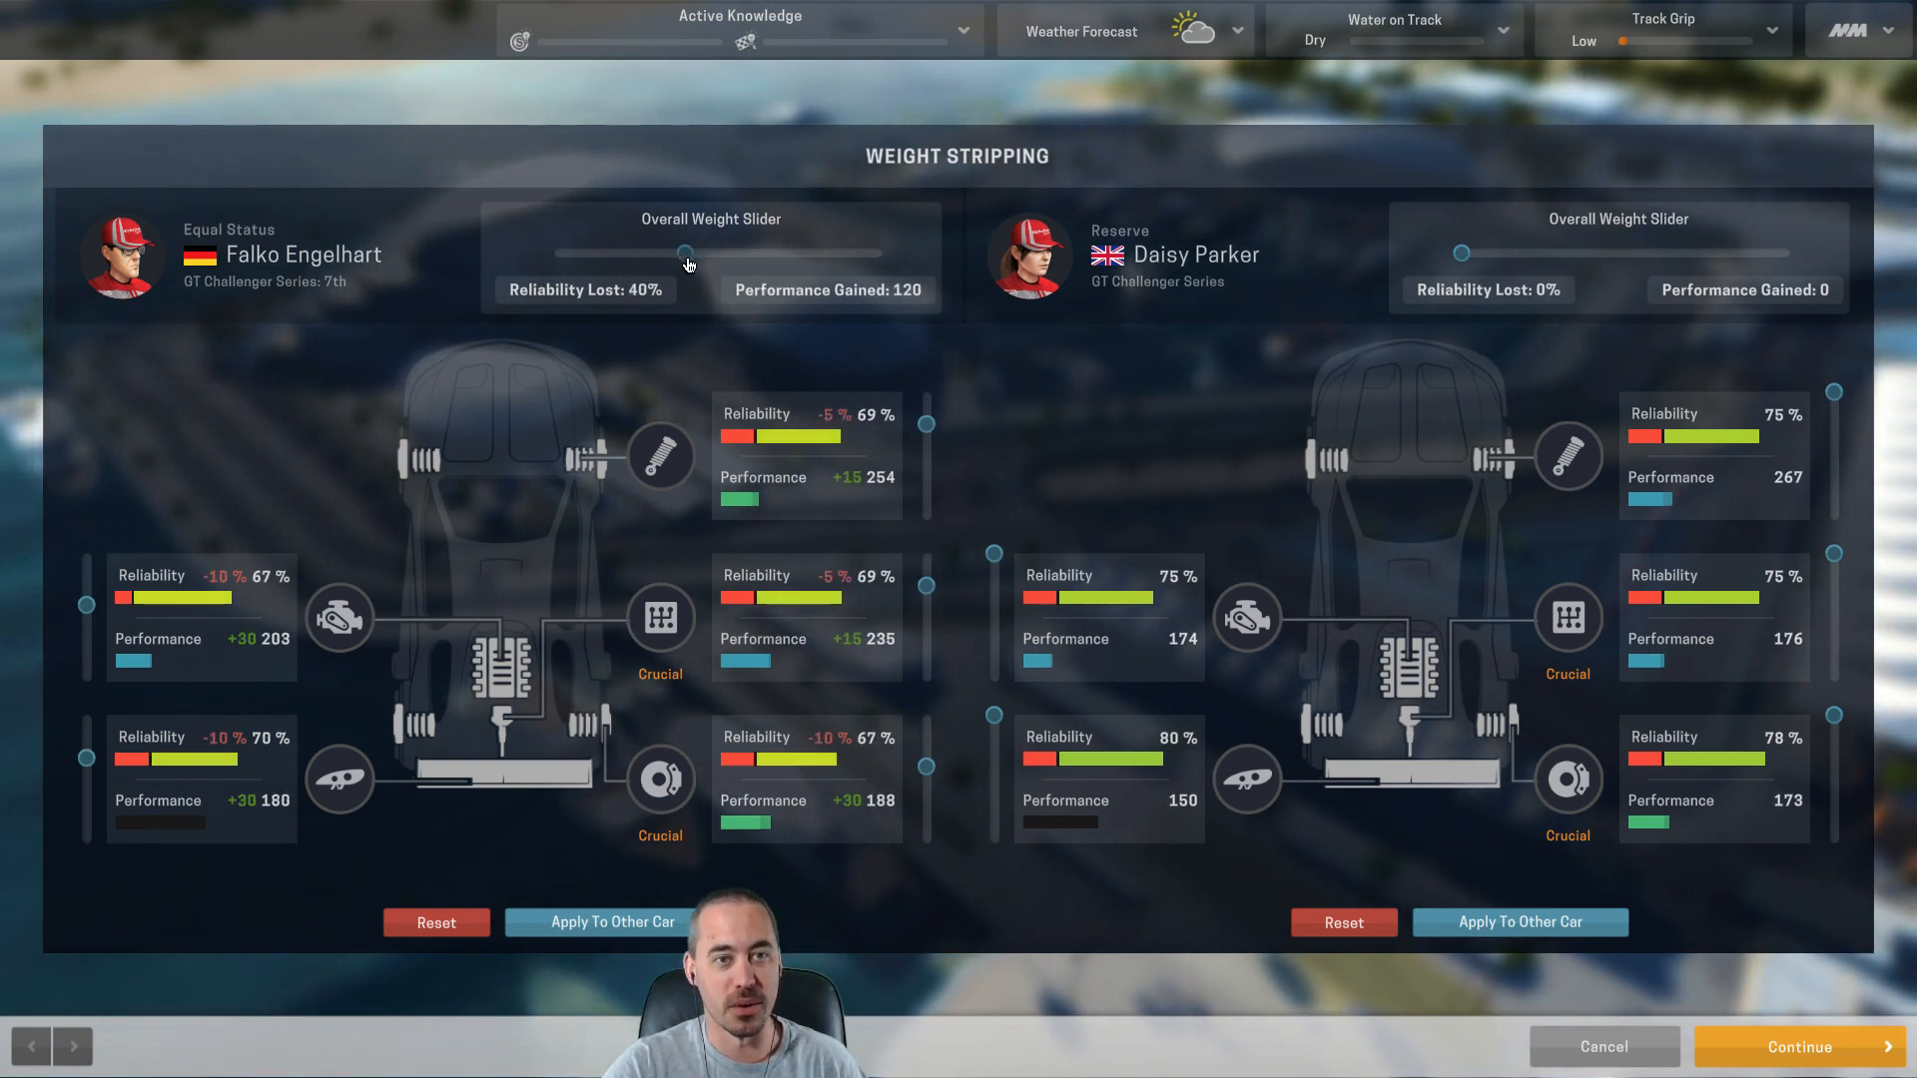
drag(685, 254, 743, 254)
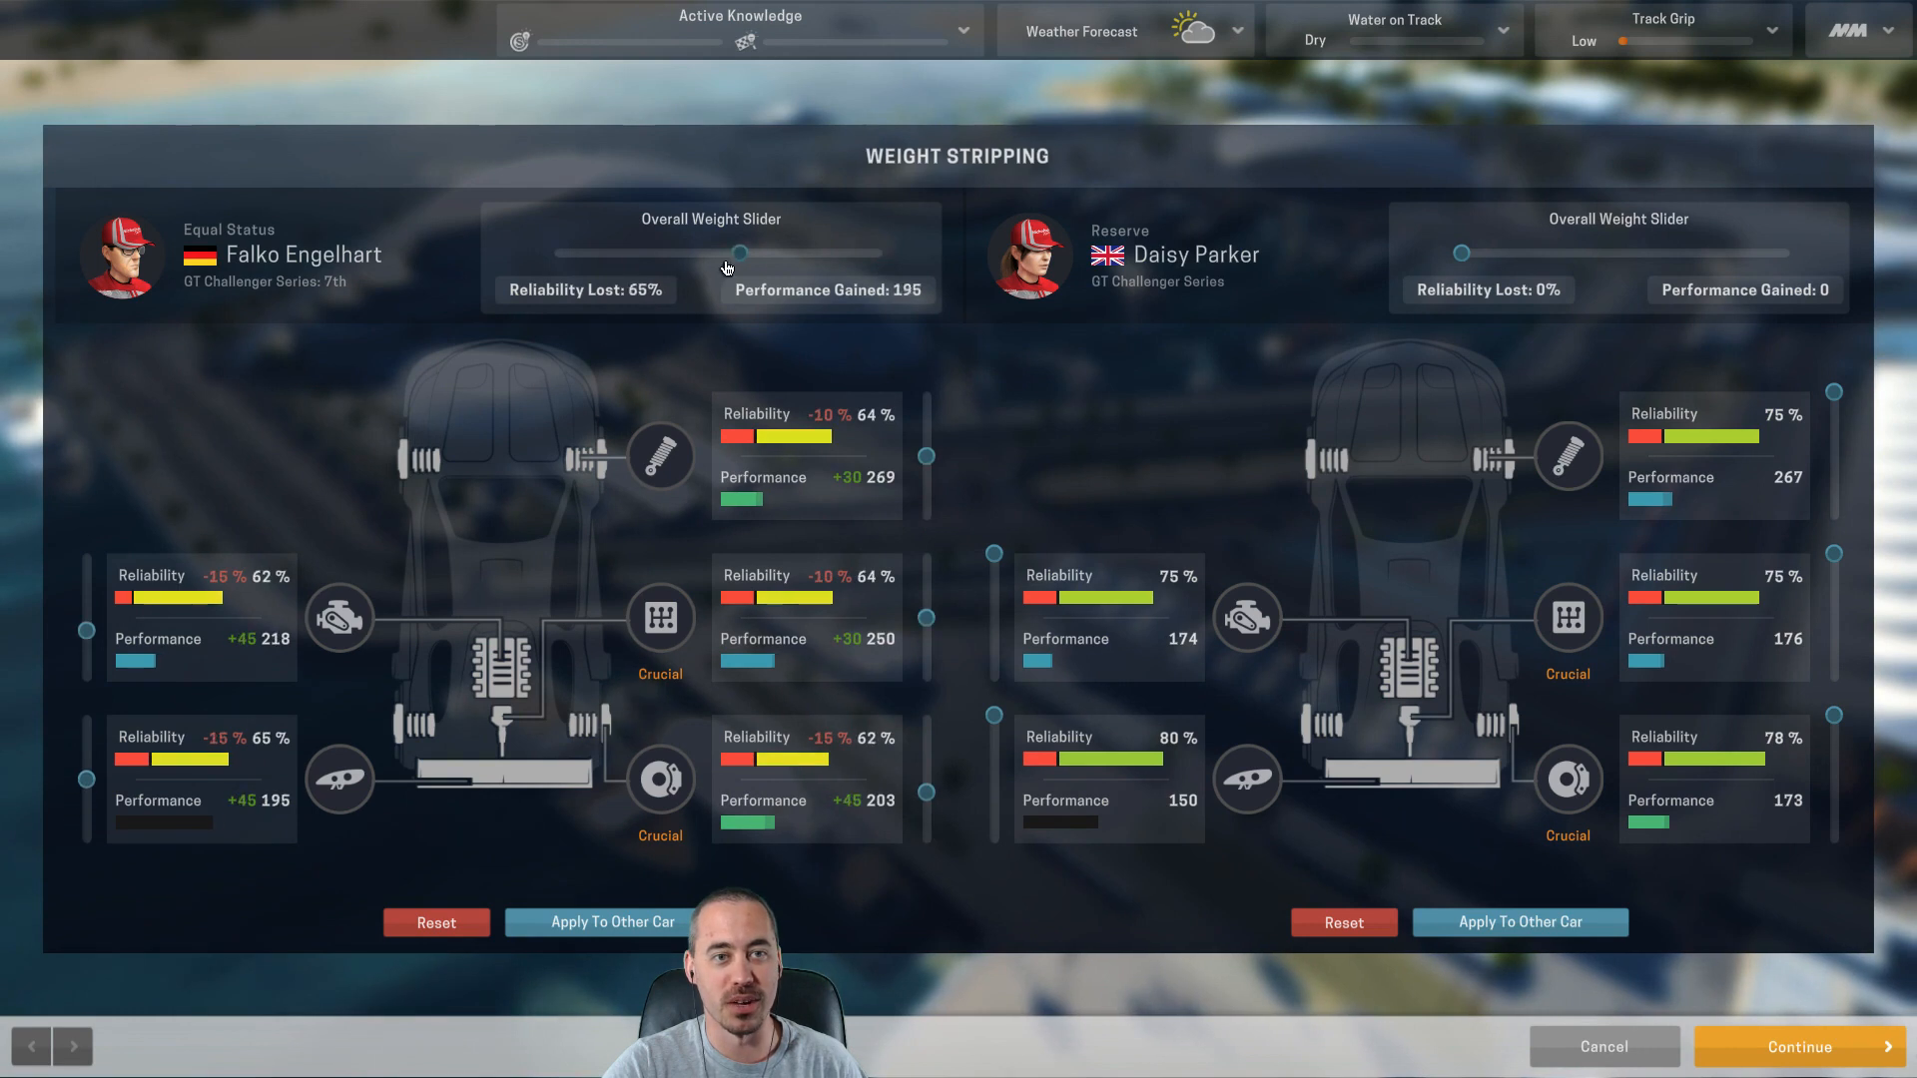
drag(745, 253, 883, 254)
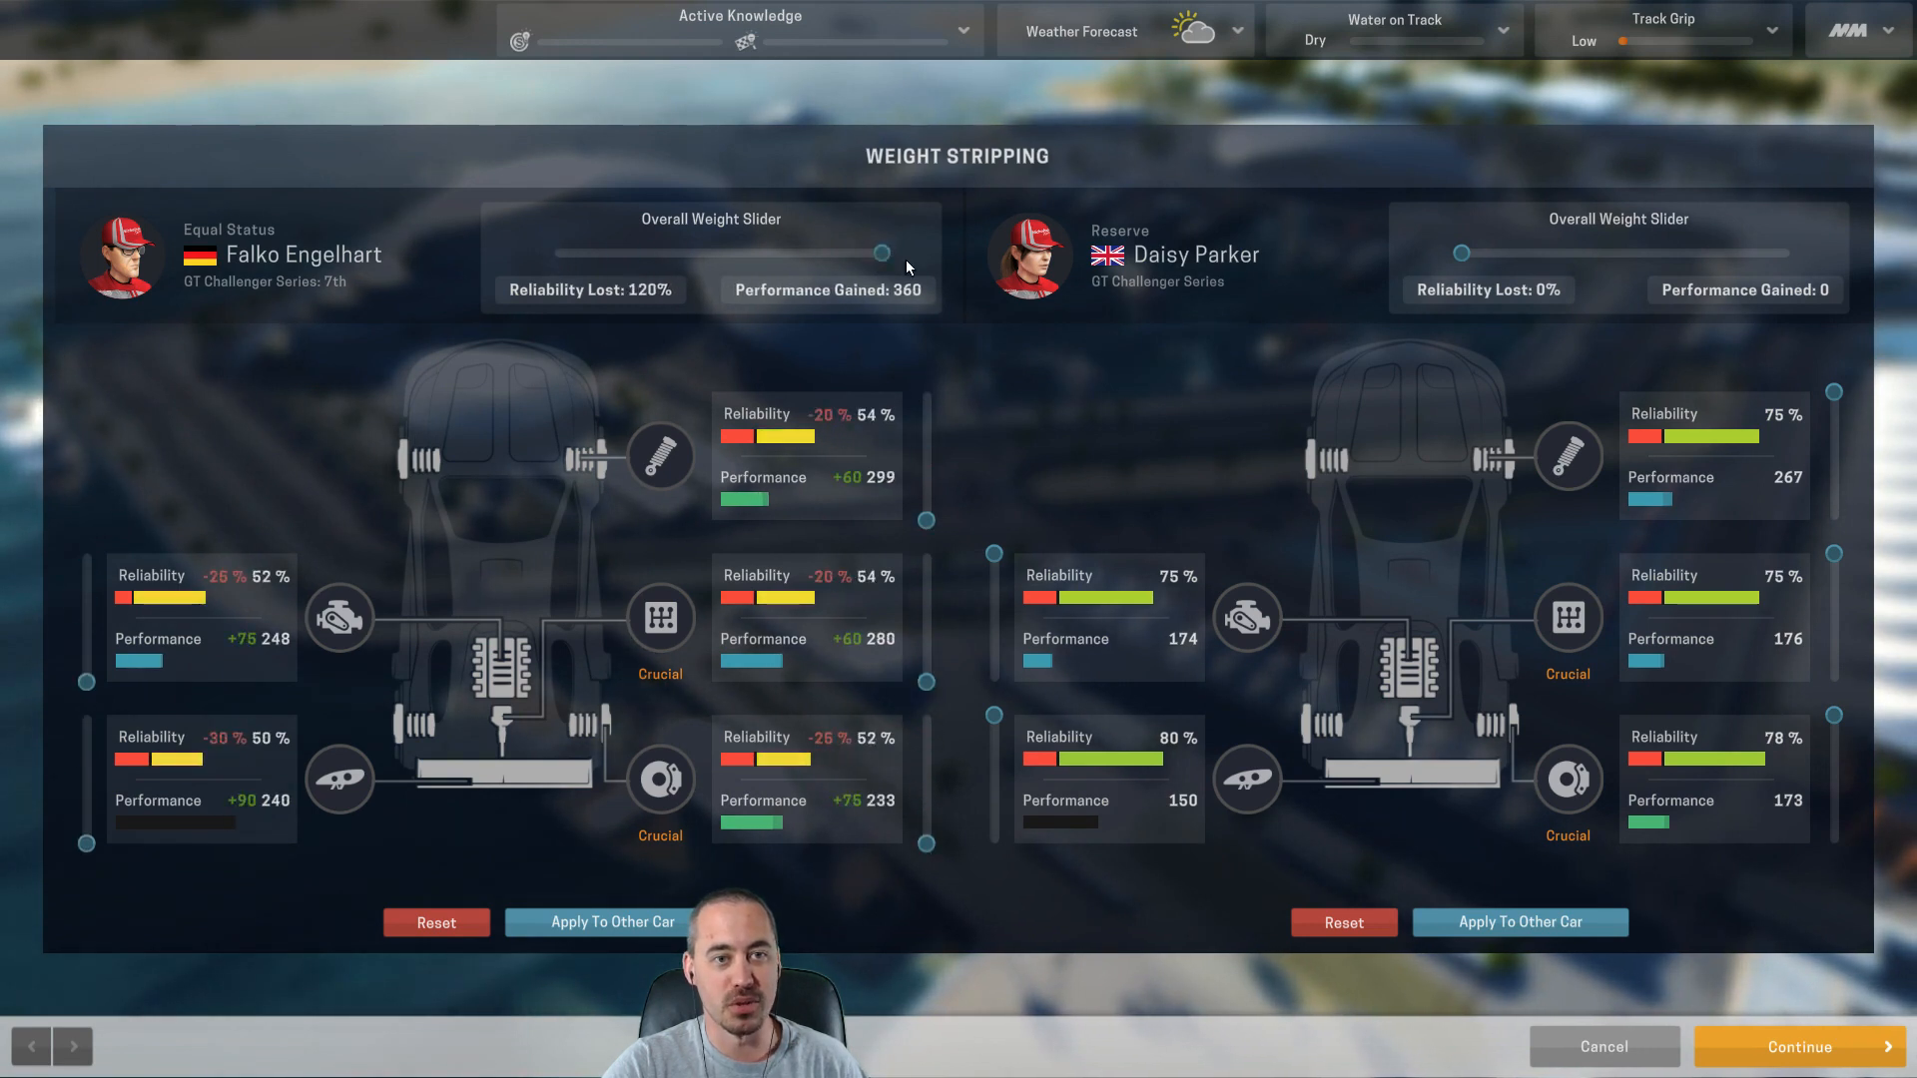
drag(883, 254, 553, 253)
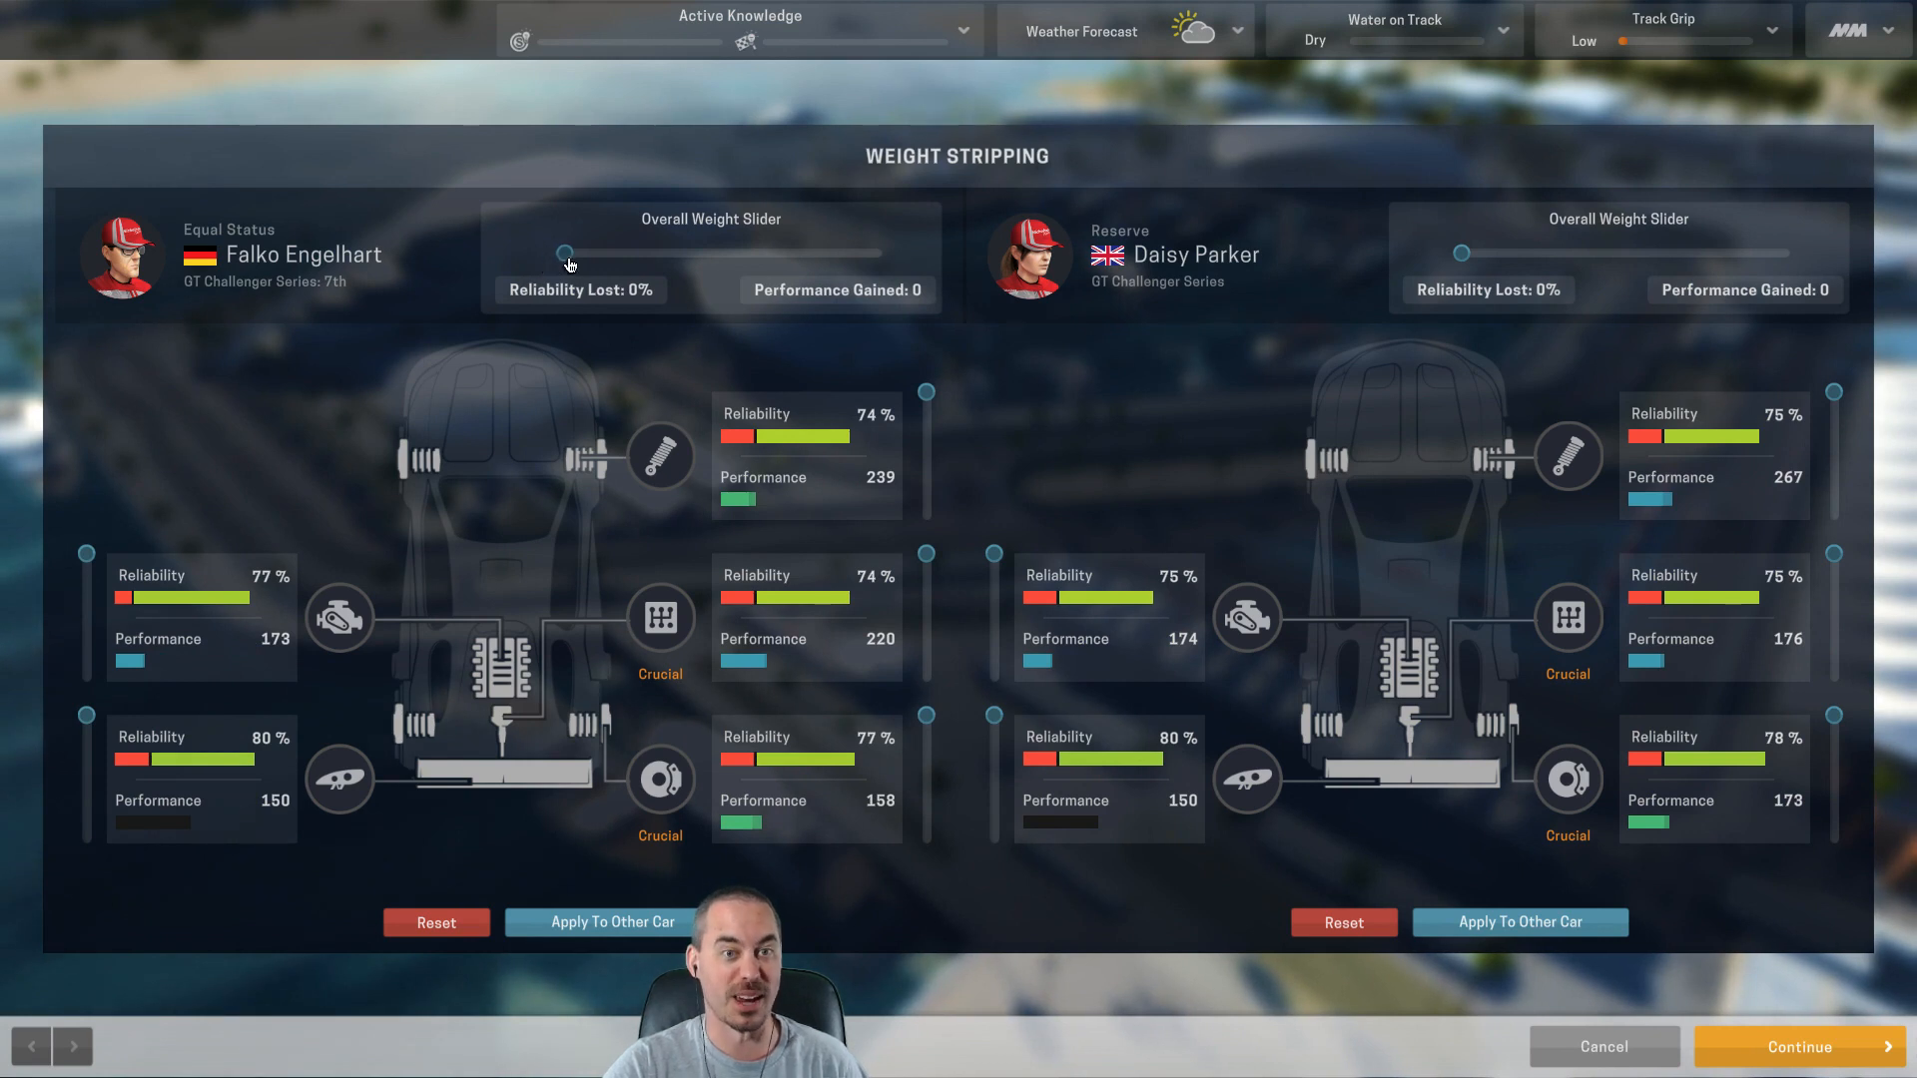
drag(565, 254, 587, 253)
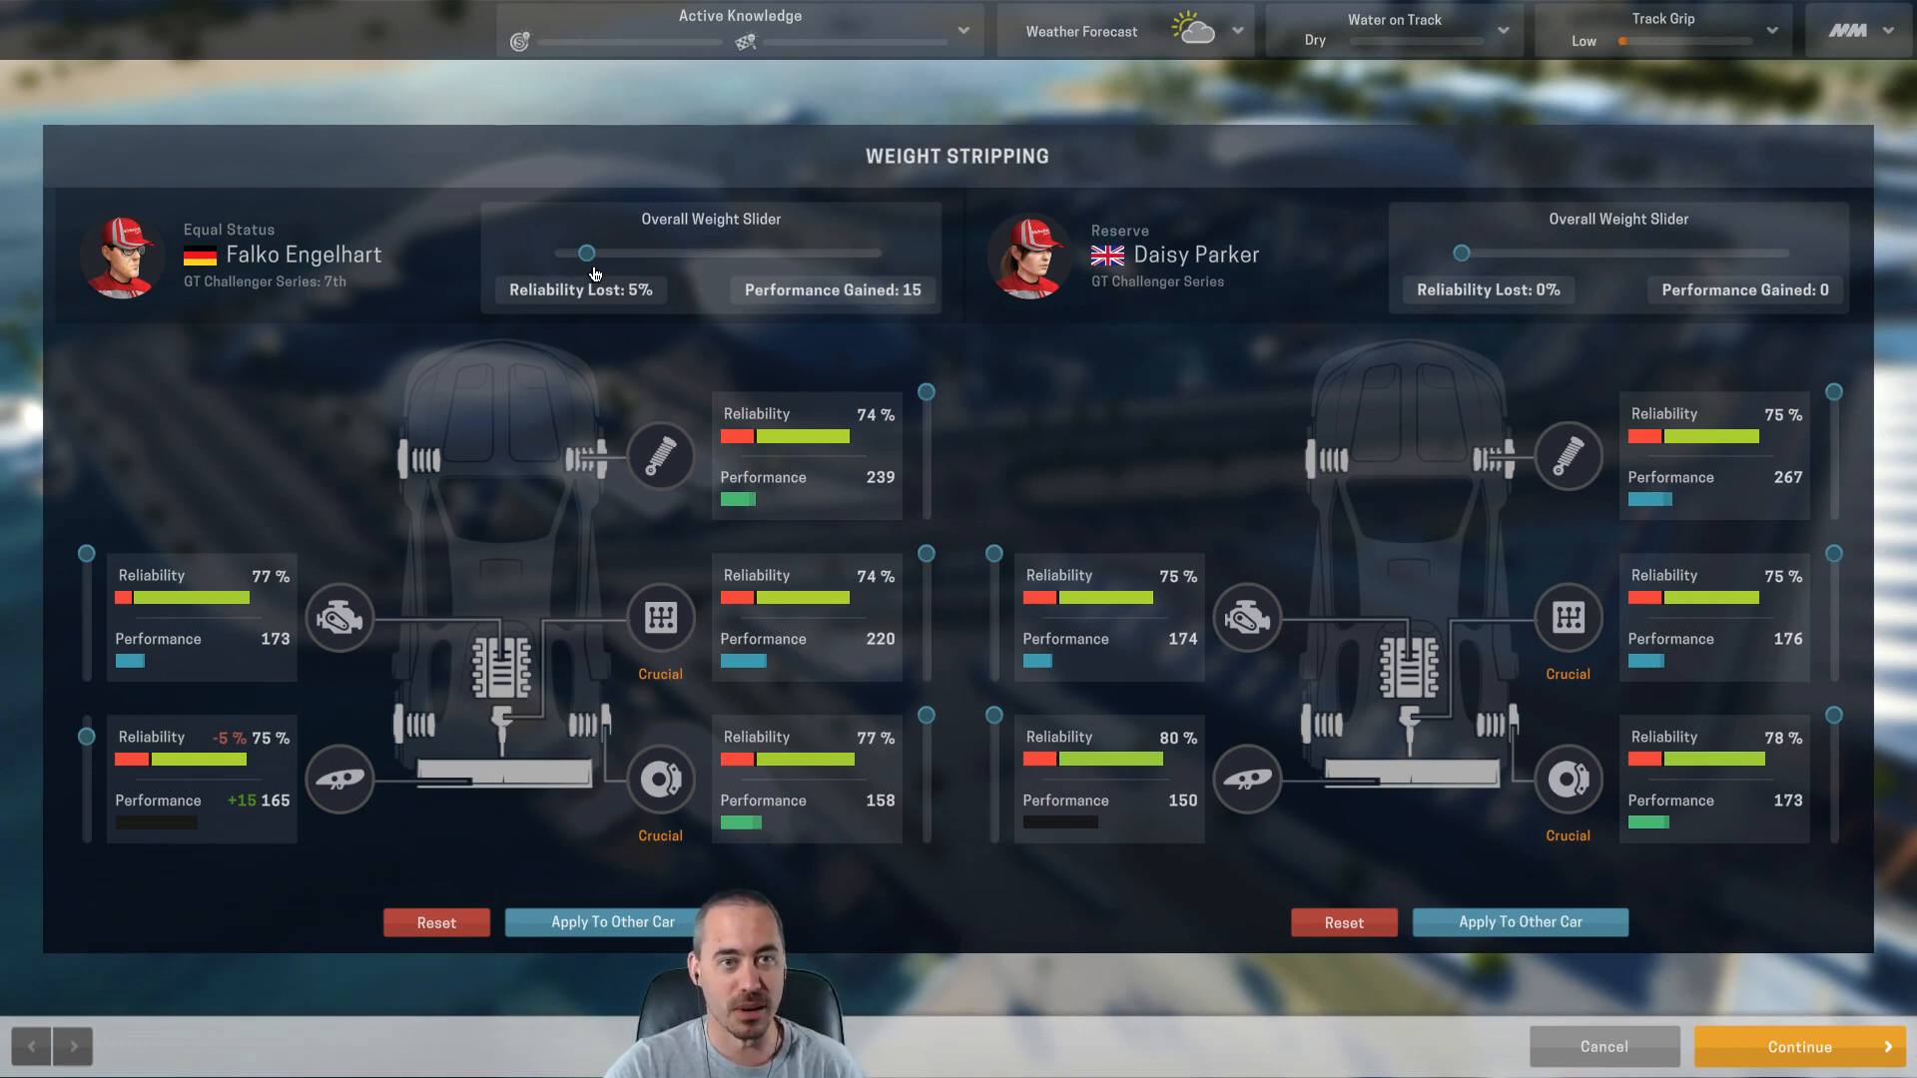
drag(587, 253, 619, 253)
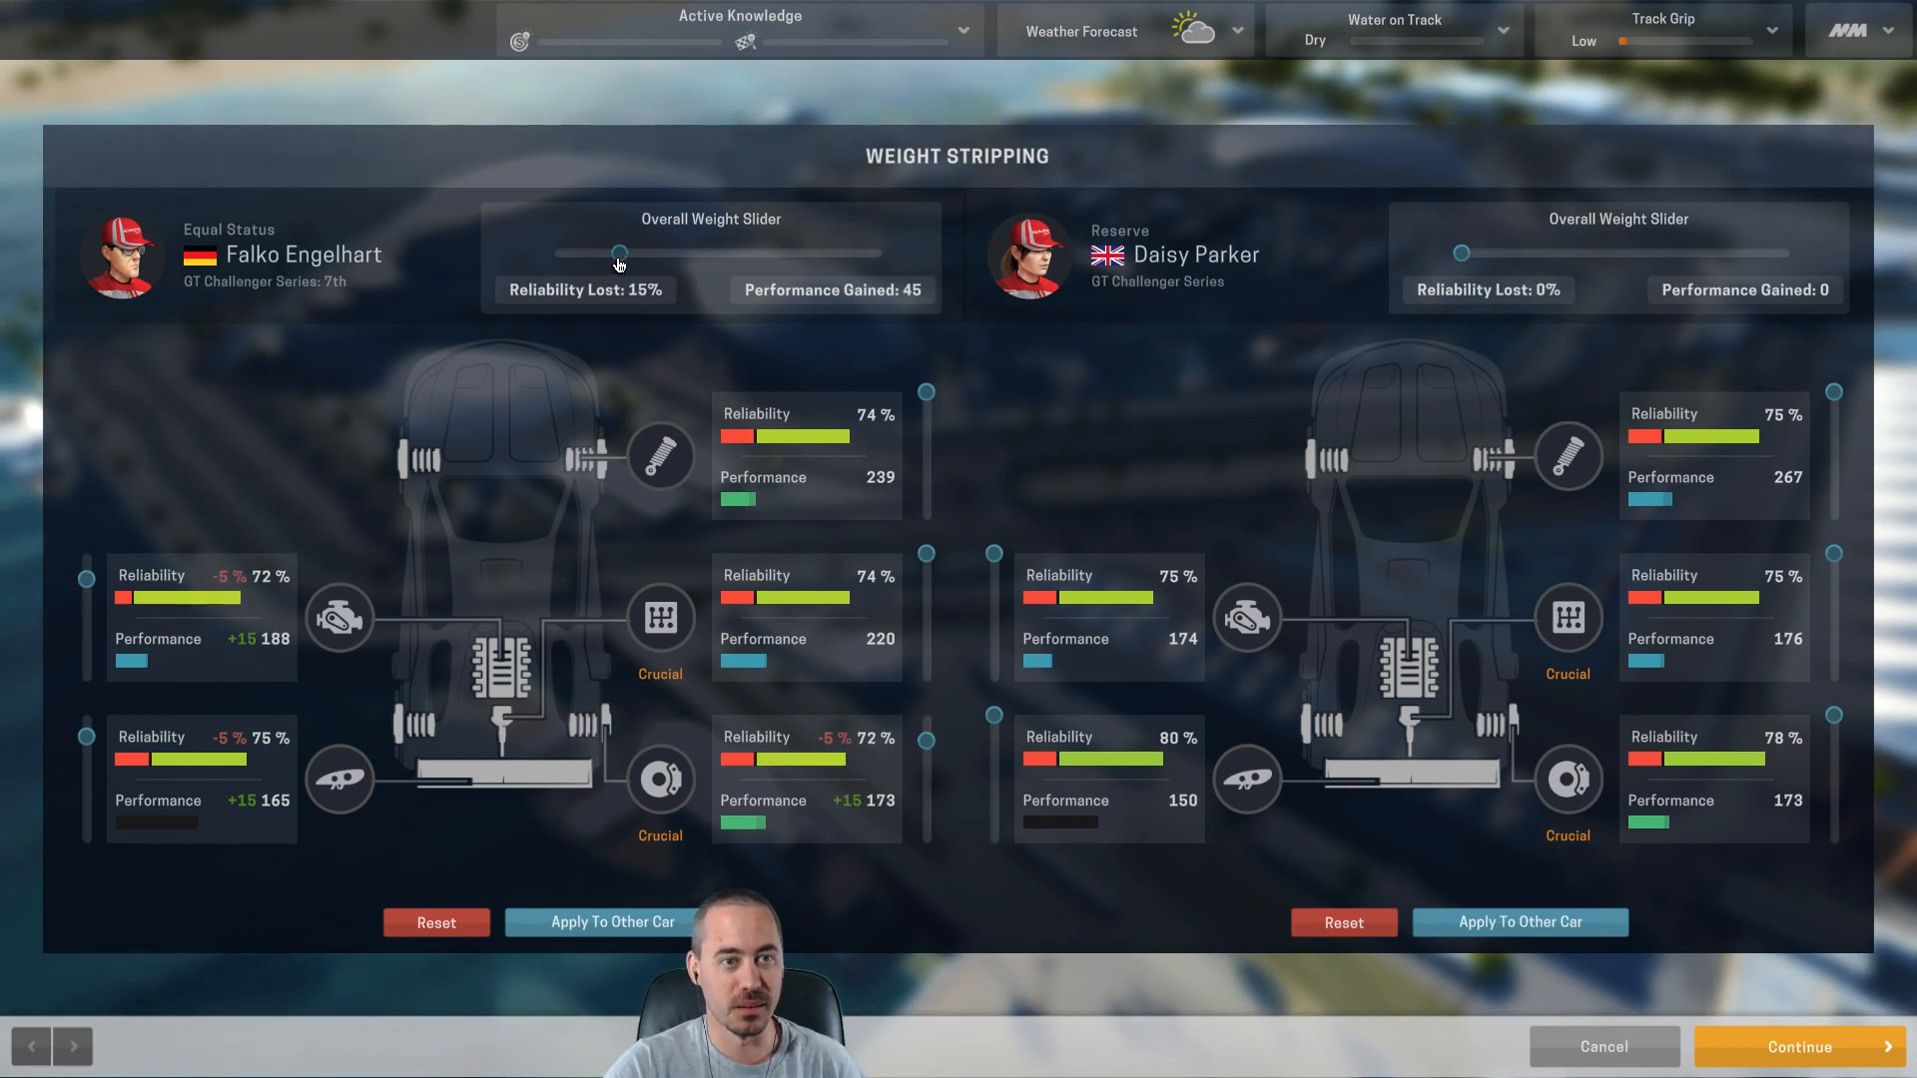
drag(621, 253, 557, 254)
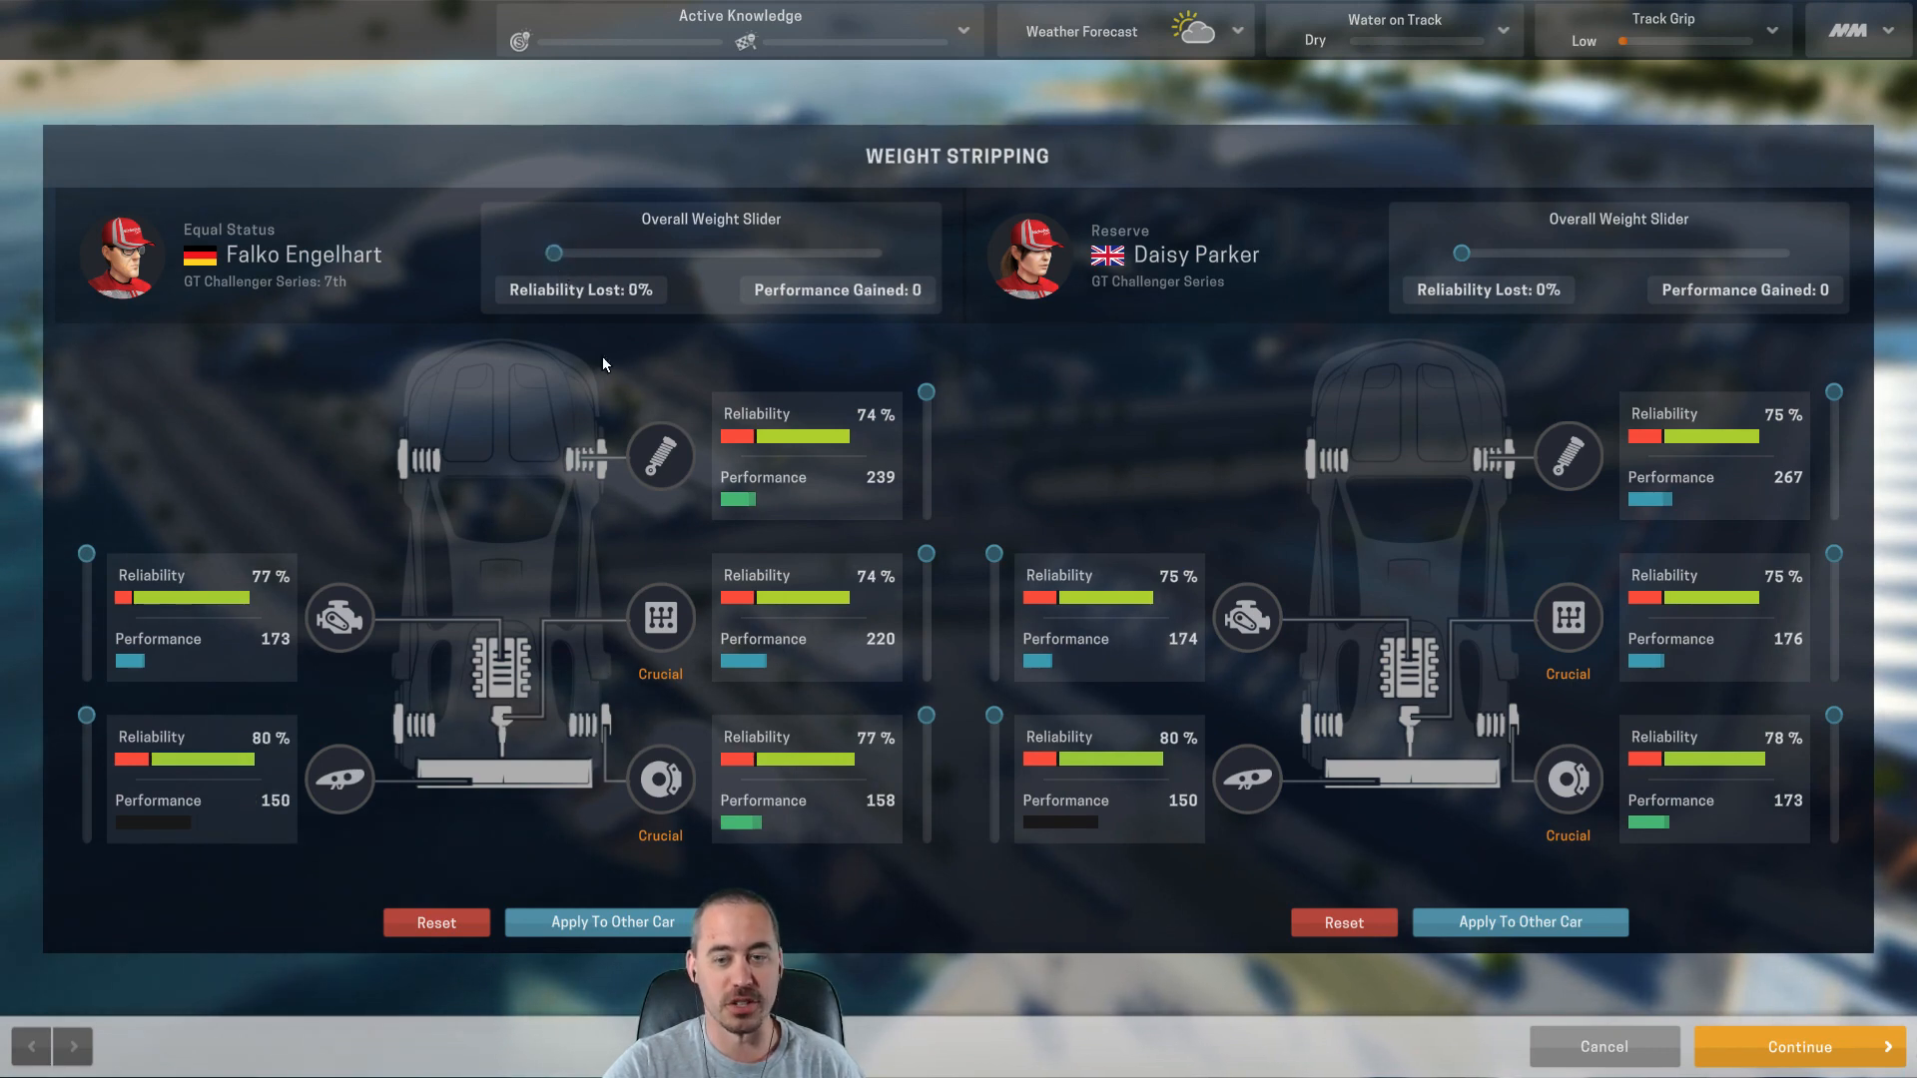
mouse_move(1236, 970)
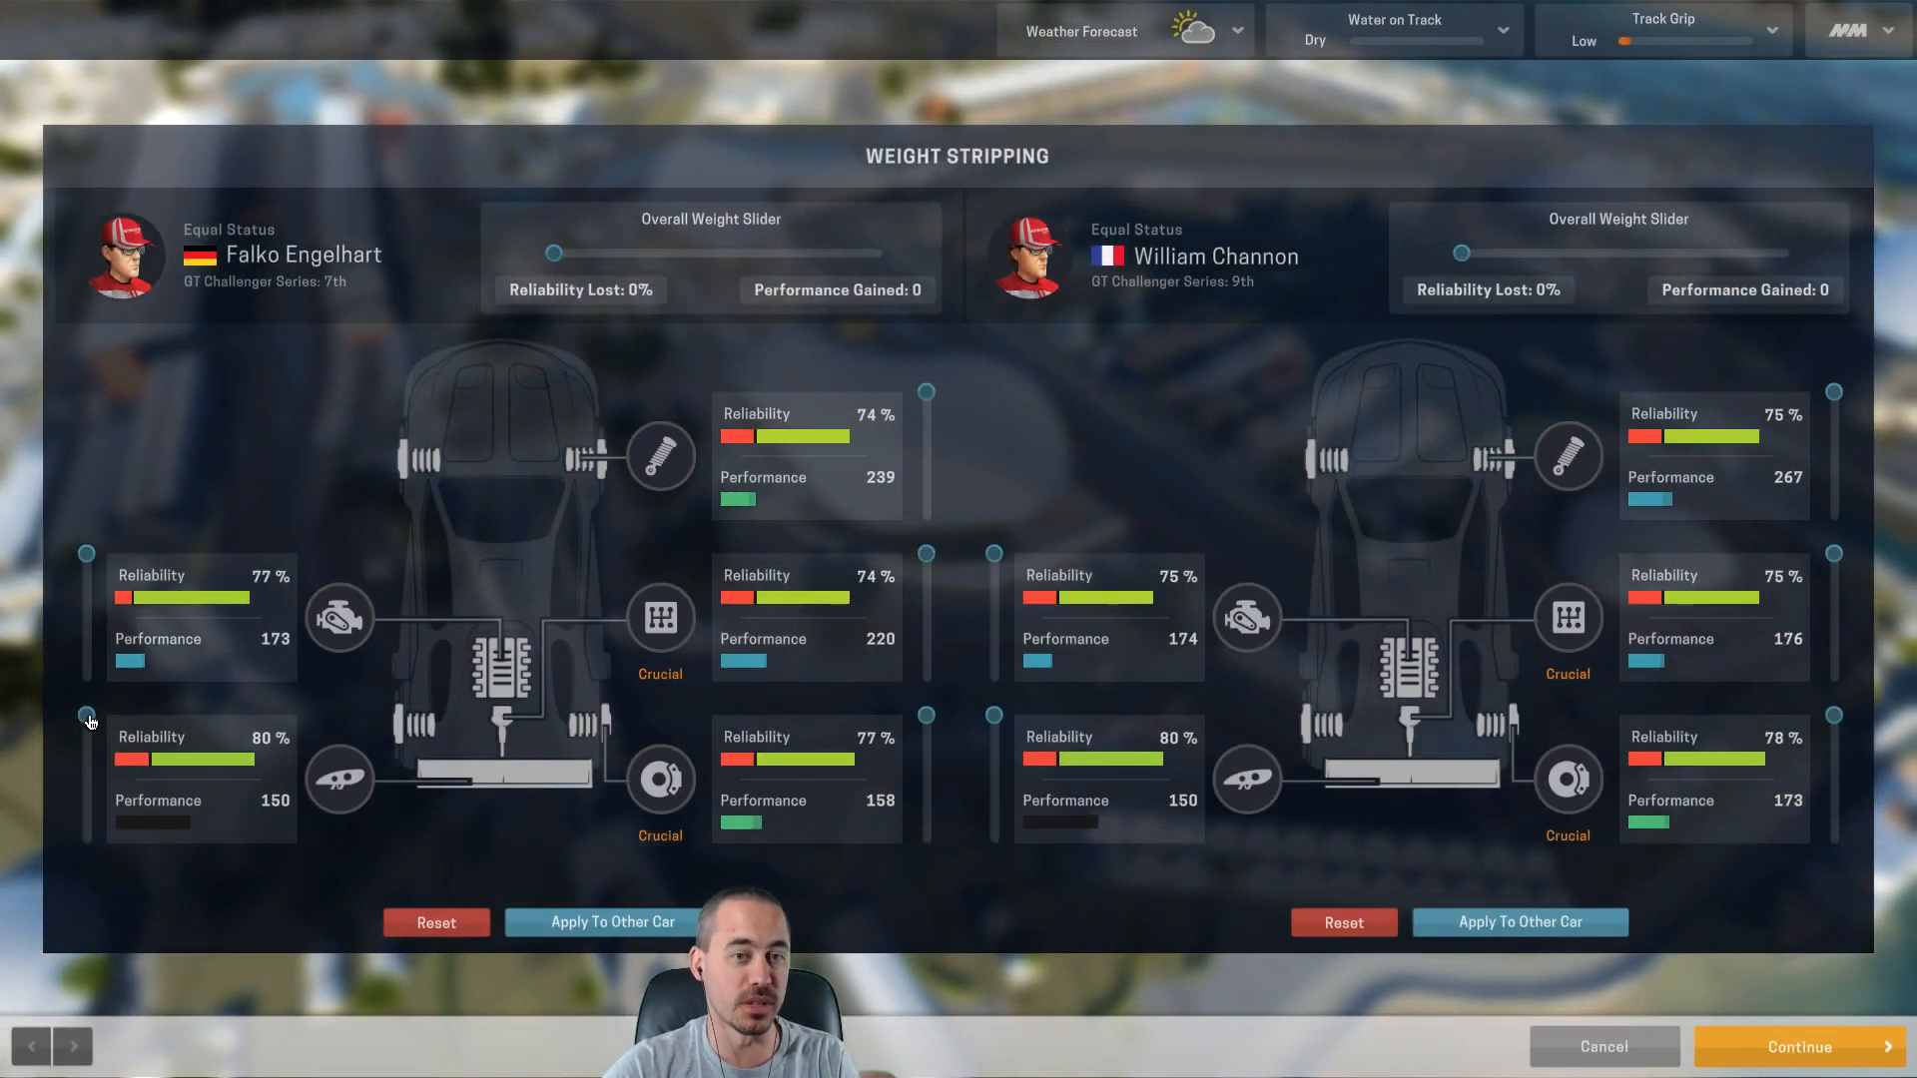
drag(85, 721, 85, 782)
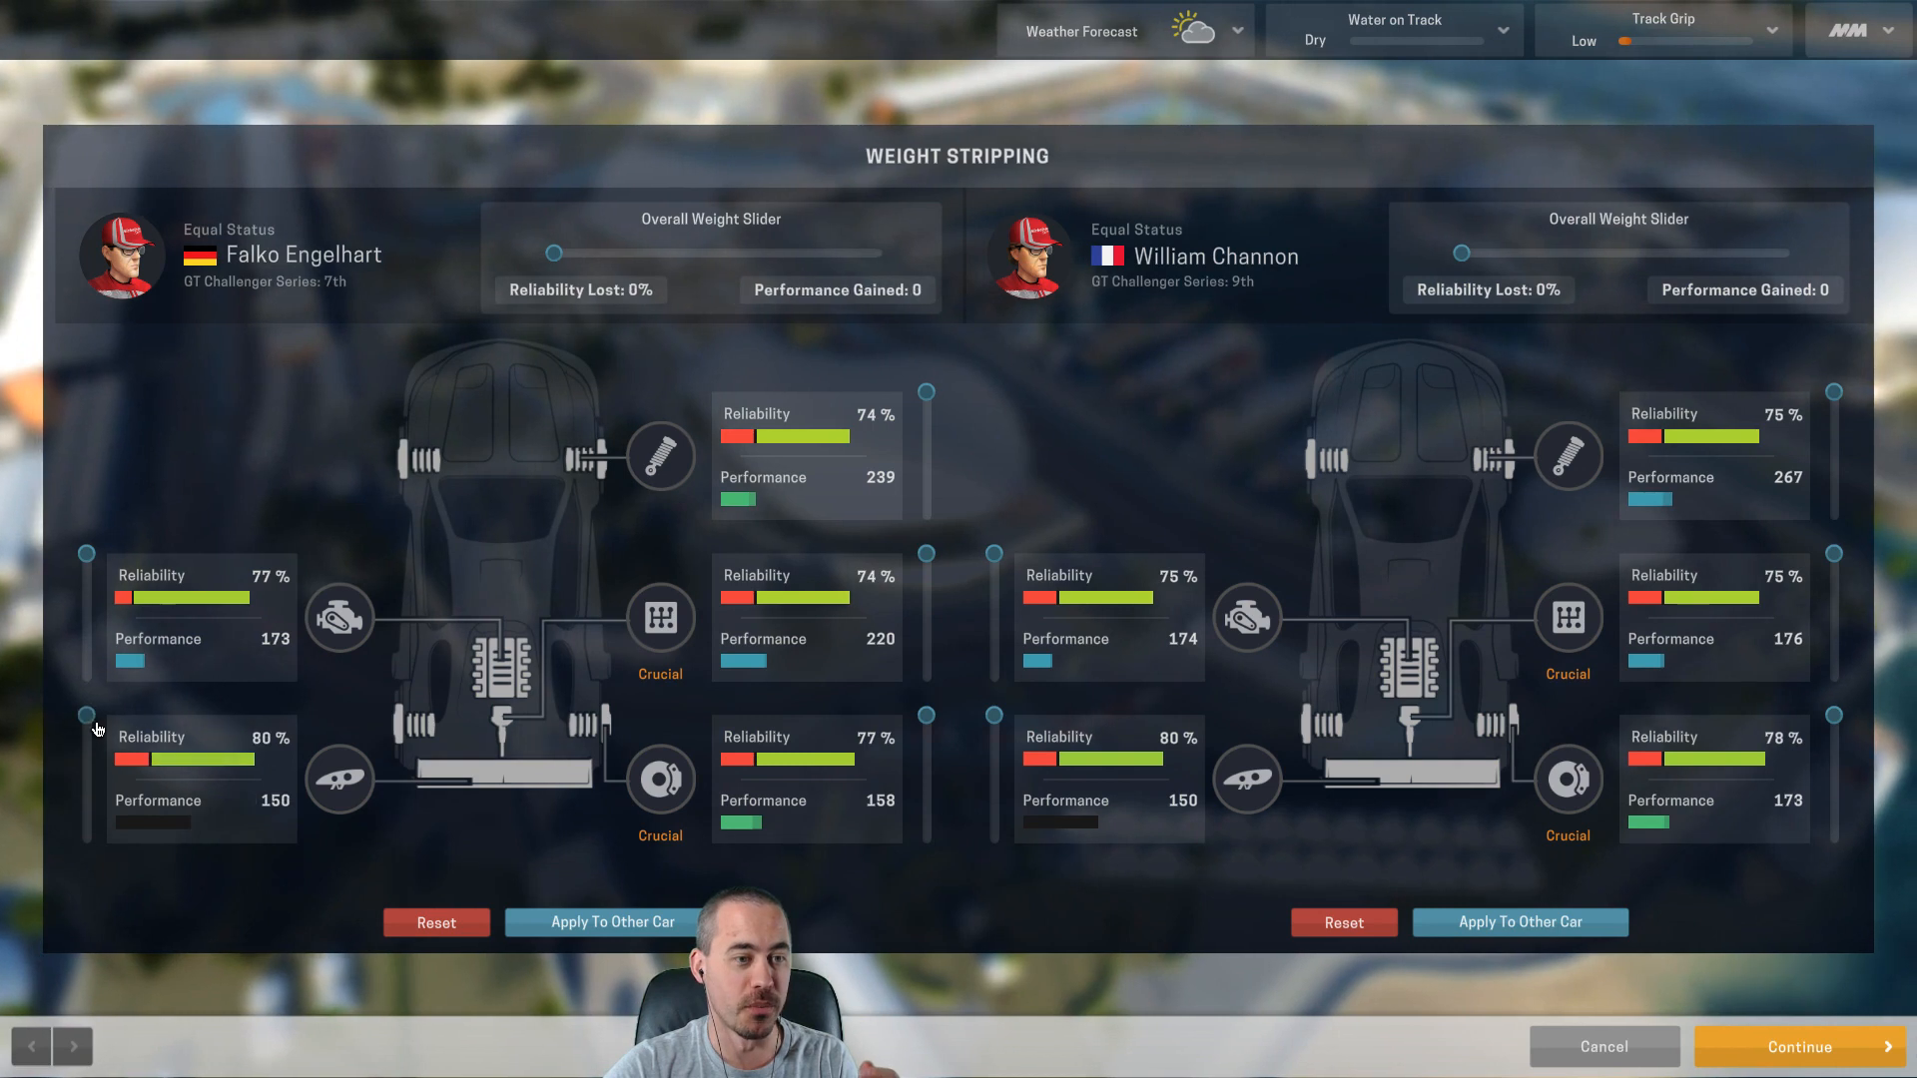
drag(86, 712, 86, 781)
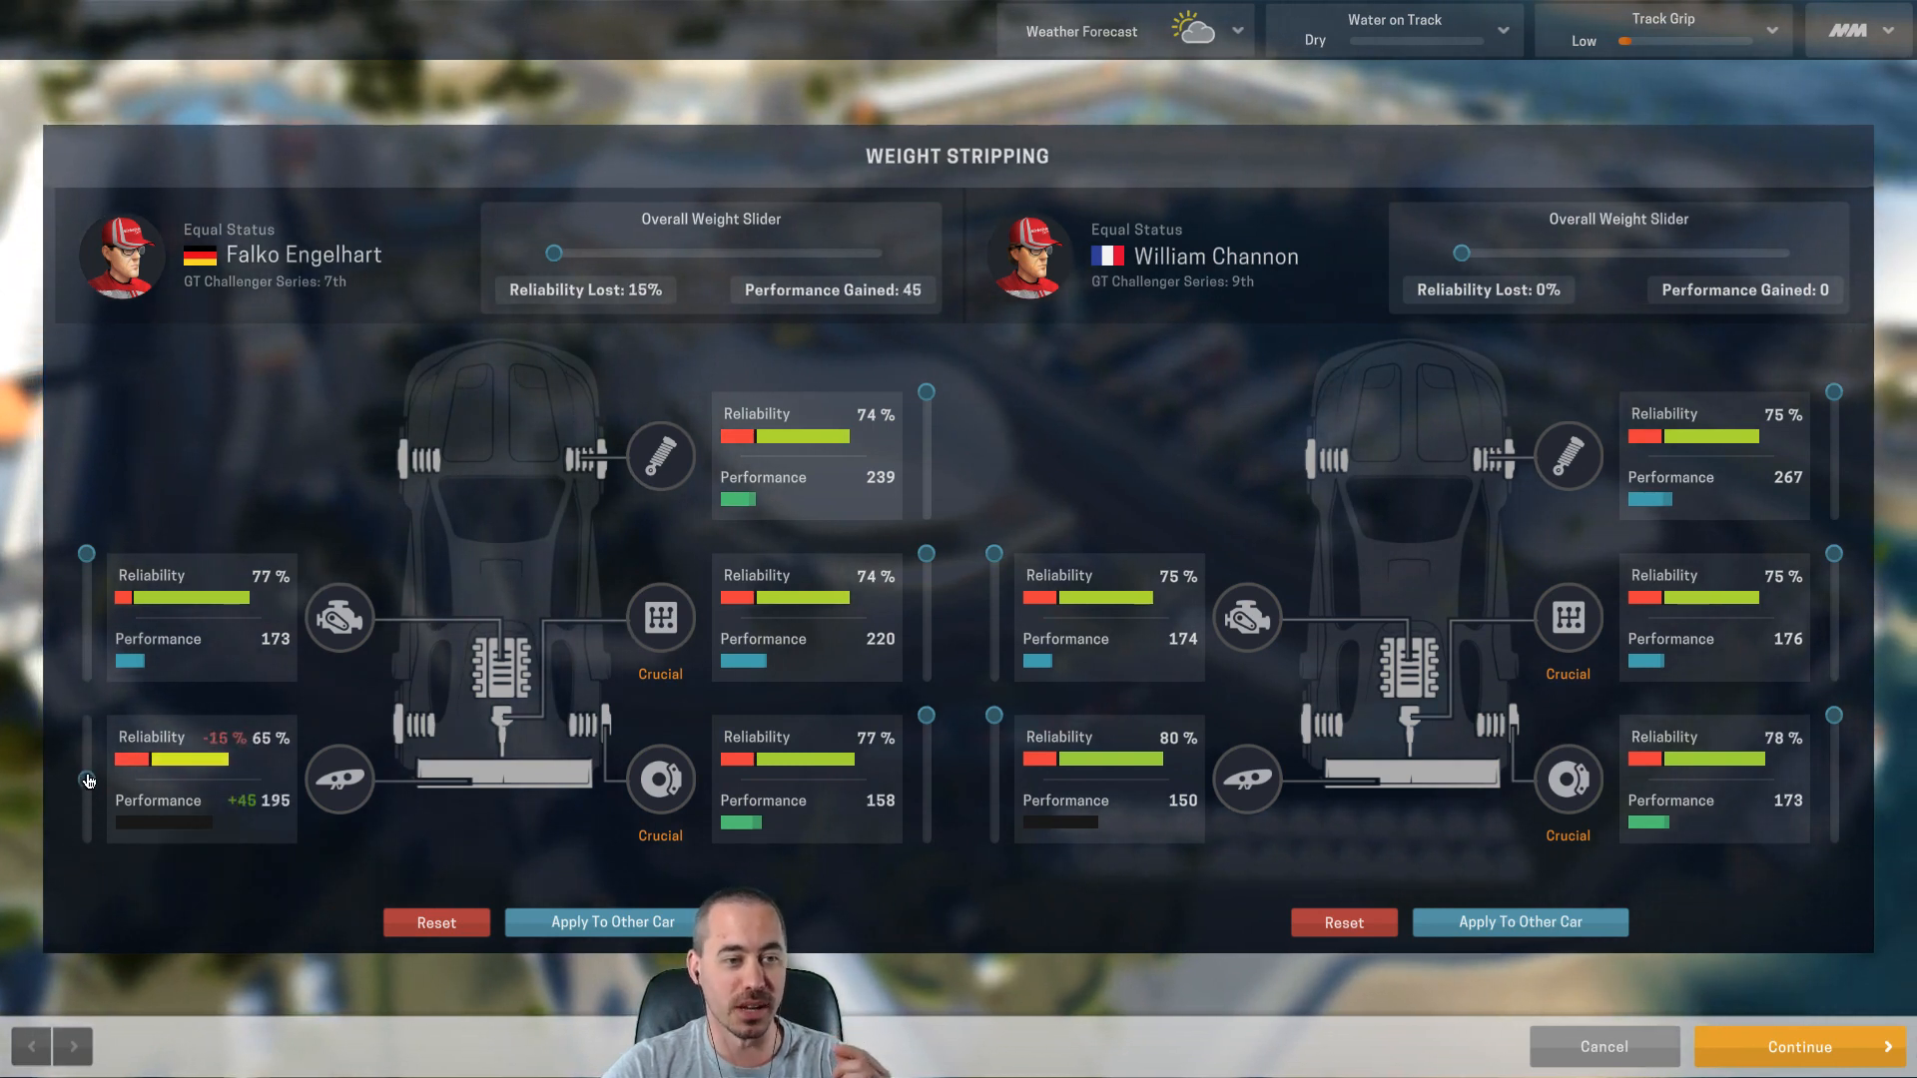
drag(553, 252, 563, 252)
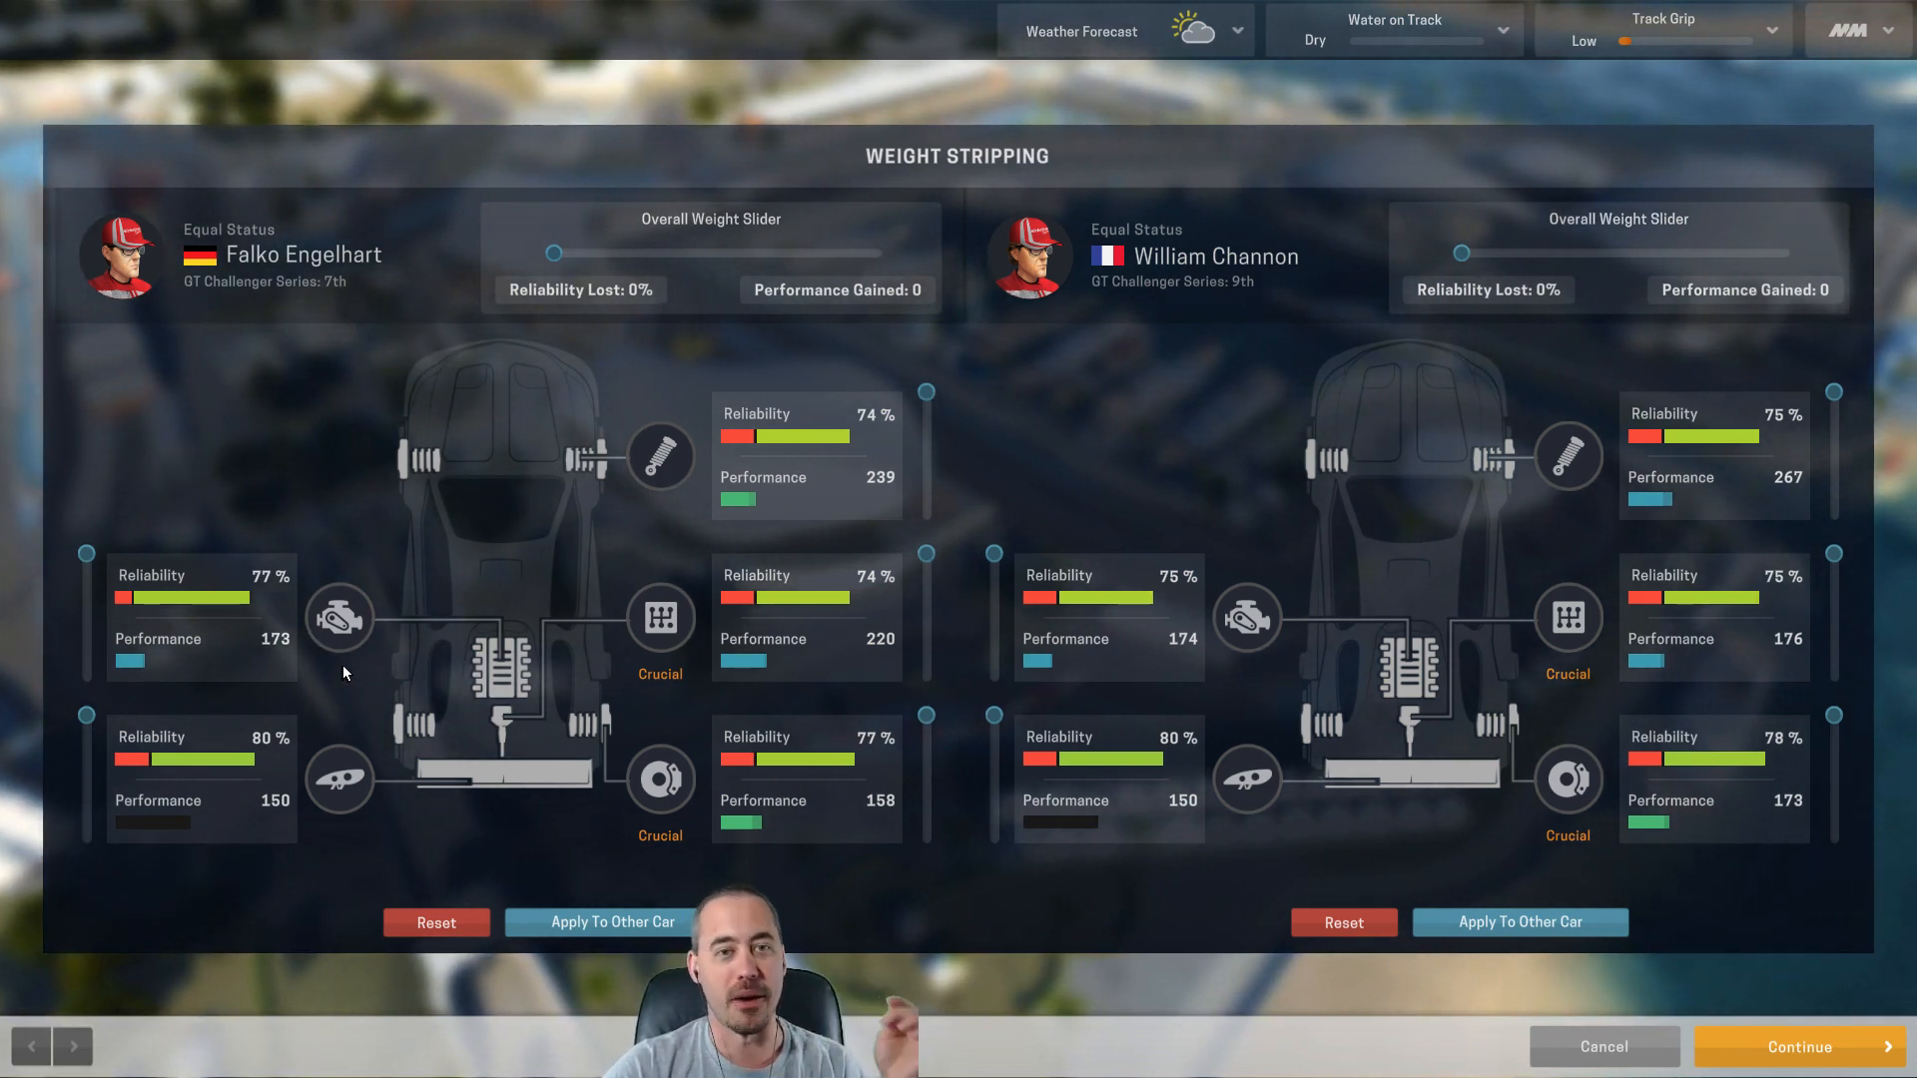
mouse_move(455, 601)
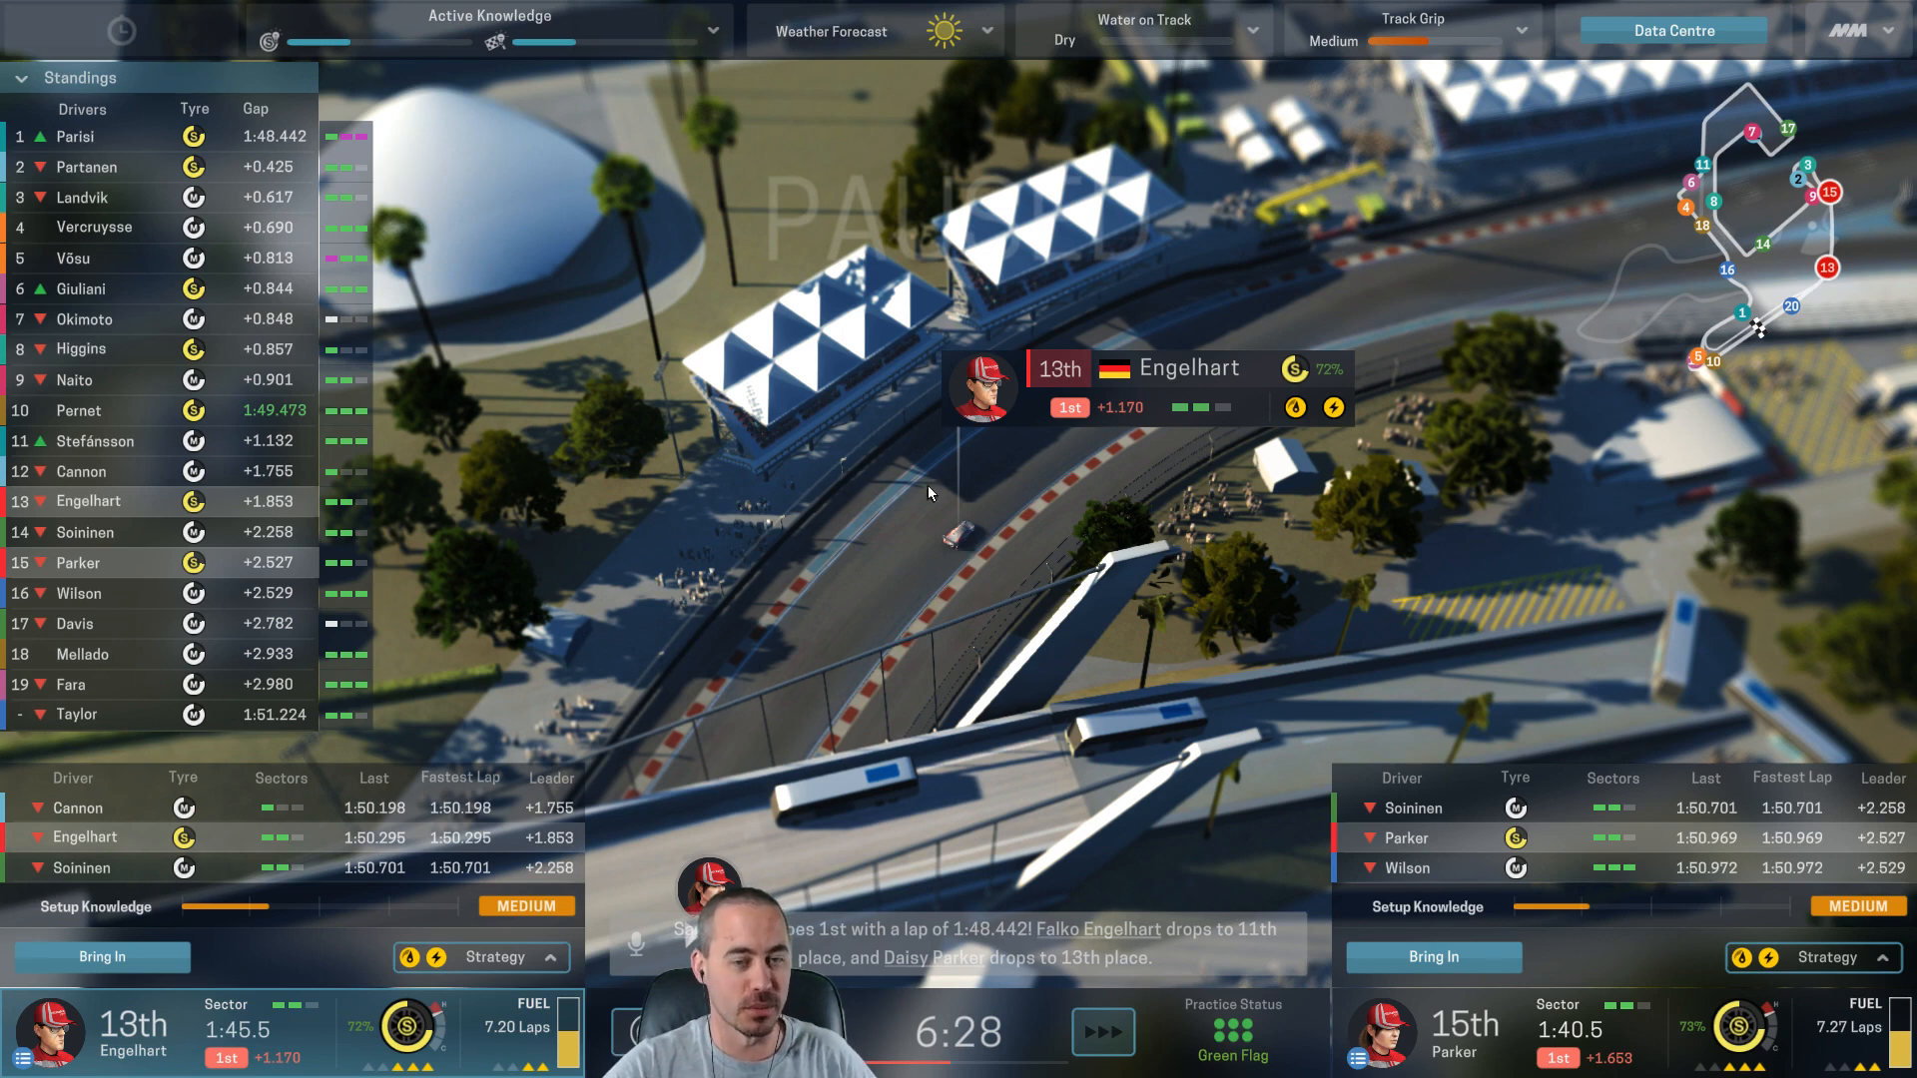
mouse_move(1015, 565)
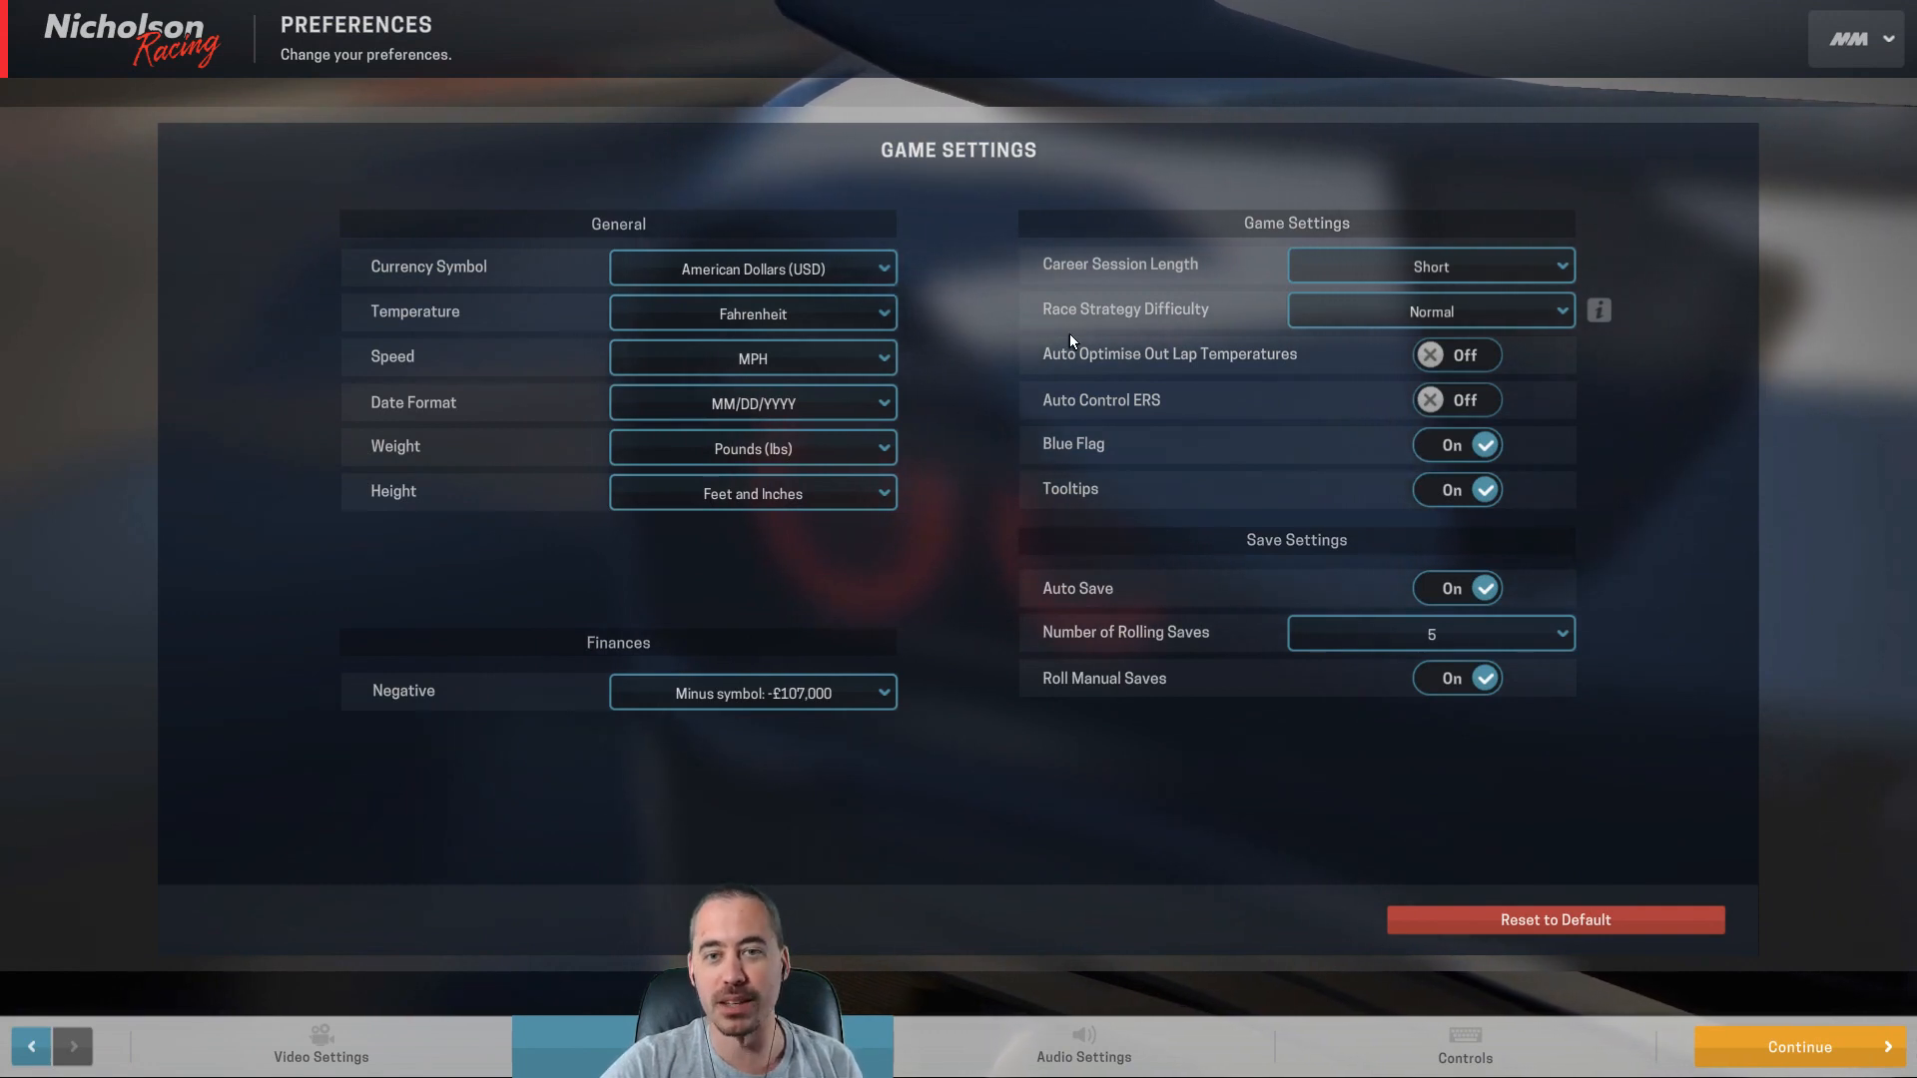
- Display the Game Settings preferences listing units, finances and save options
click(1455, 355)
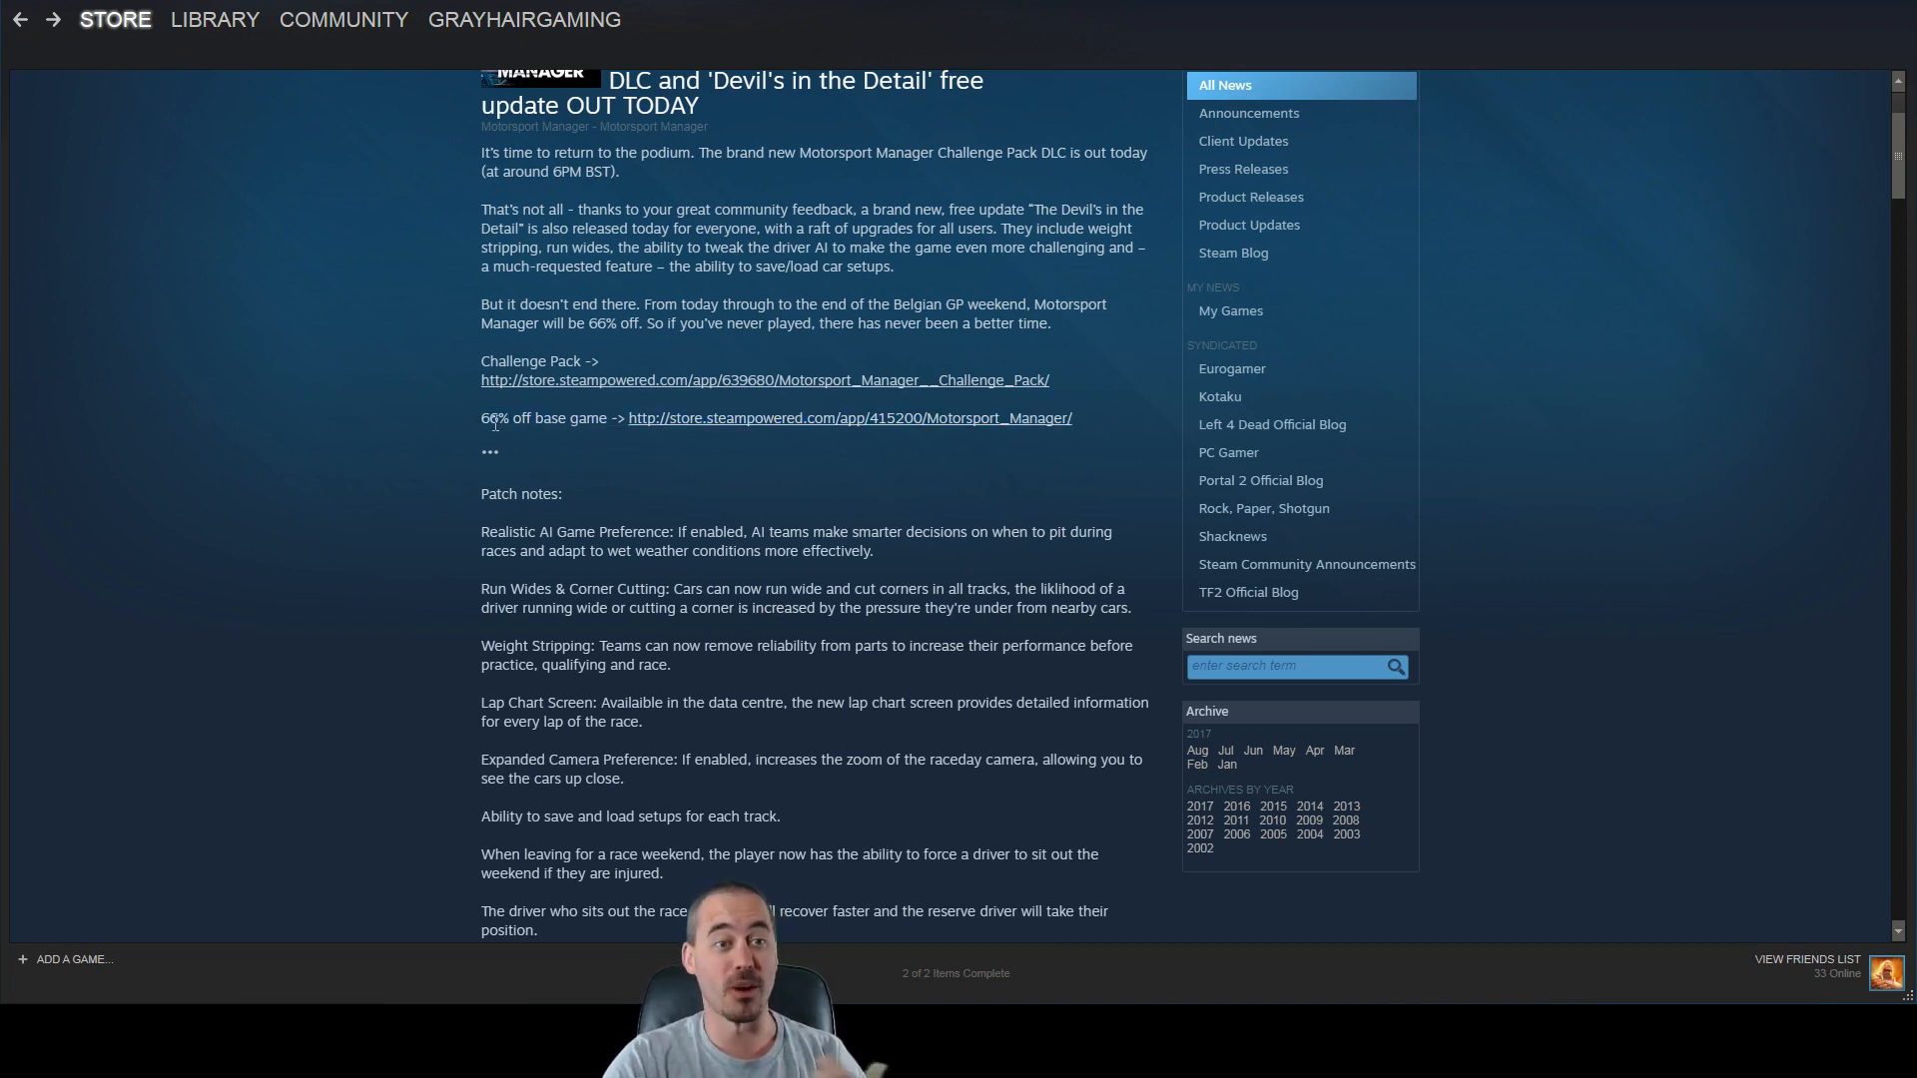
mouse_move(1093, 319)
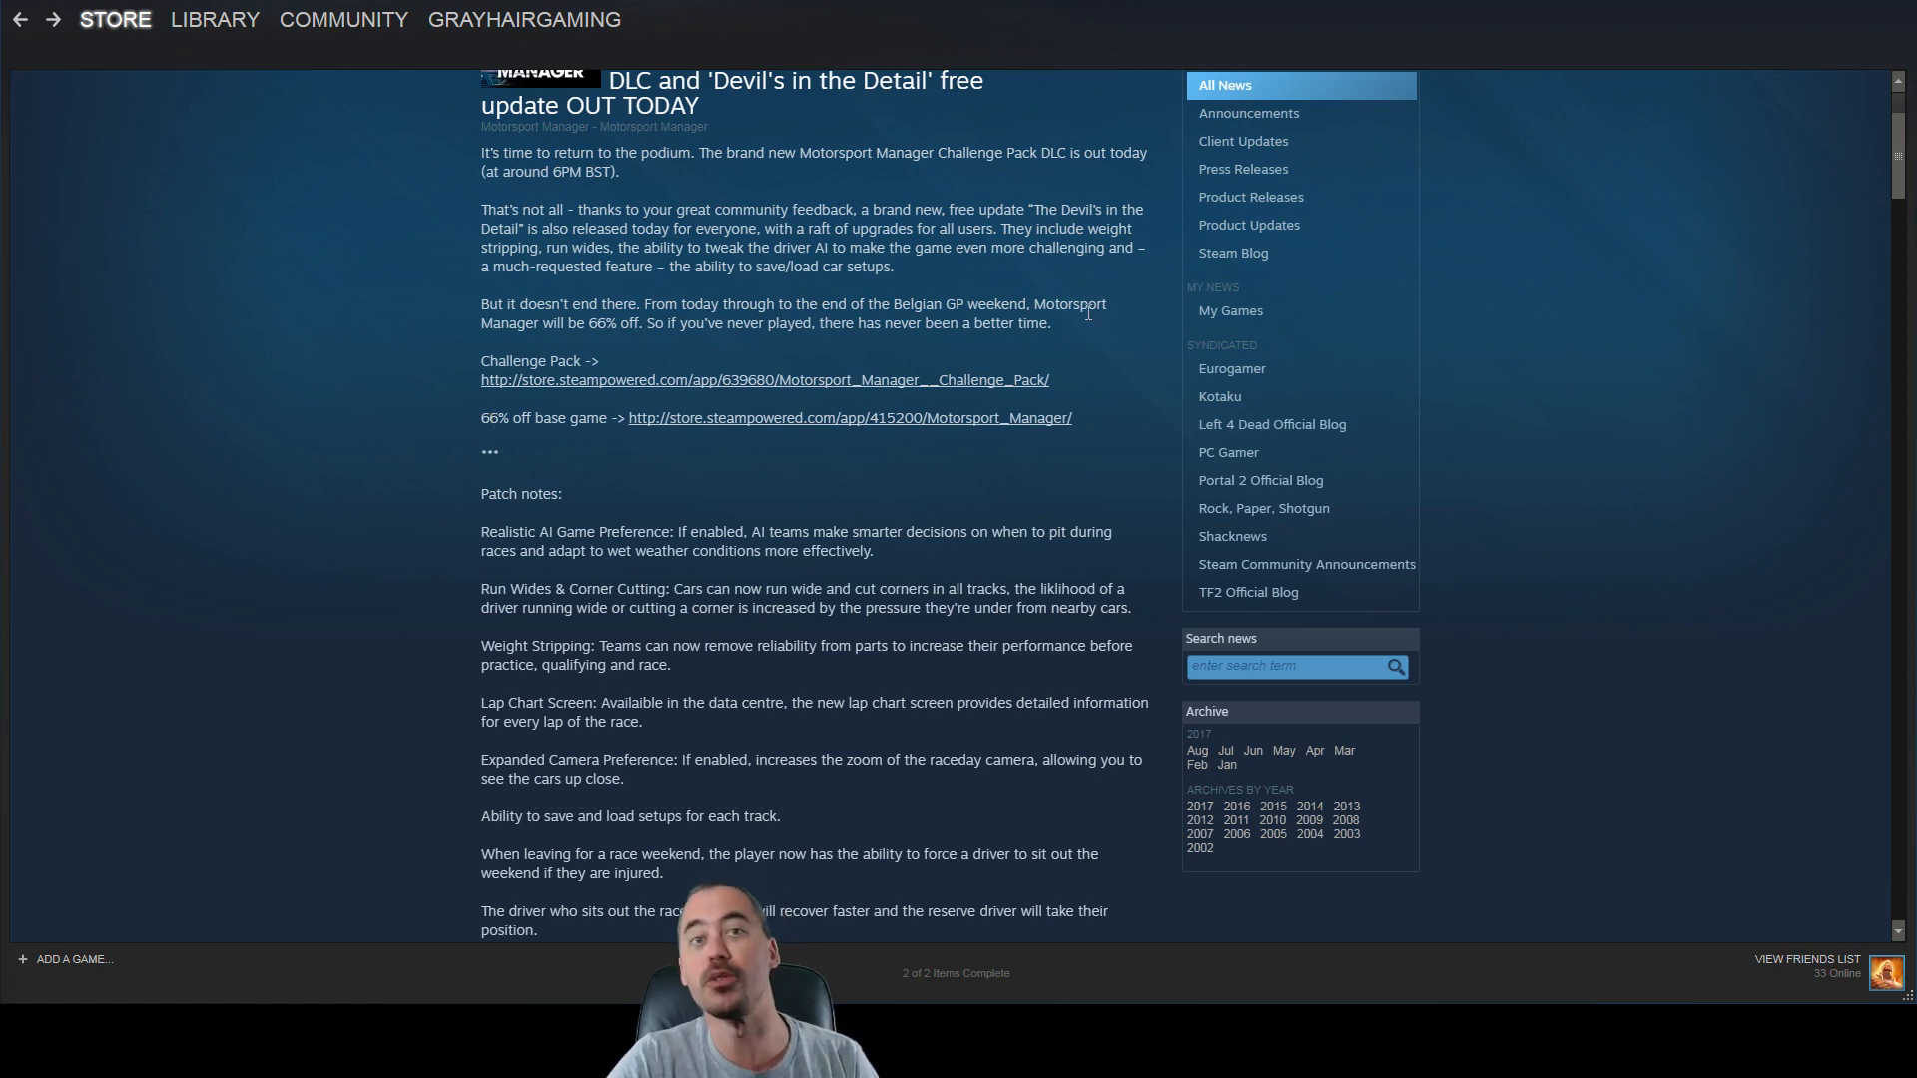
mouse_move(1086, 320)
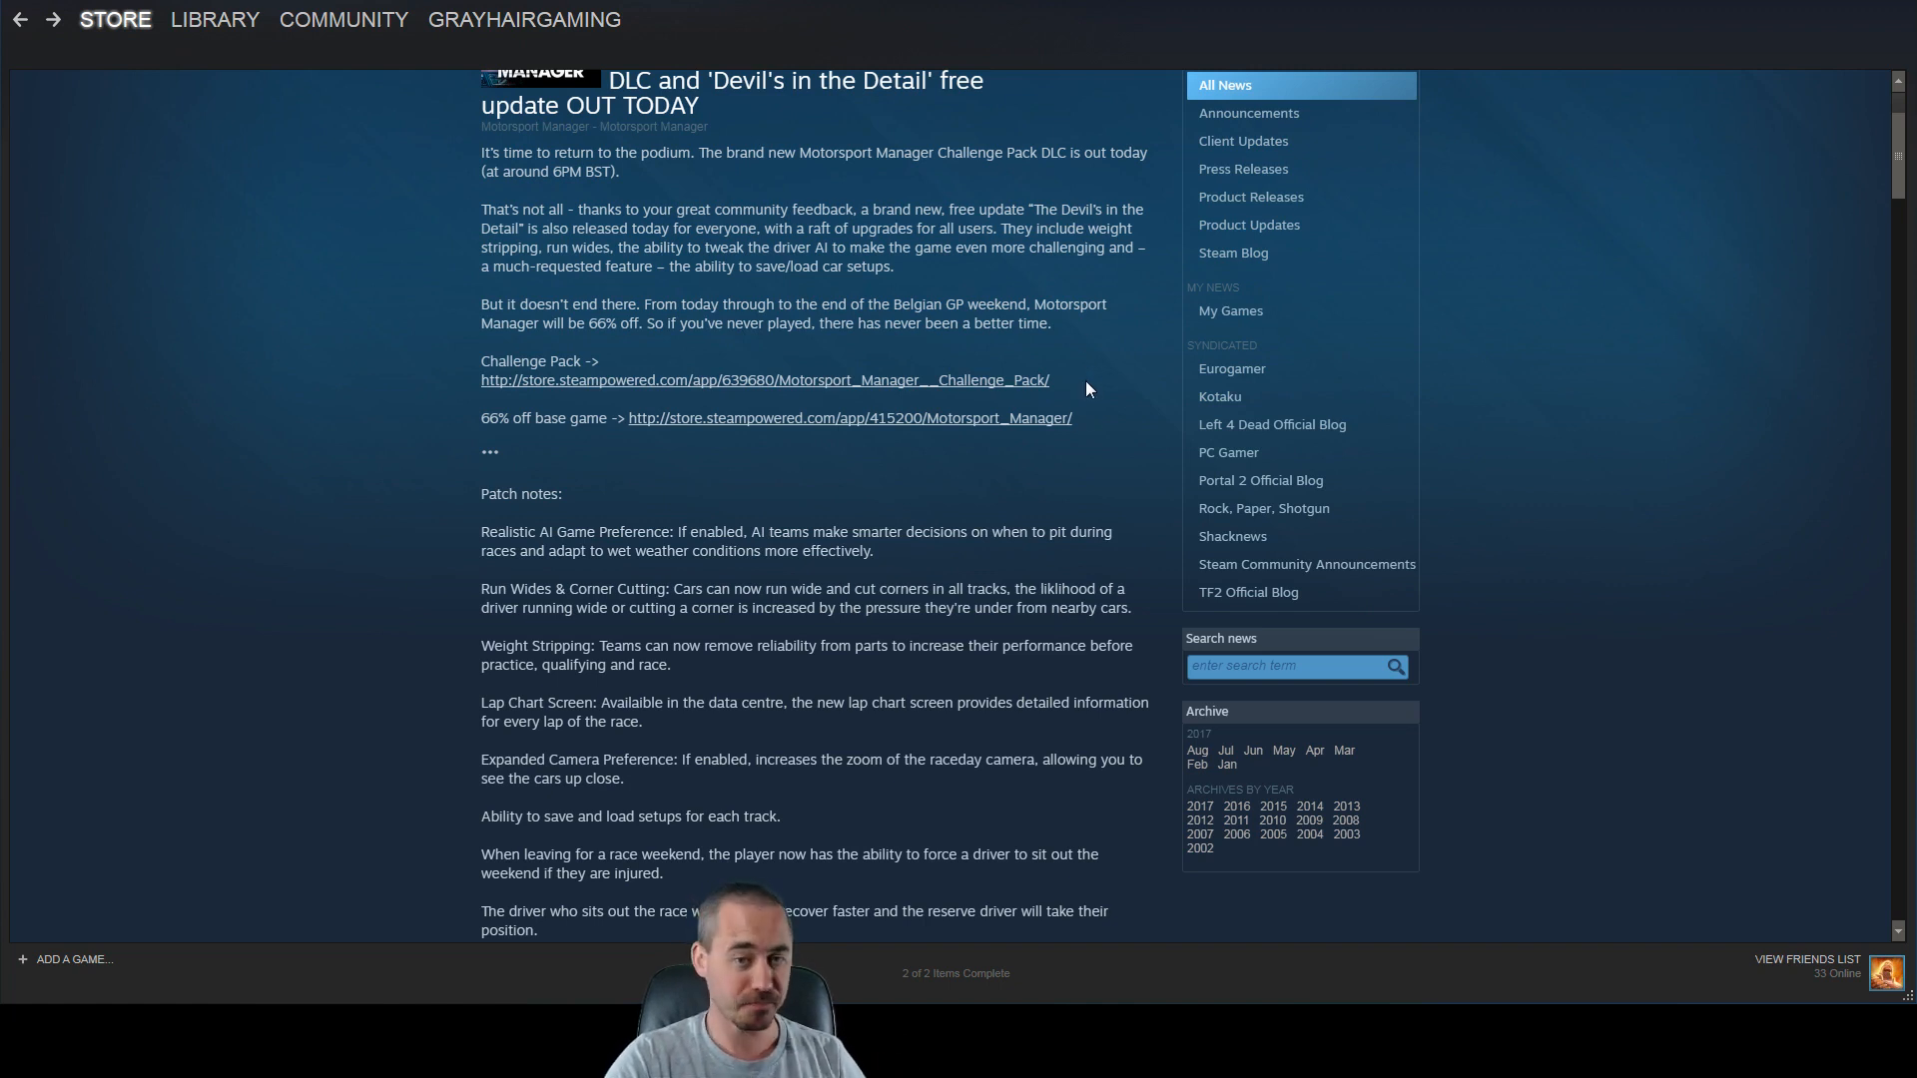
mouse_move(1084, 419)
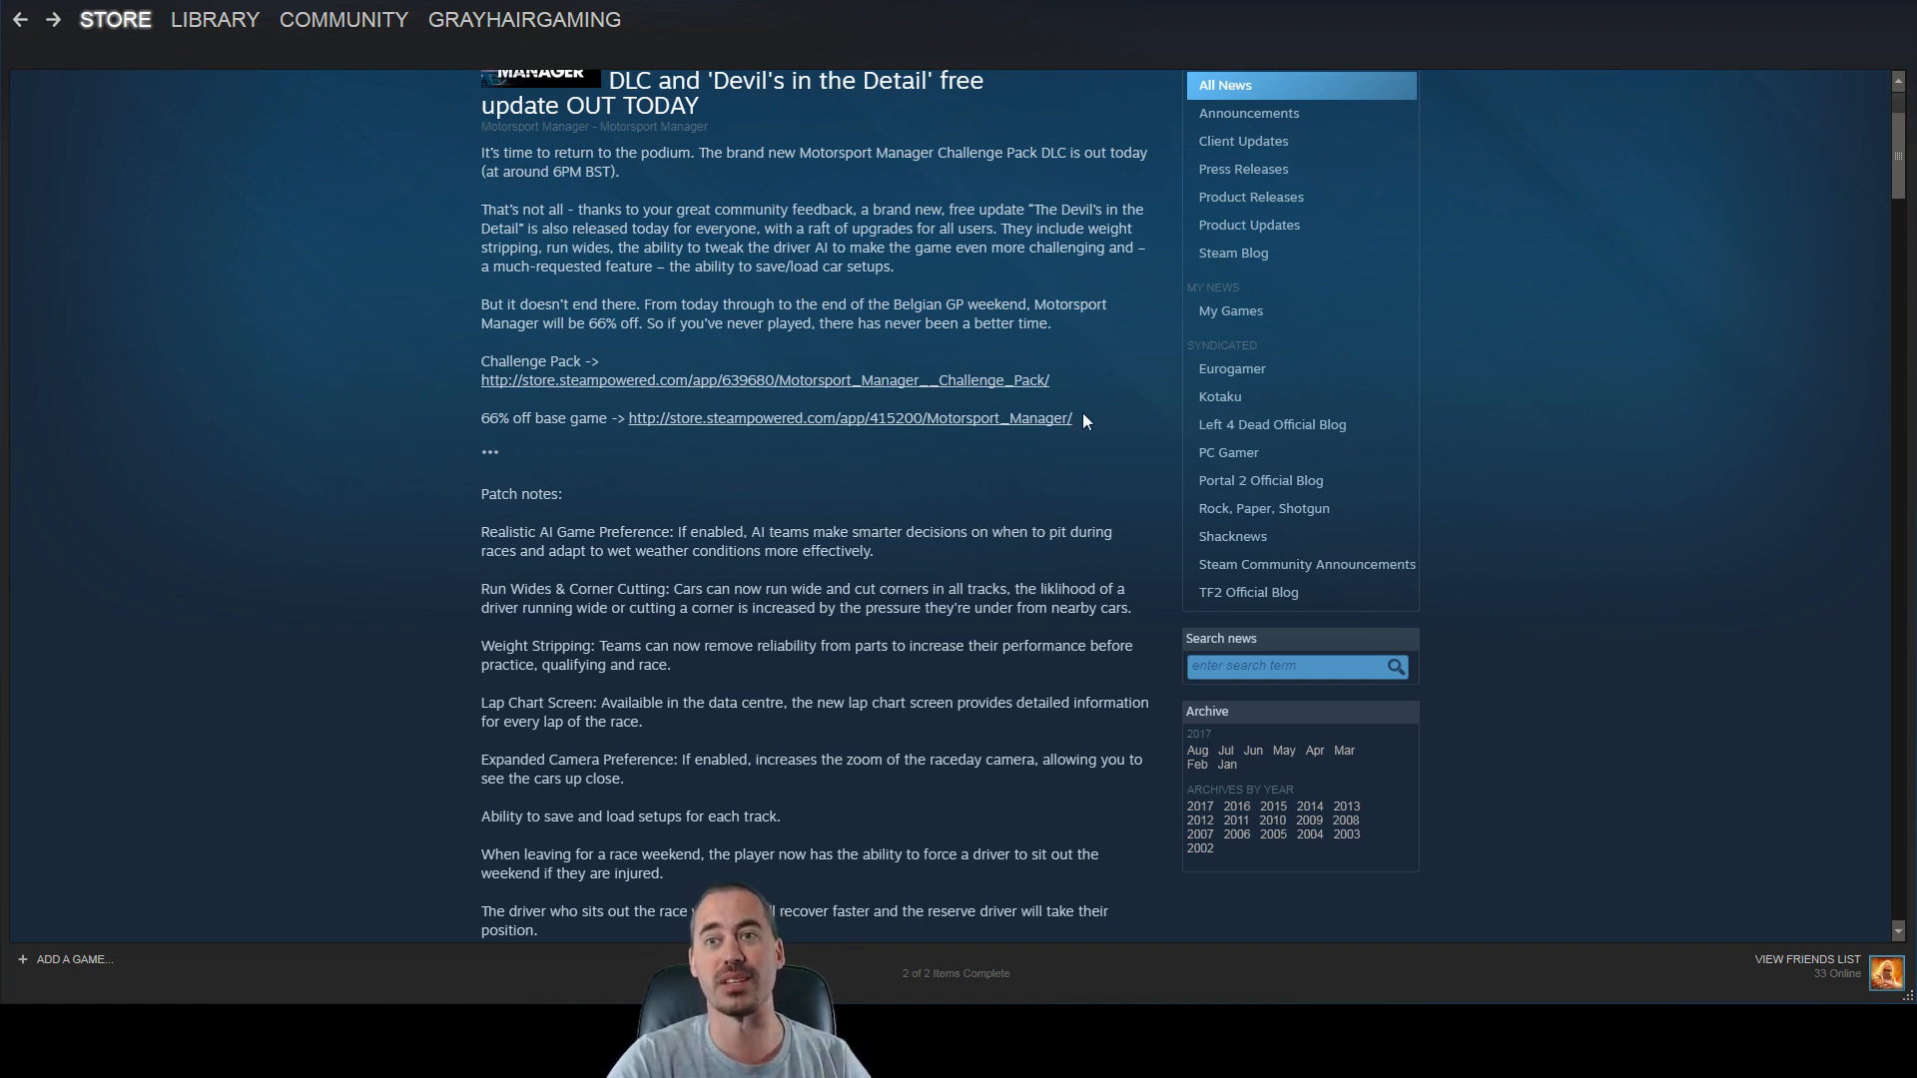